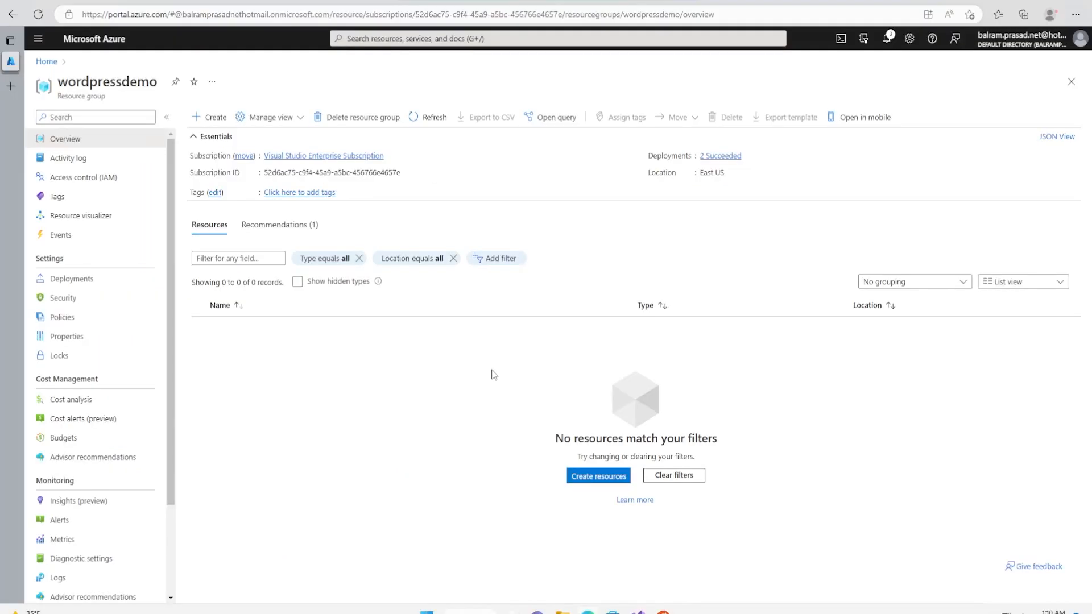
mouse_move(531, 403)
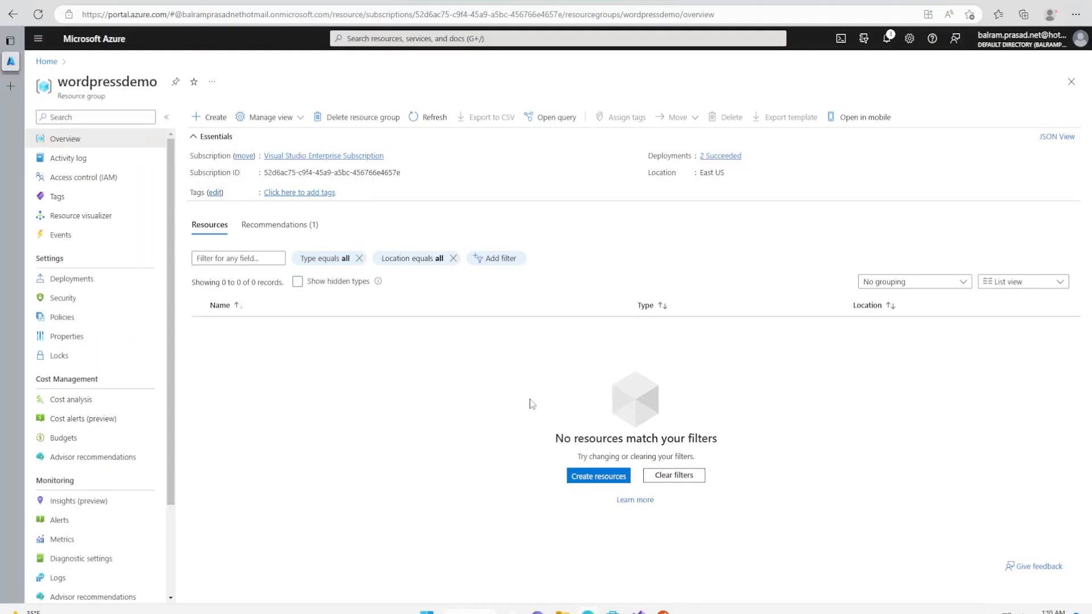
mouse_move(557, 411)
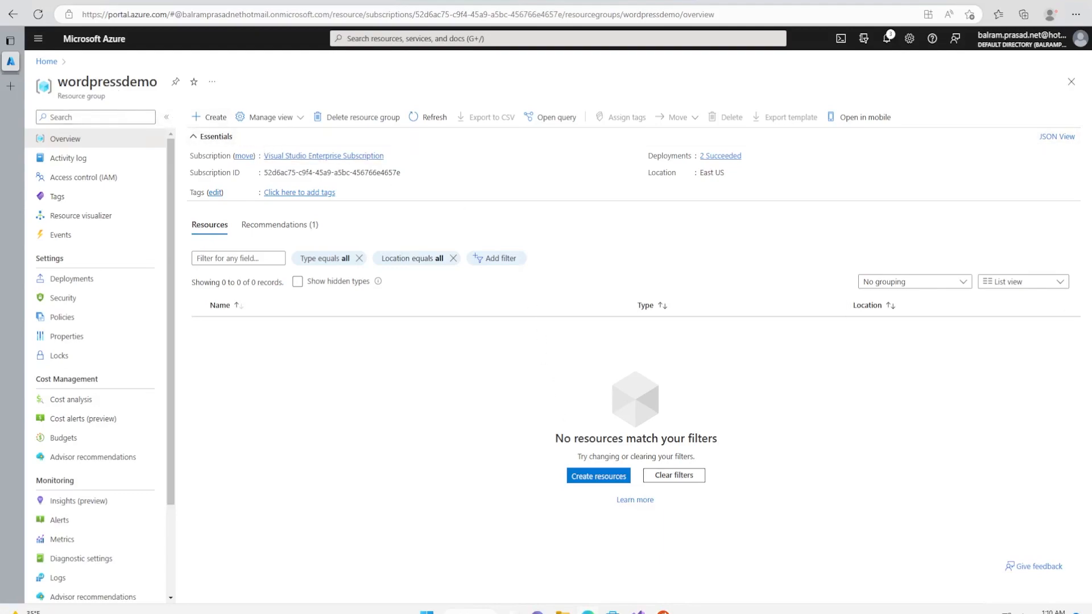
mouse_move(212, 116)
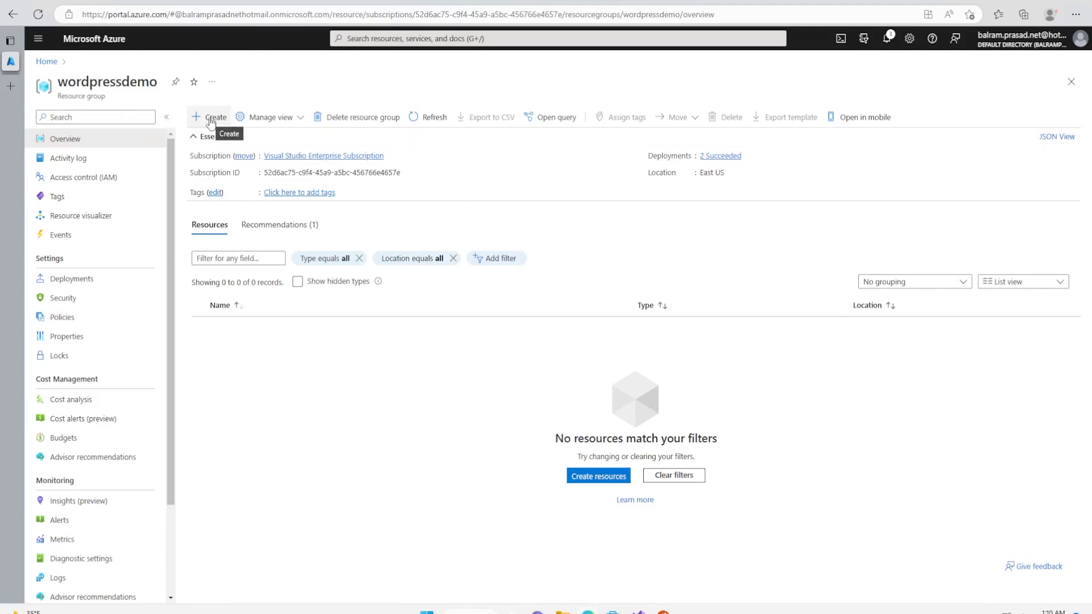
Step: Search the Marketplace for wordpress, filter to Microsoft publishers, and open WordPress on App Service
click(210, 117)
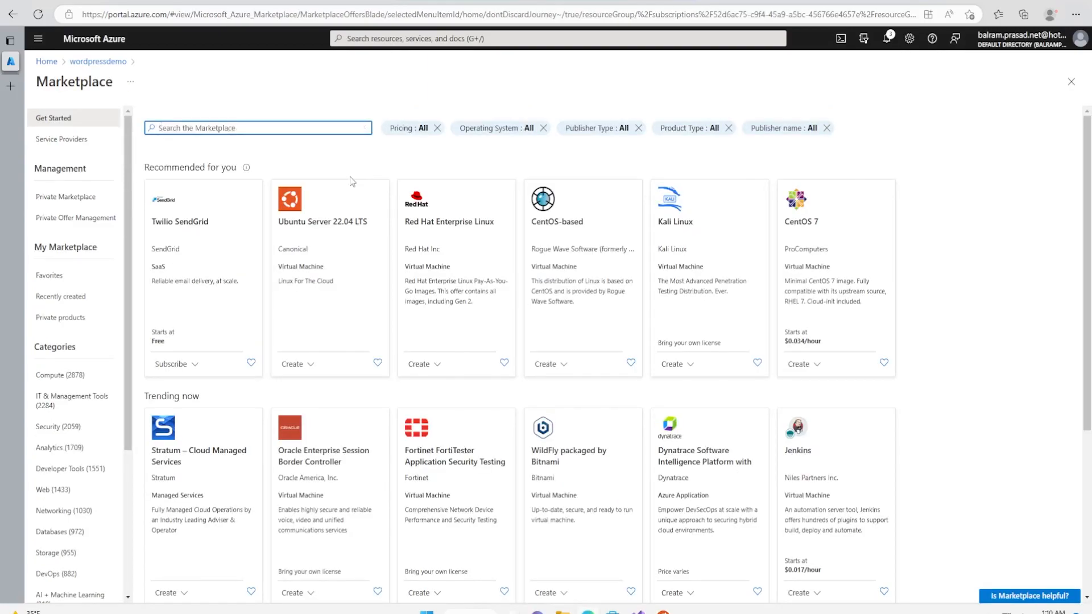
text(wordpress)
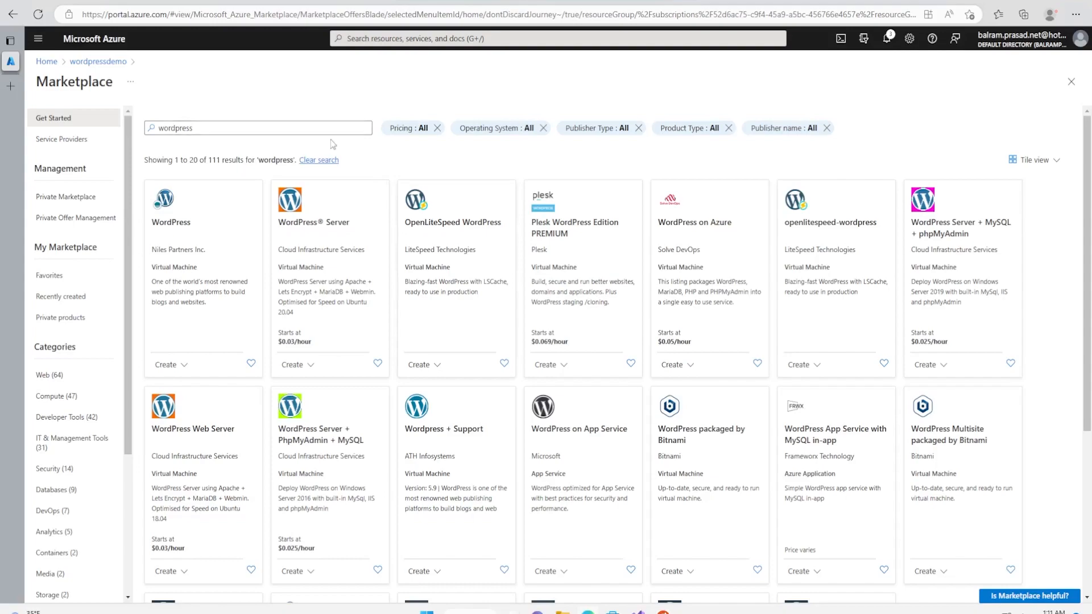
mouse_move(689, 141)
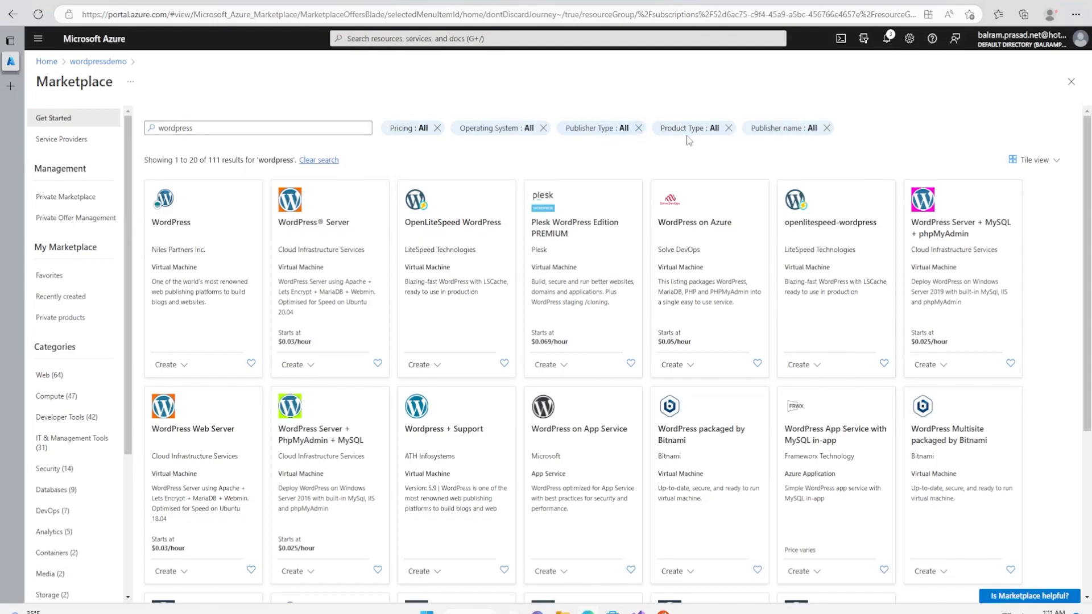
click(600, 128)
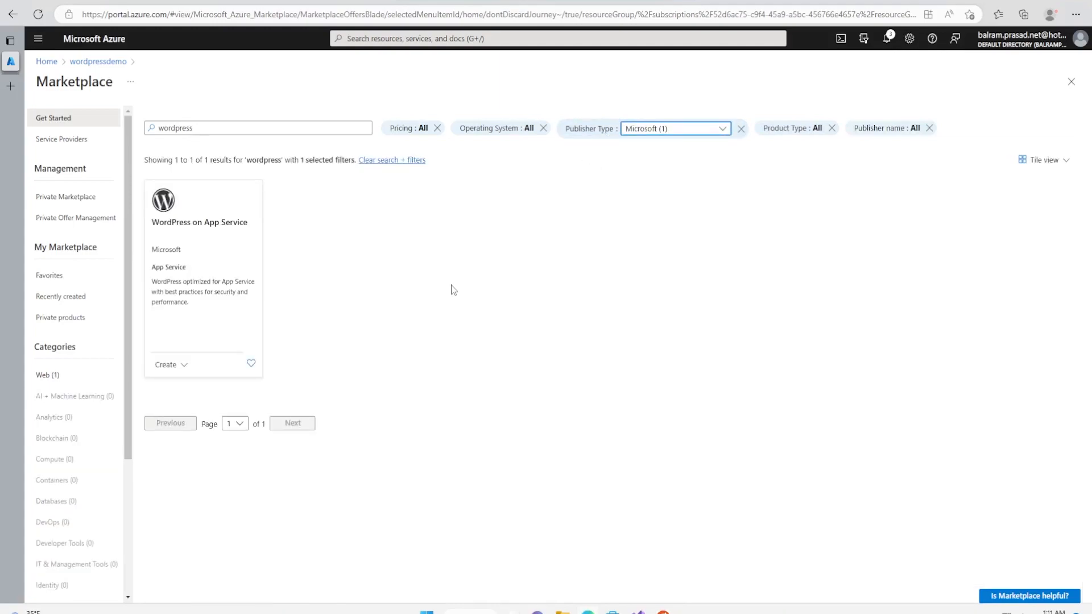
mouse_move(180, 239)
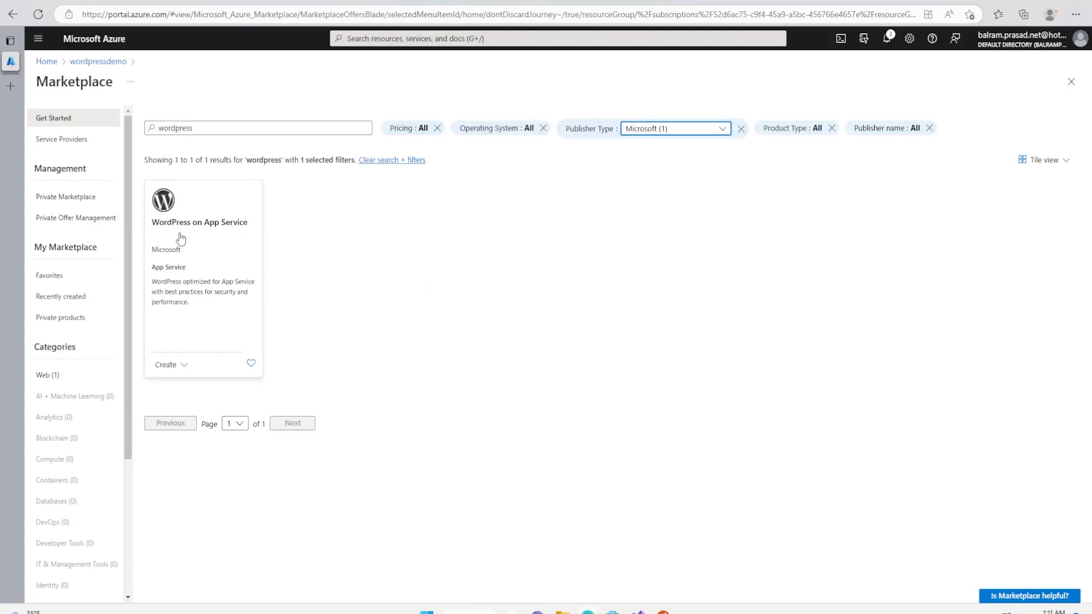
mouse_move(211, 284)
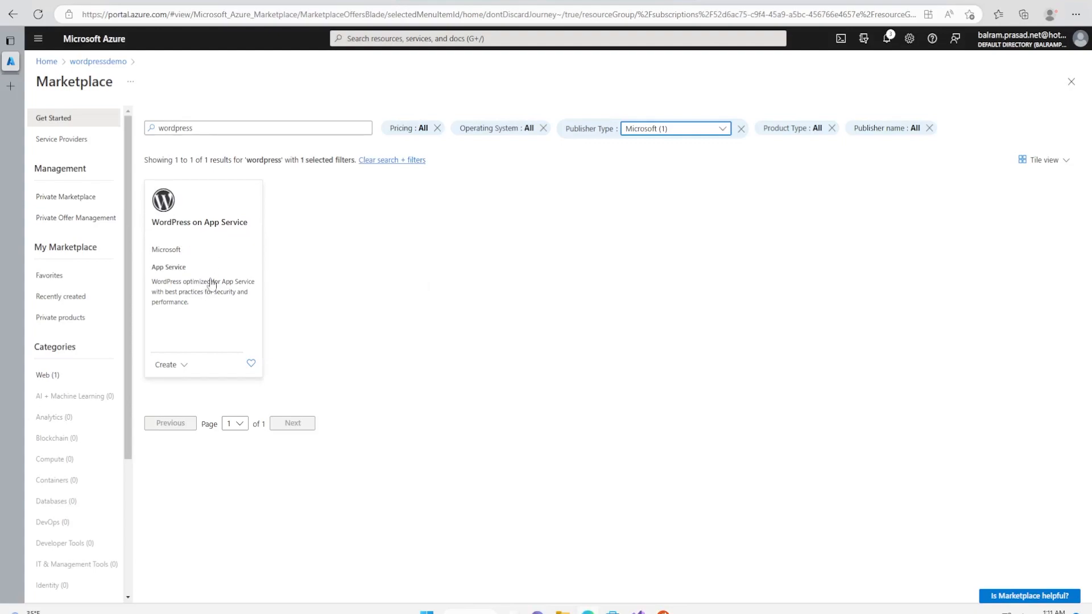
click(199, 221)
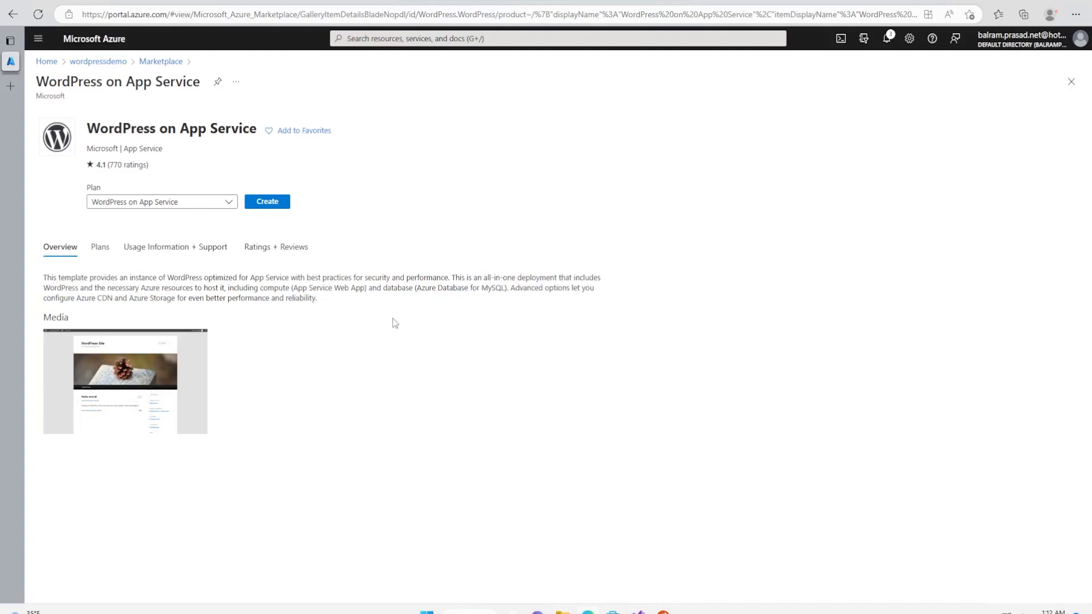
mouse_move(267, 201)
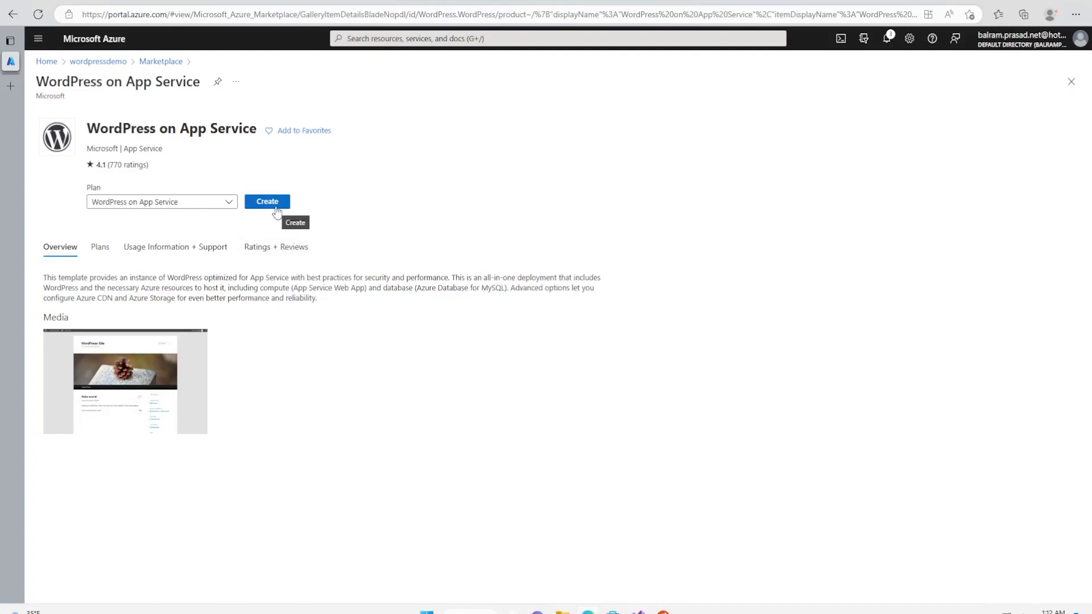
Step: Create a WordPress on App Service site and name the web app softwizwordpressdemo
click(266, 201)
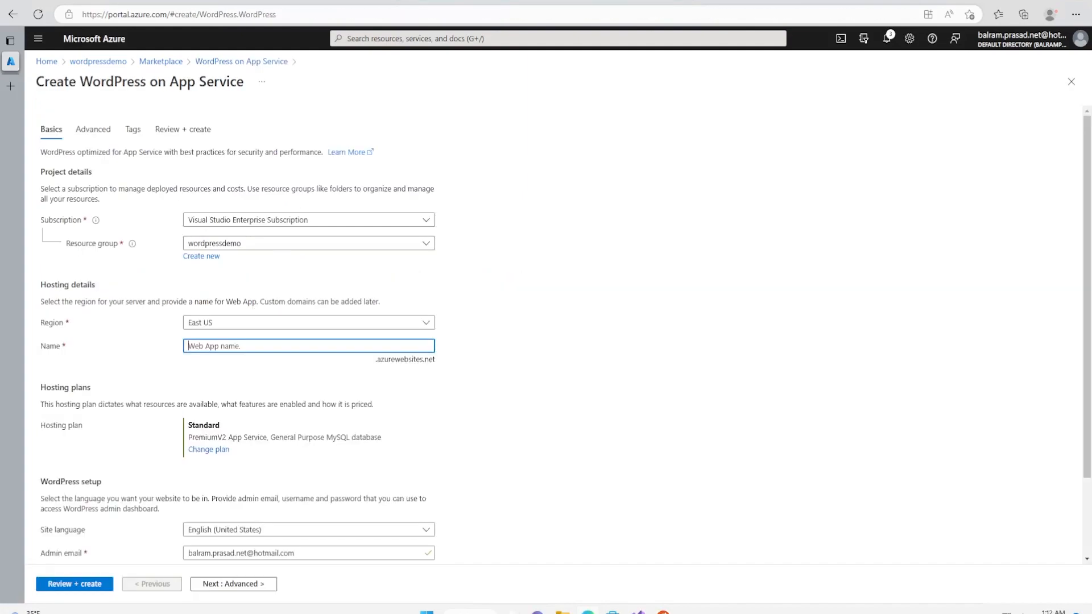
text(softwizwordpressdemo)
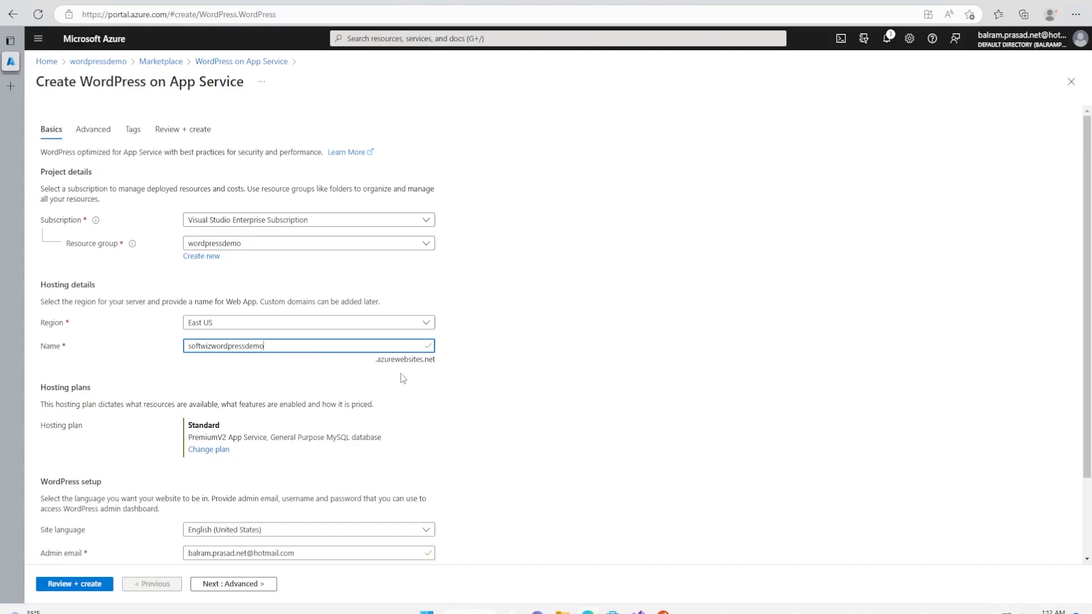
mouse_move(202, 462)
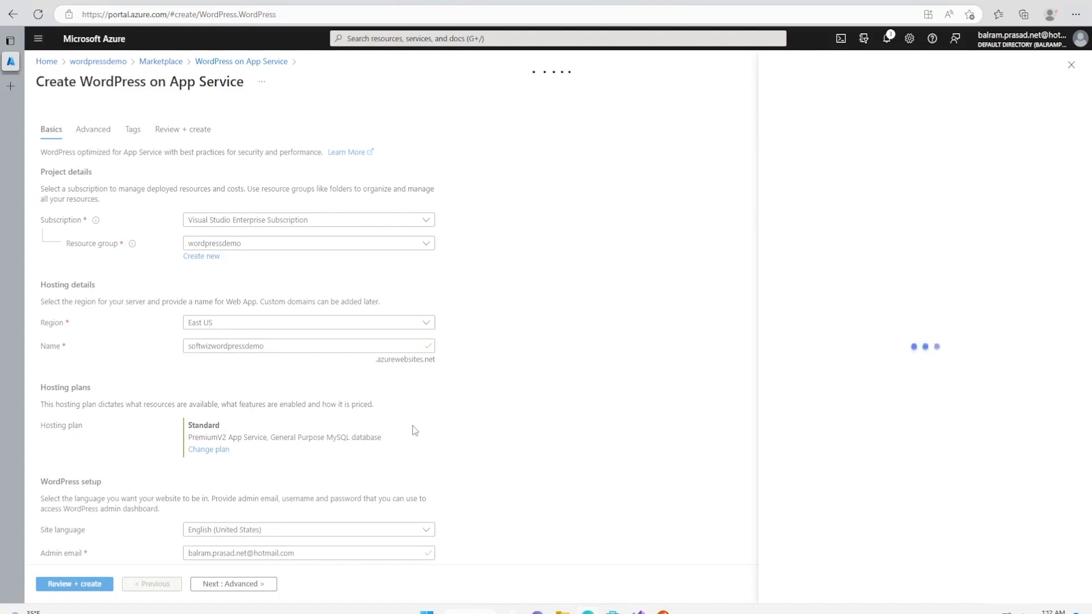
click(208, 450)
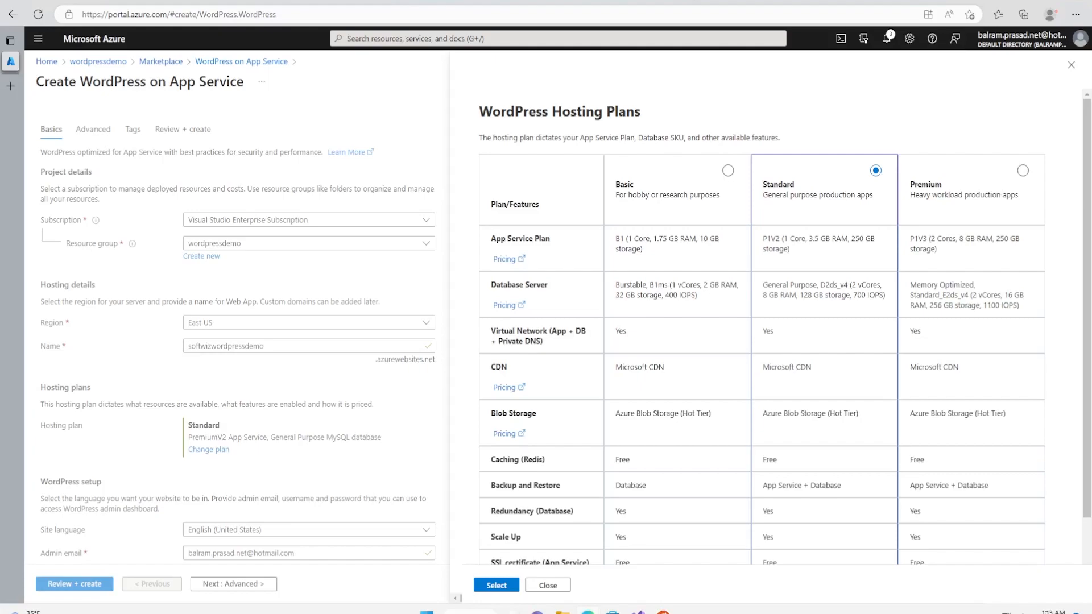
mouse_move(982, 210)
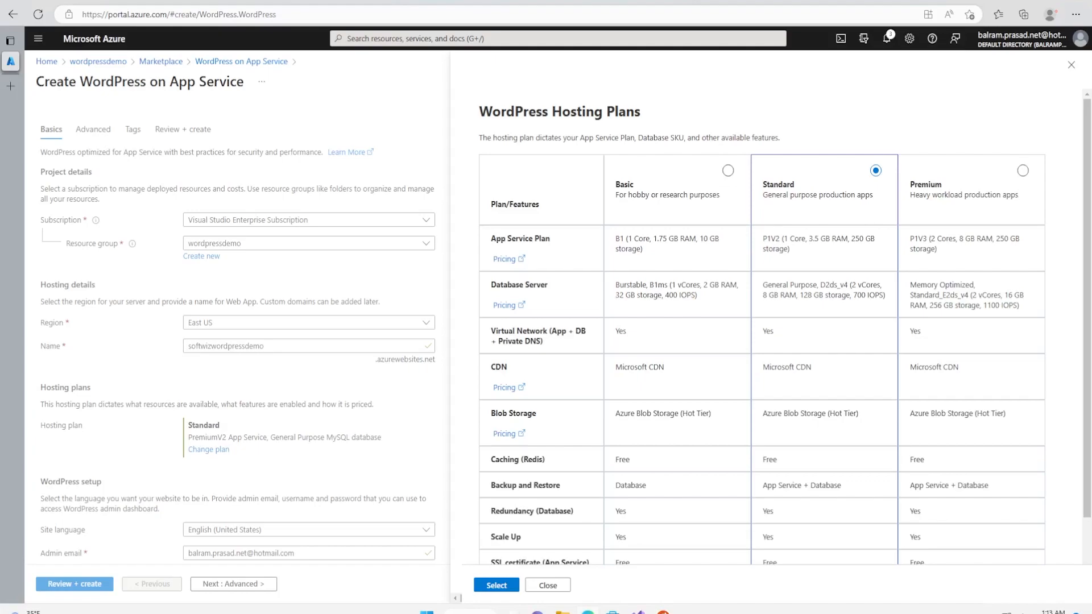
mouse_move(704, 280)
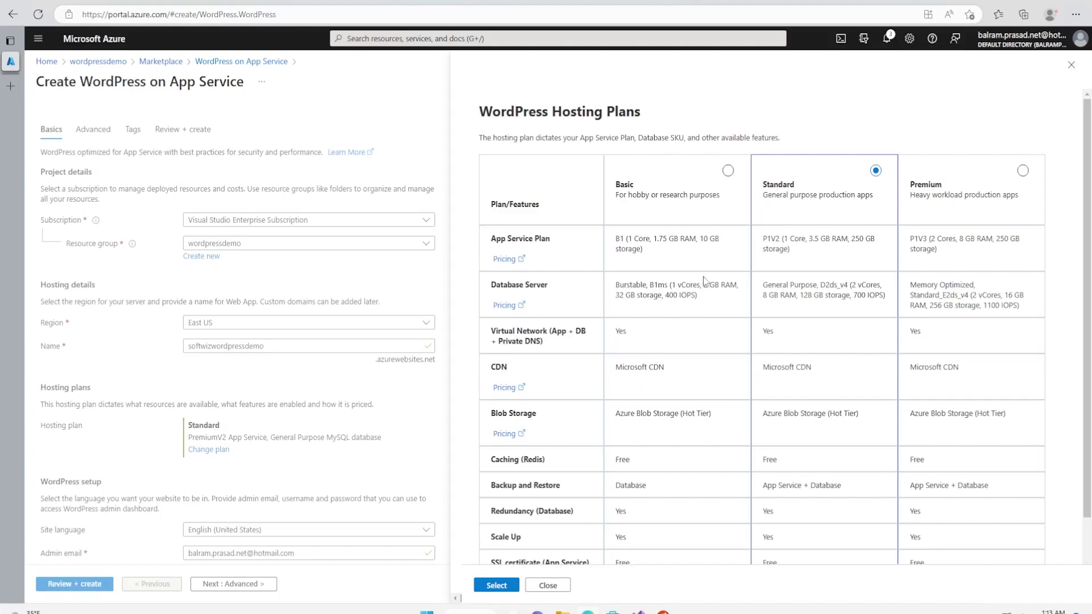
mouse_move(704, 223)
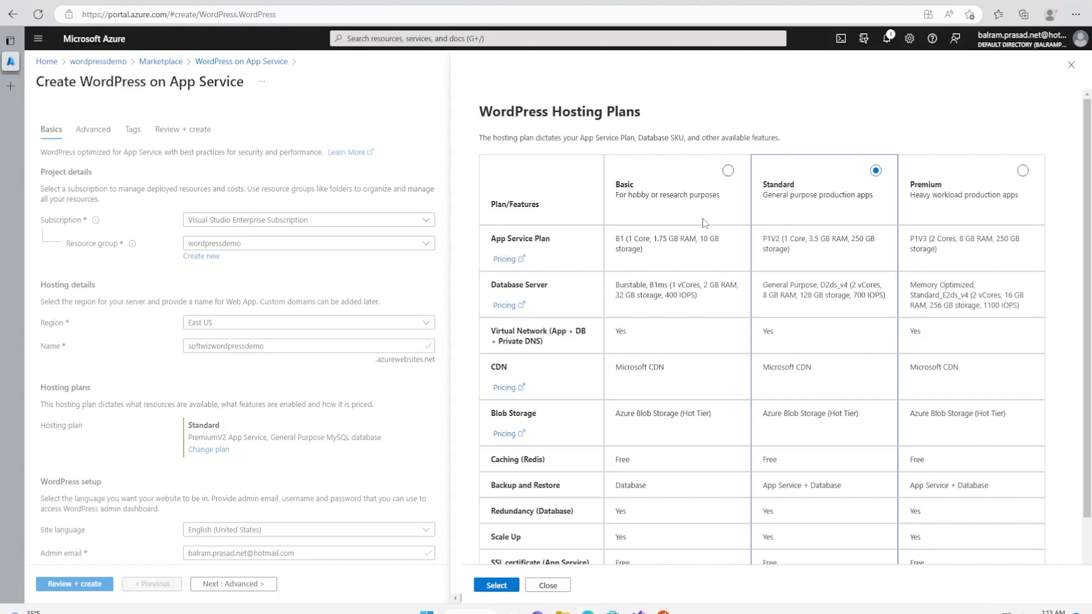
mouse_move(547, 576)
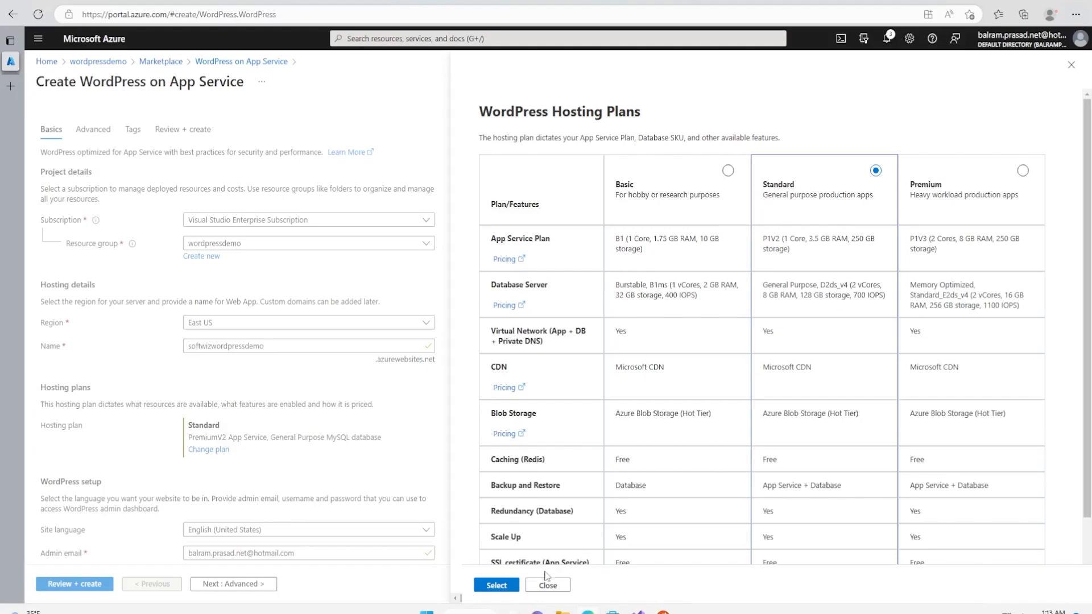
click(547, 585)
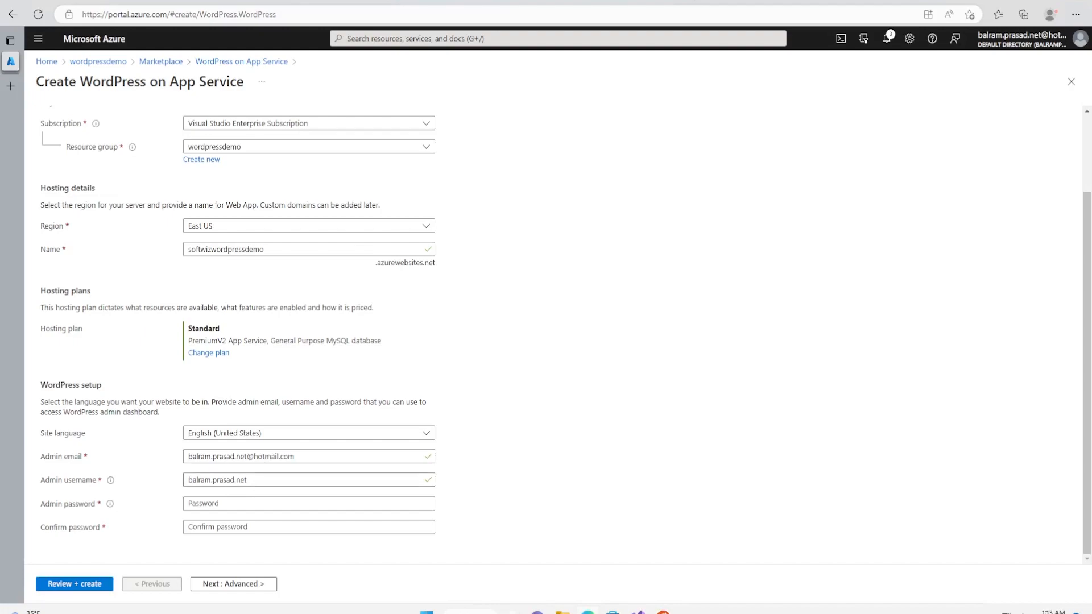
Step: Enter and confirm the WordPress admin password, then go to the Advanced tab
click(307, 480)
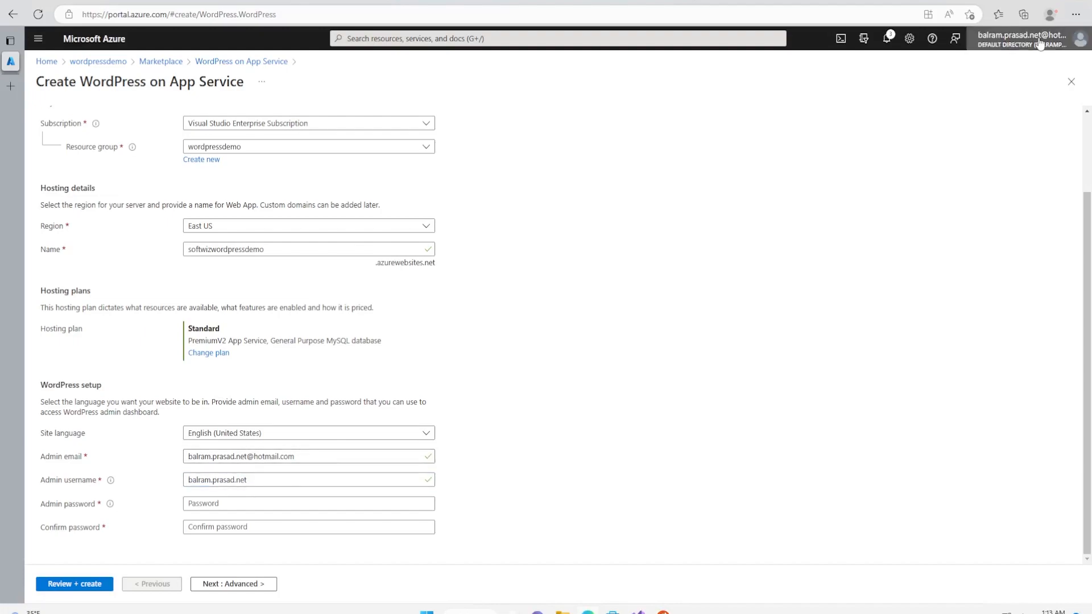
click(307, 503)
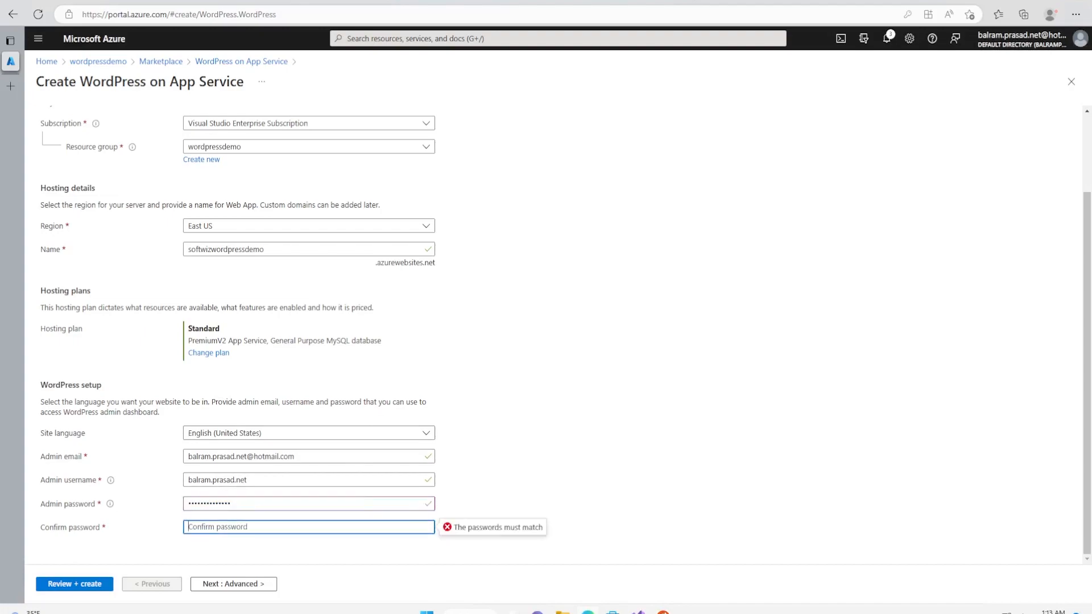
text(•)
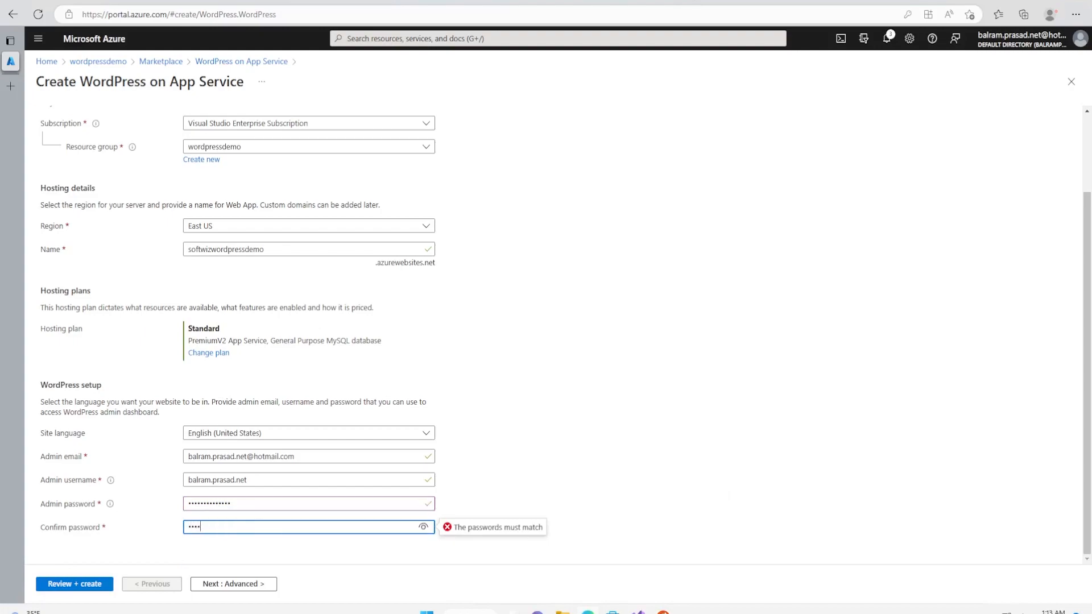
text(••••••)
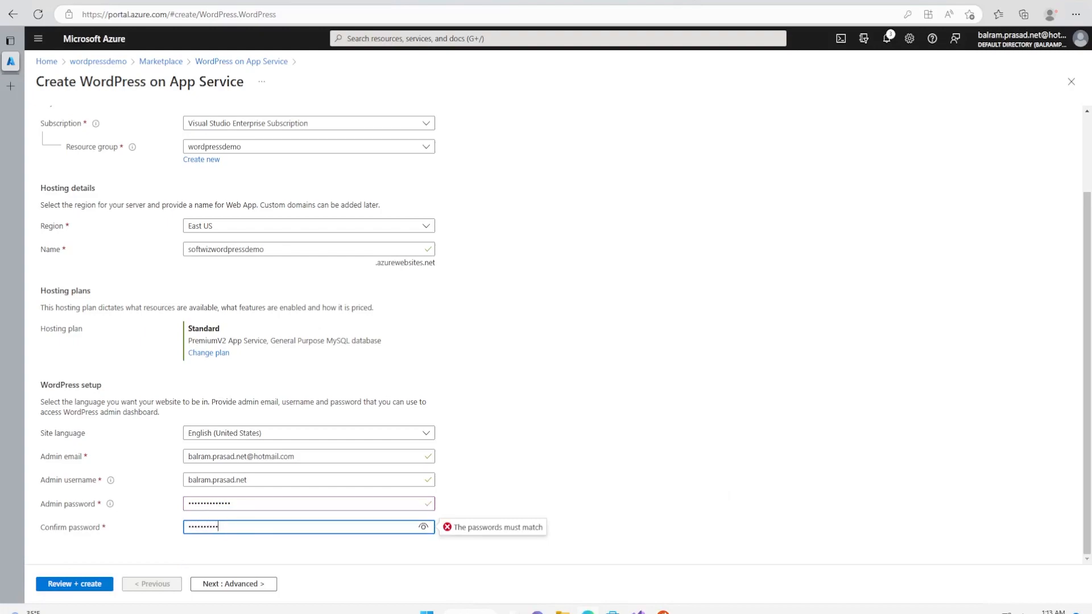
click(233, 583)
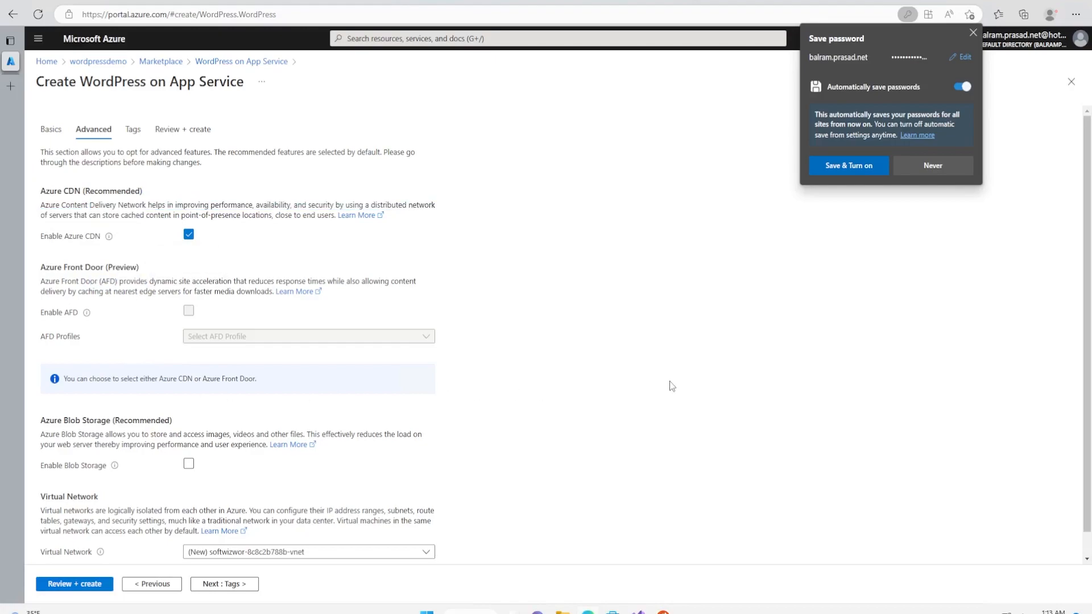
Step: Leave advanced and tag settings at defaults and reach Review + create
scroll(down, 3)
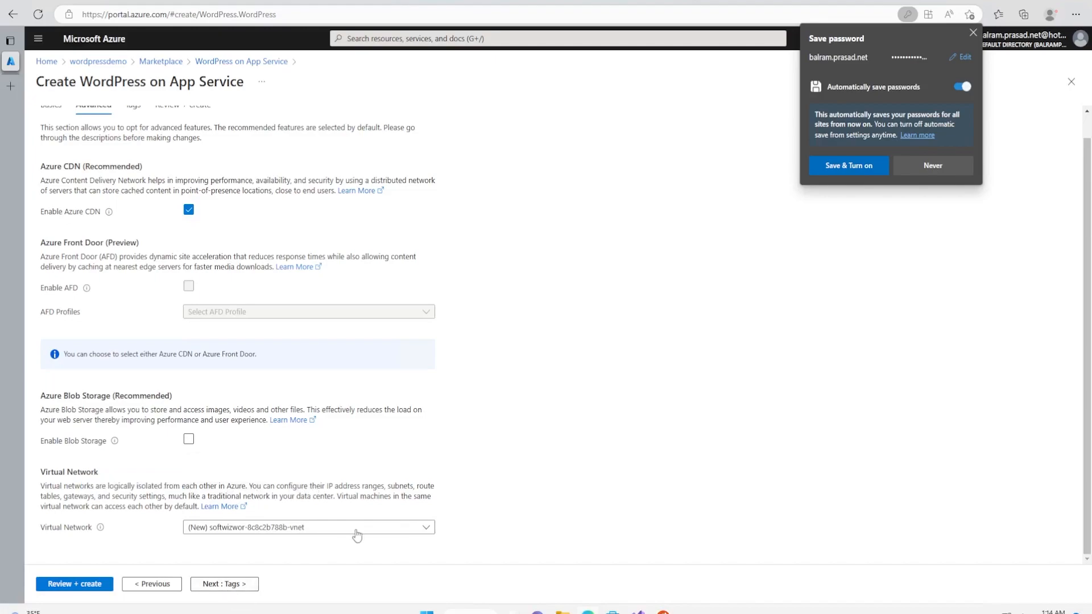
mouse_move(409, 453)
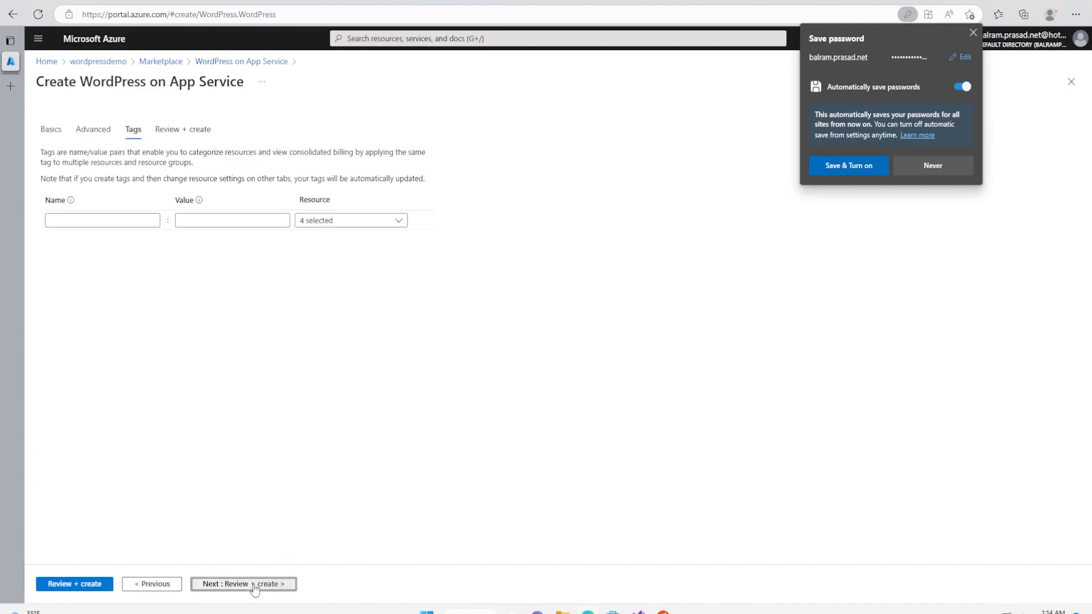
click(243, 583)
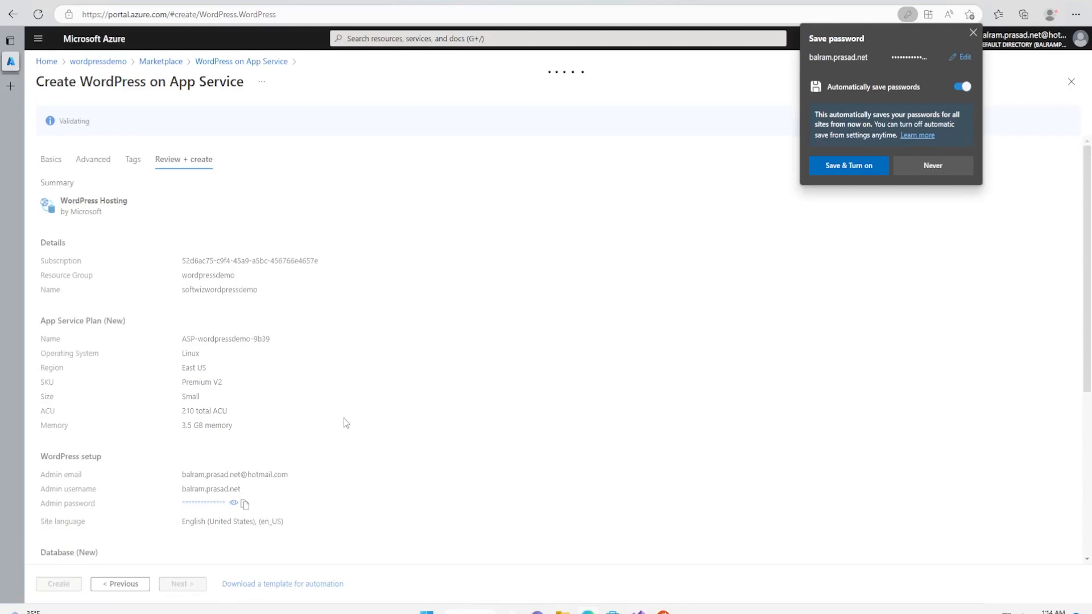
Step: Submit the validated WordPress deployment to the wordpressdemo resource group
click(972, 33)
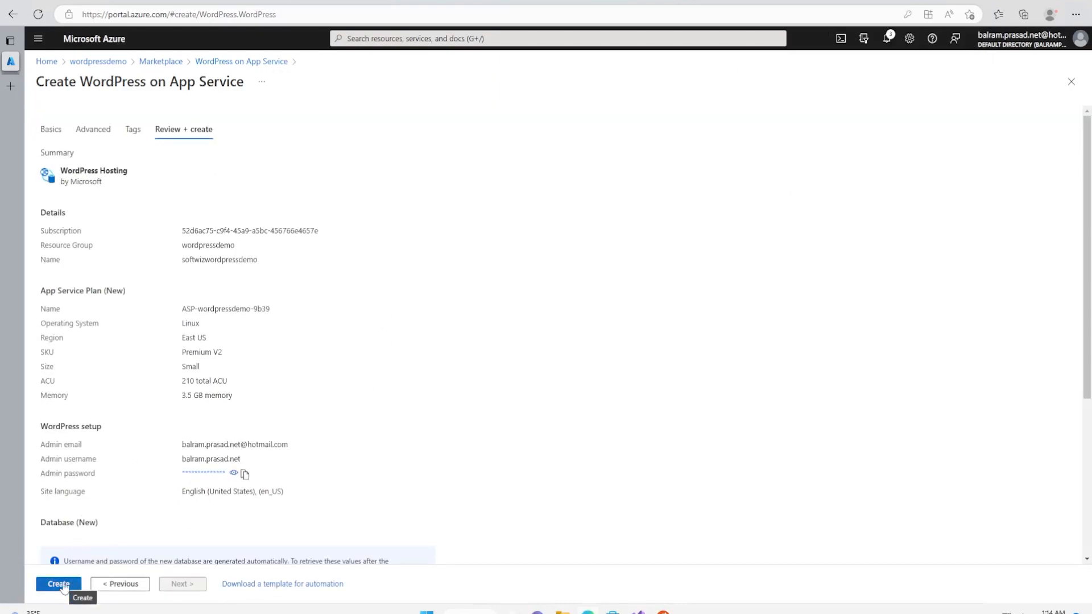
click(58, 583)
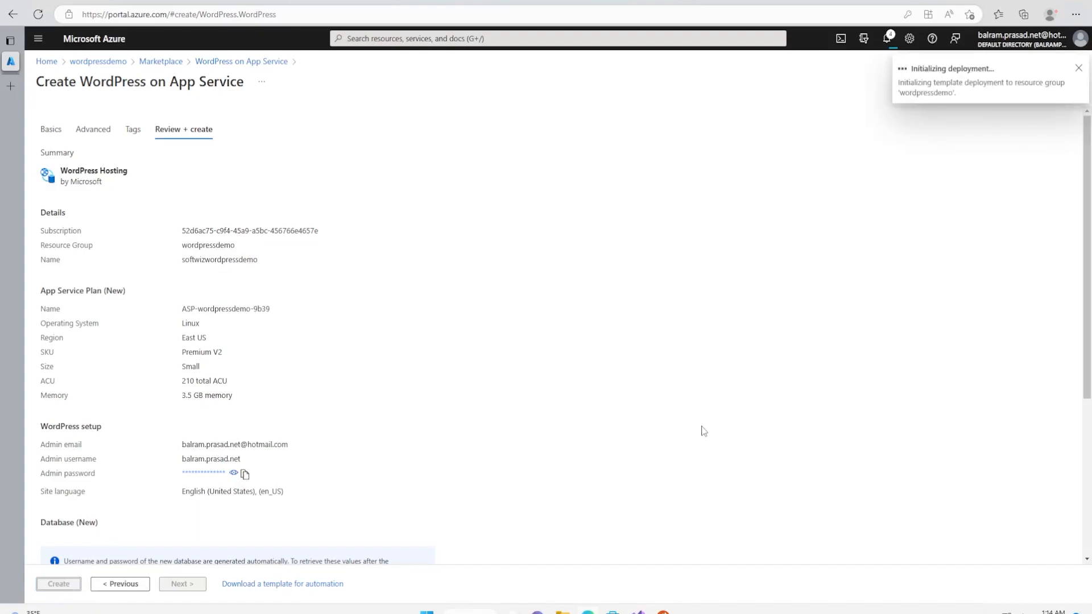
click(58, 583)
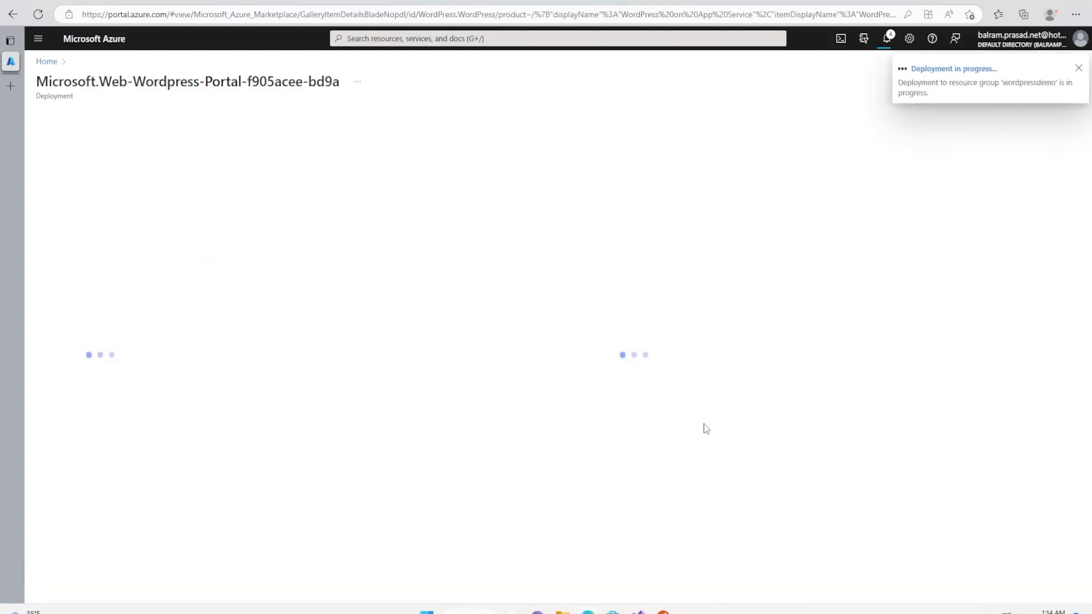
Step: Once the deployment completes, open the softwizwordpressdemo web app
click(952, 68)
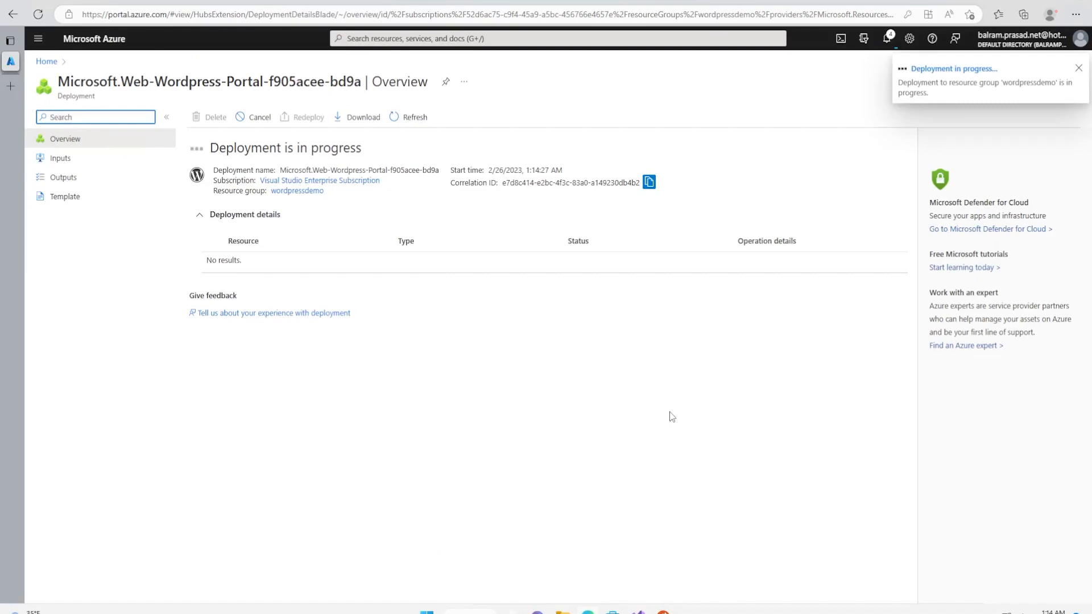
click(1077, 67)
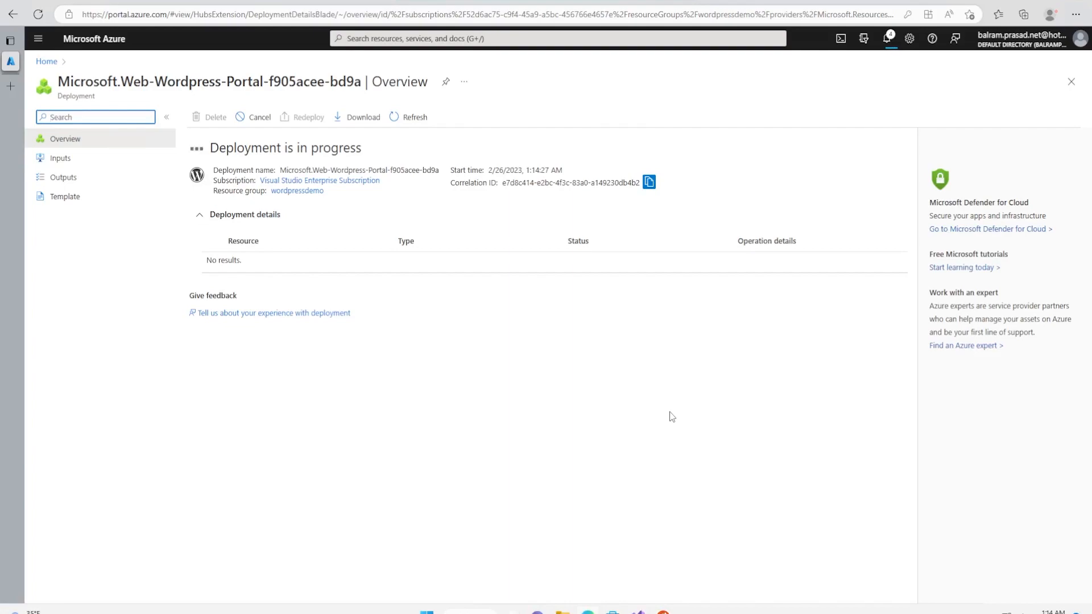
mouse_move(647, 407)
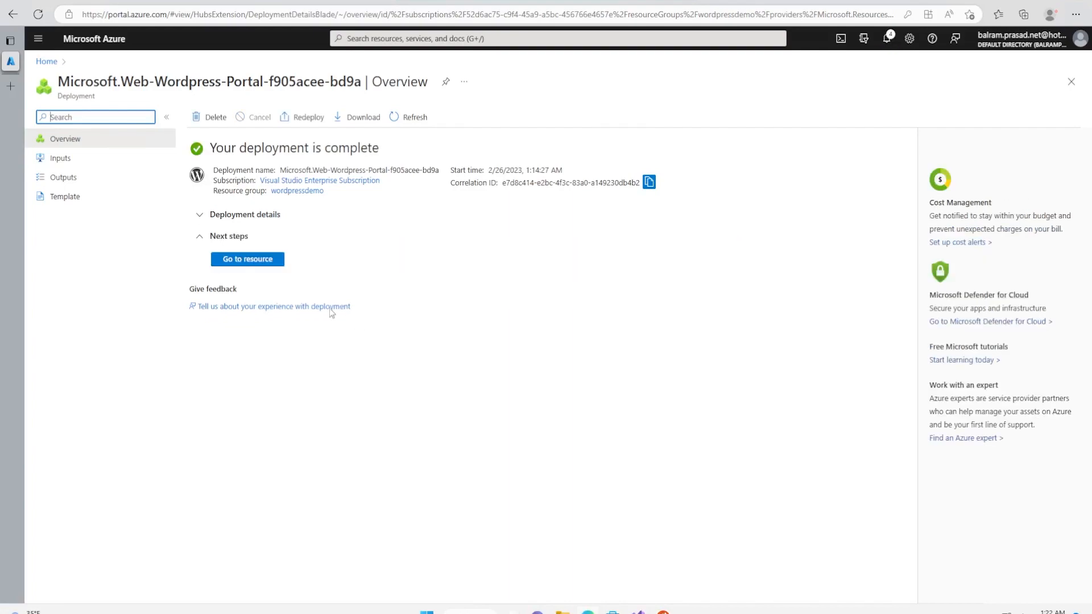
mouse_move(385, 294)
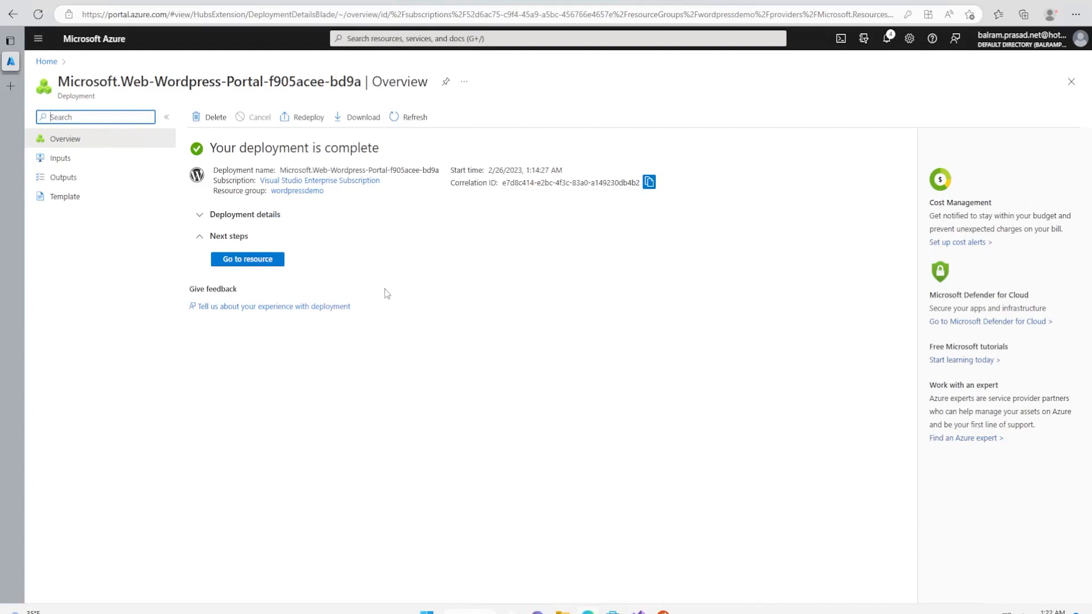
click(246, 259)
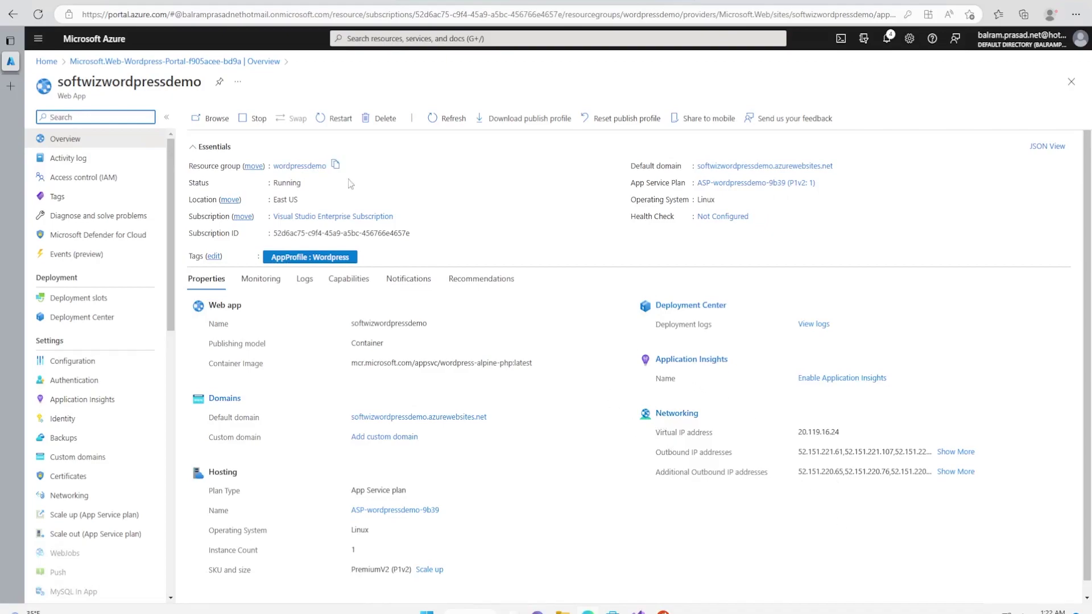
Step: Review the wordpressdemo group's seven resources, then reopen the softwizwordpressdemo app service
click(299, 165)
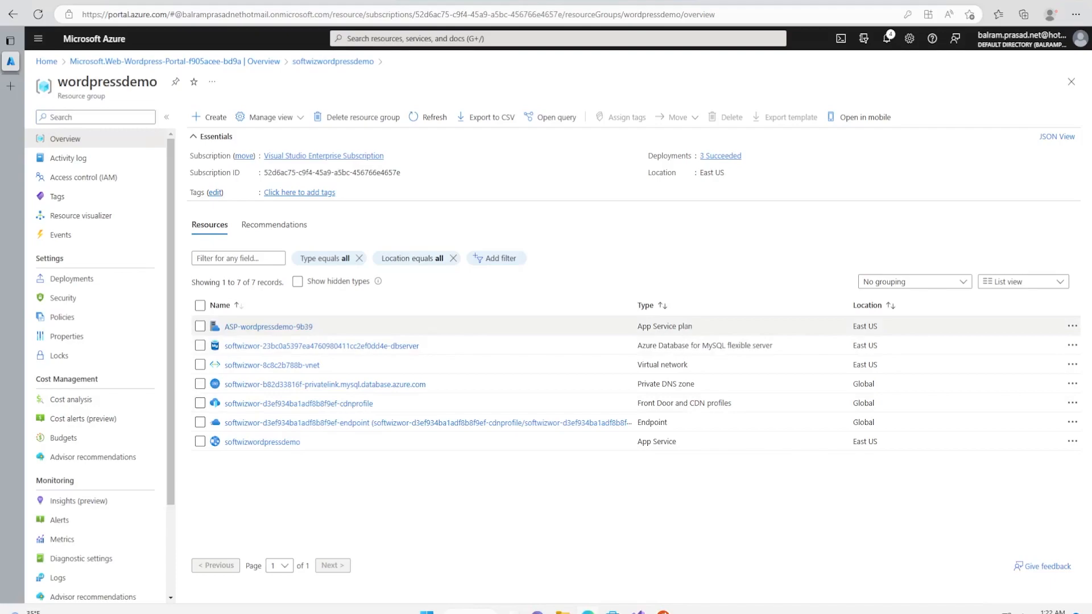
double_click(674, 326)
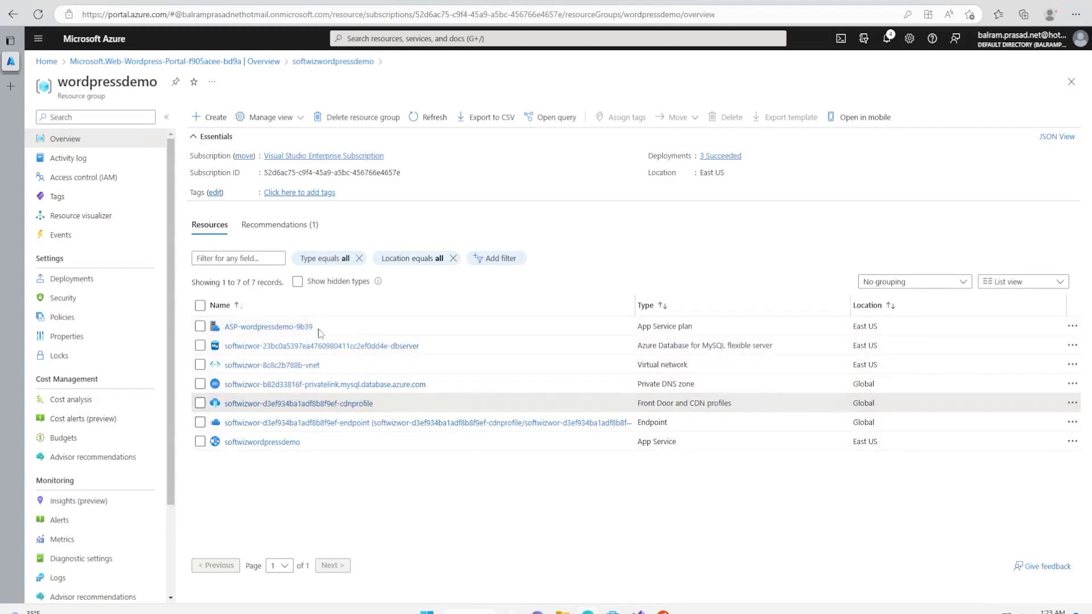
mouse_move(270, 456)
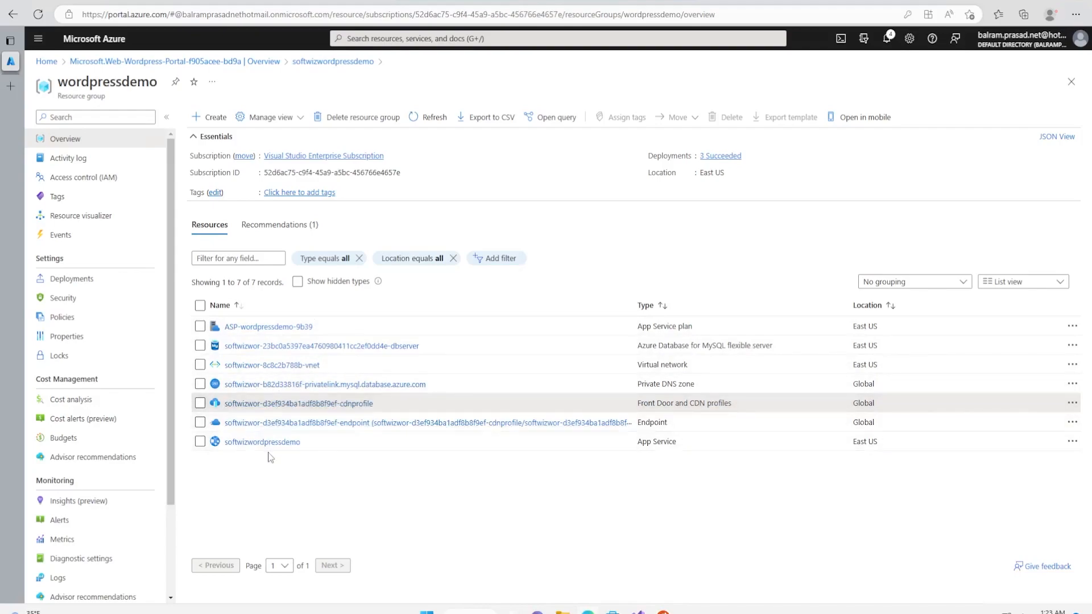
click(262, 441)
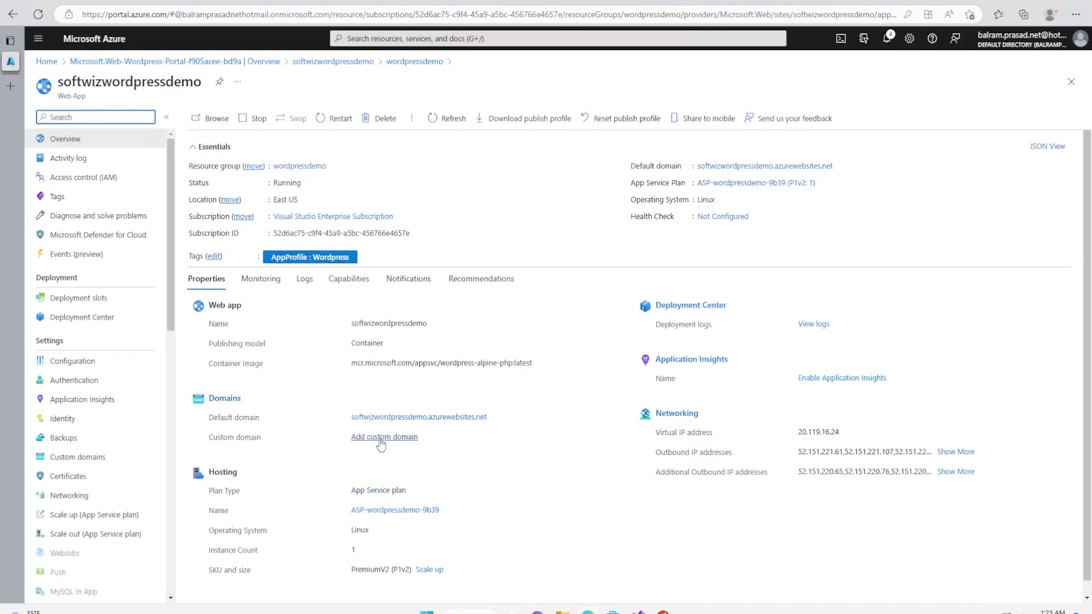
mouse_move(446, 435)
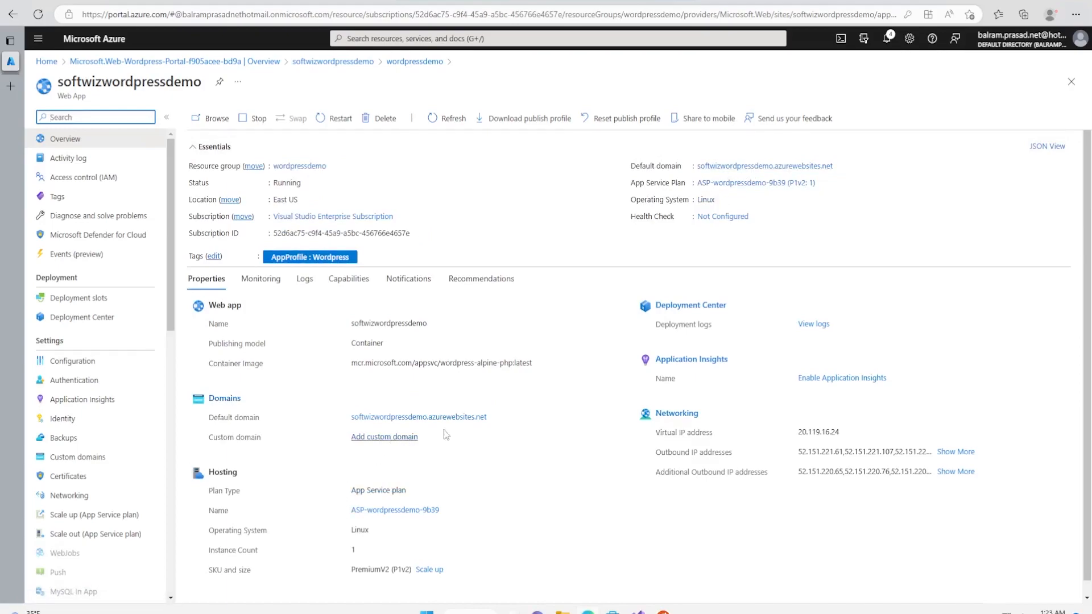
mouse_move(764, 166)
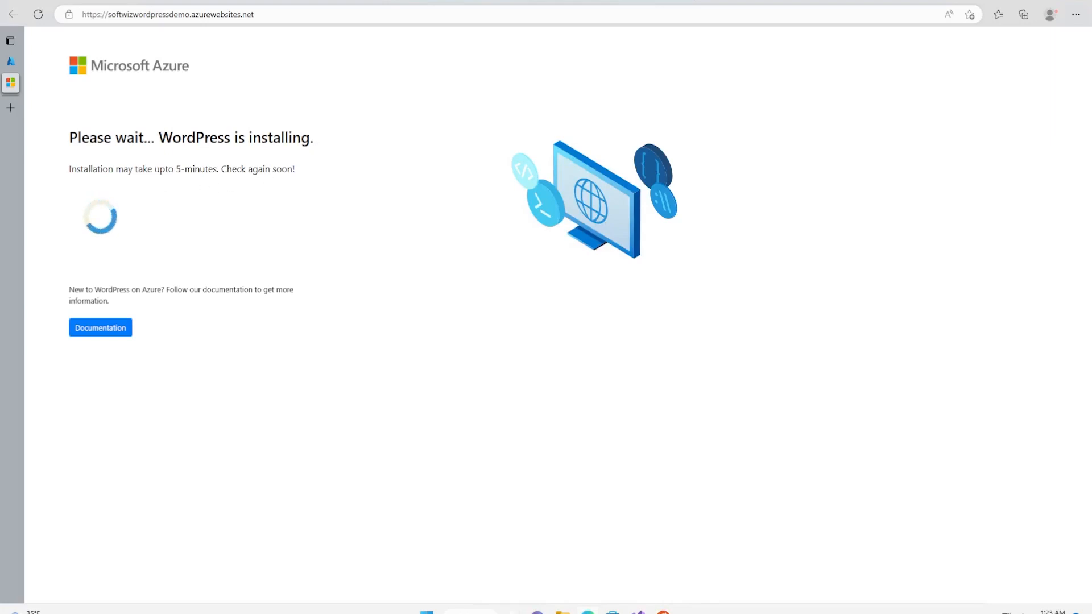
mouse_move(320, 225)
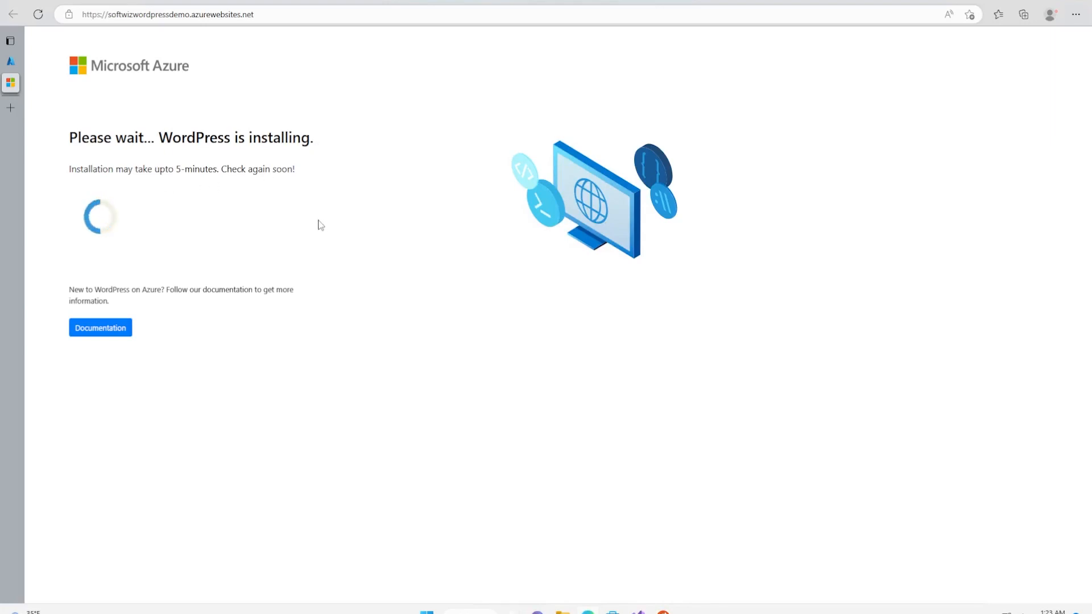
mouse_move(197, 159)
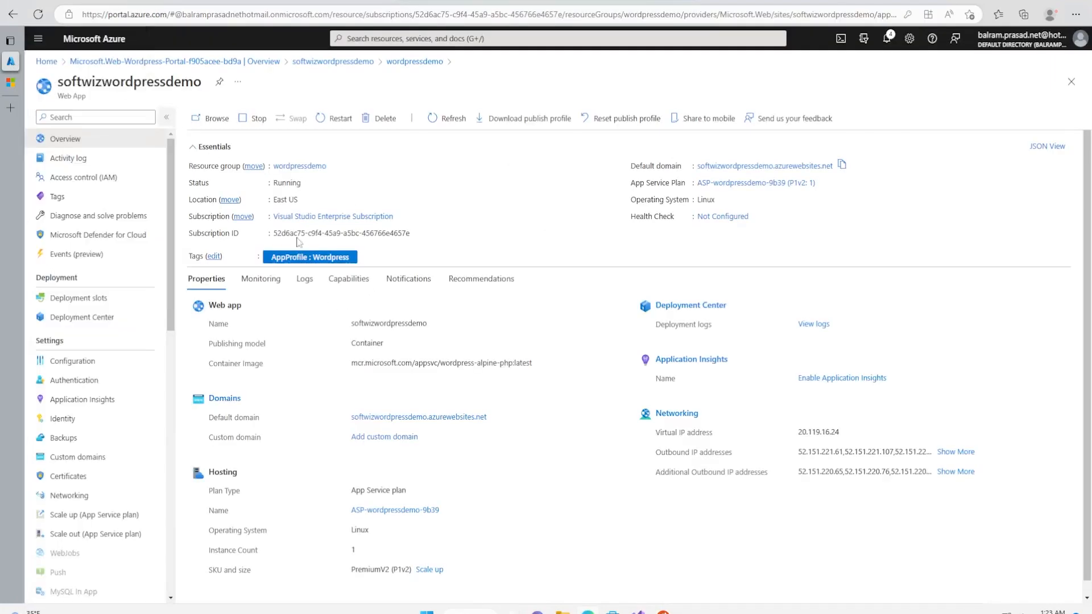
mouse_move(415, 62)
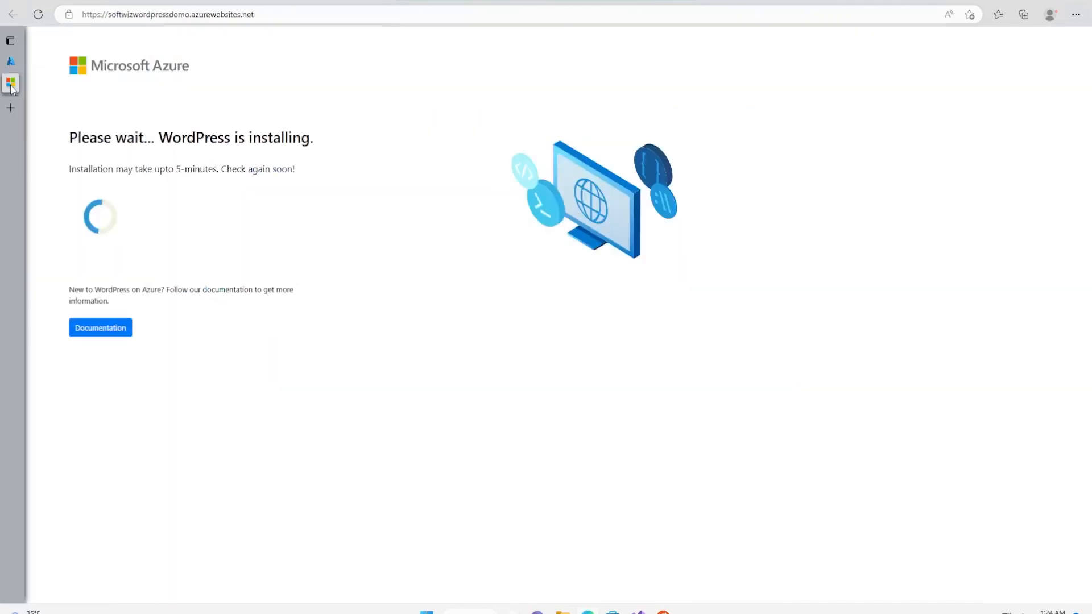
Step: Return to the portal overview and select the wordpress-alpine-php:latest image name
click(11, 85)
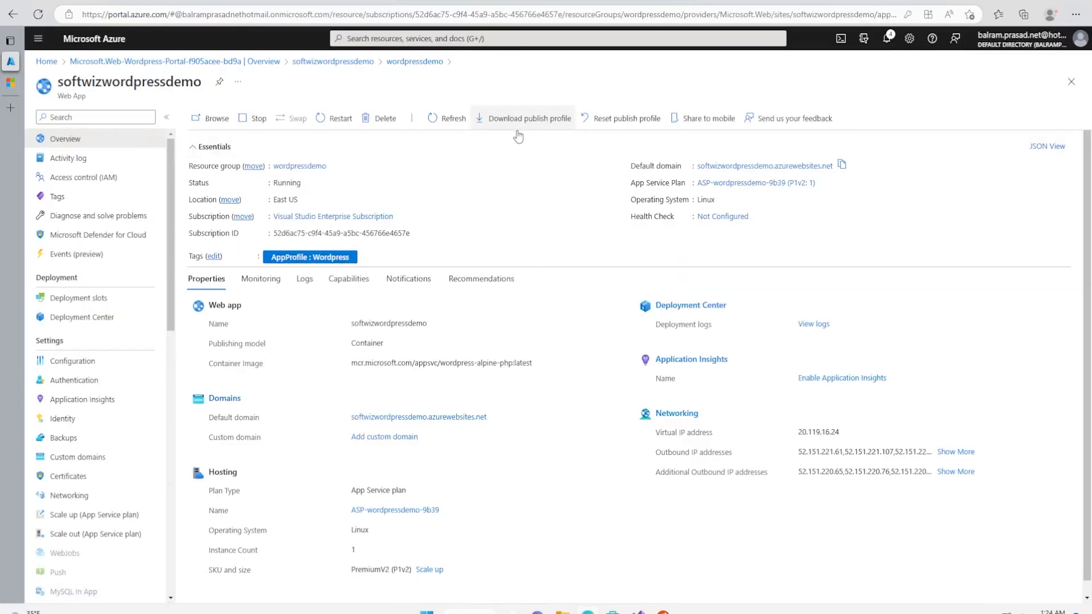
mouse_move(518, 136)
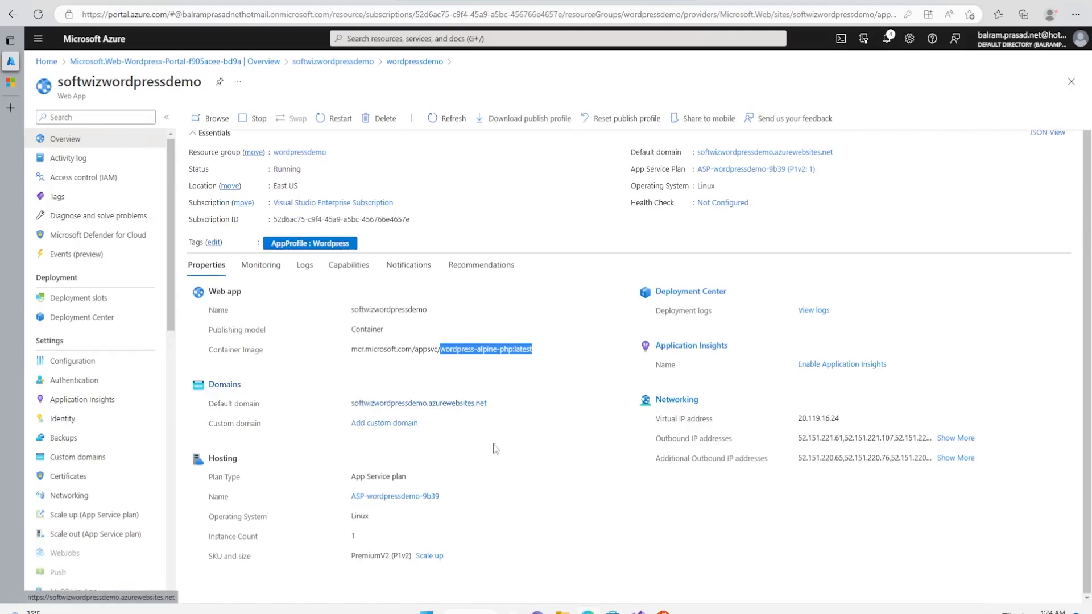
double_click(360, 515)
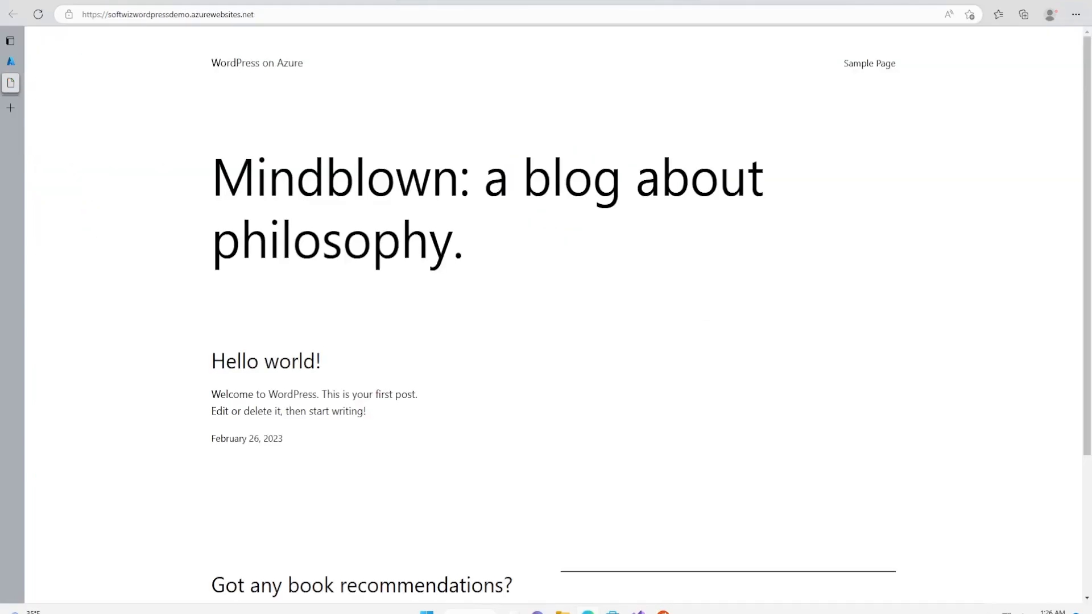
mouse_move(275, 164)
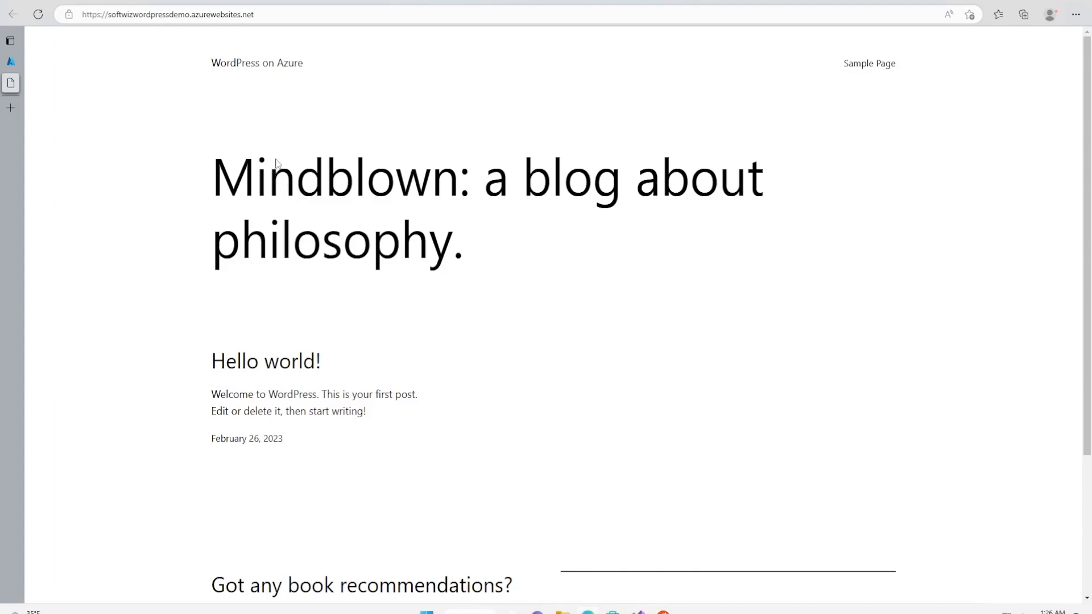
mouse_move(487, 367)
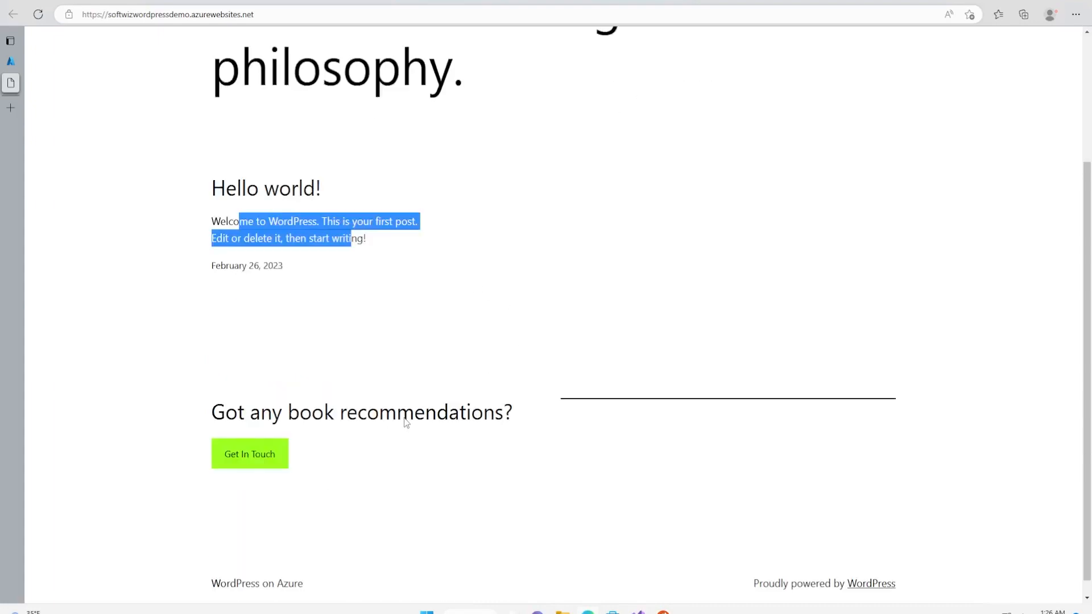
Step: Browse the blog home page and Sample Page, then follow the dashboard link to login
scroll(up, 3)
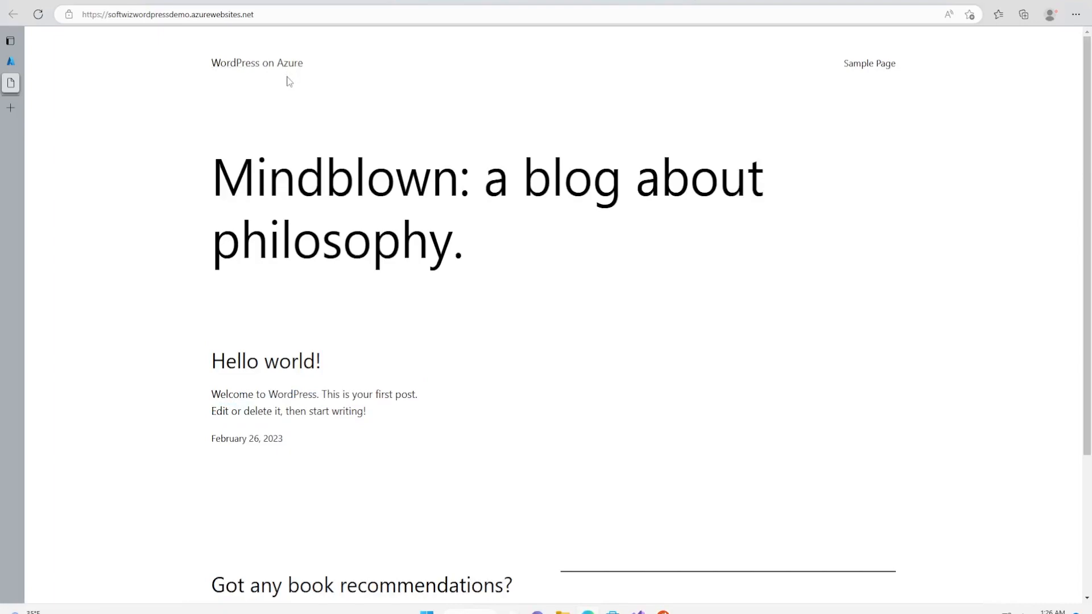
mouse_move(257, 62)
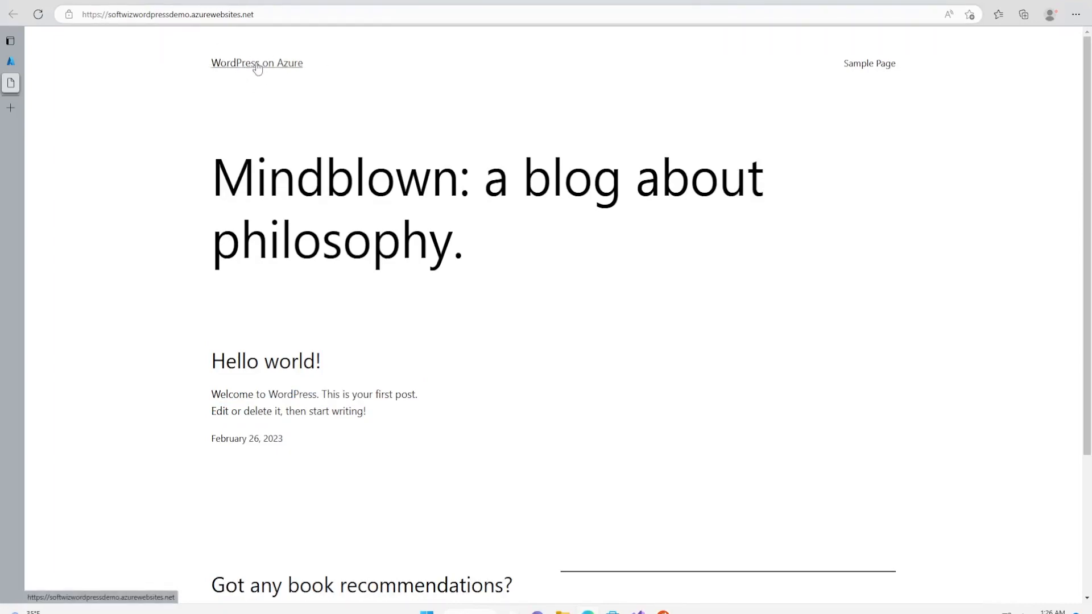
mouse_move(920, 59)
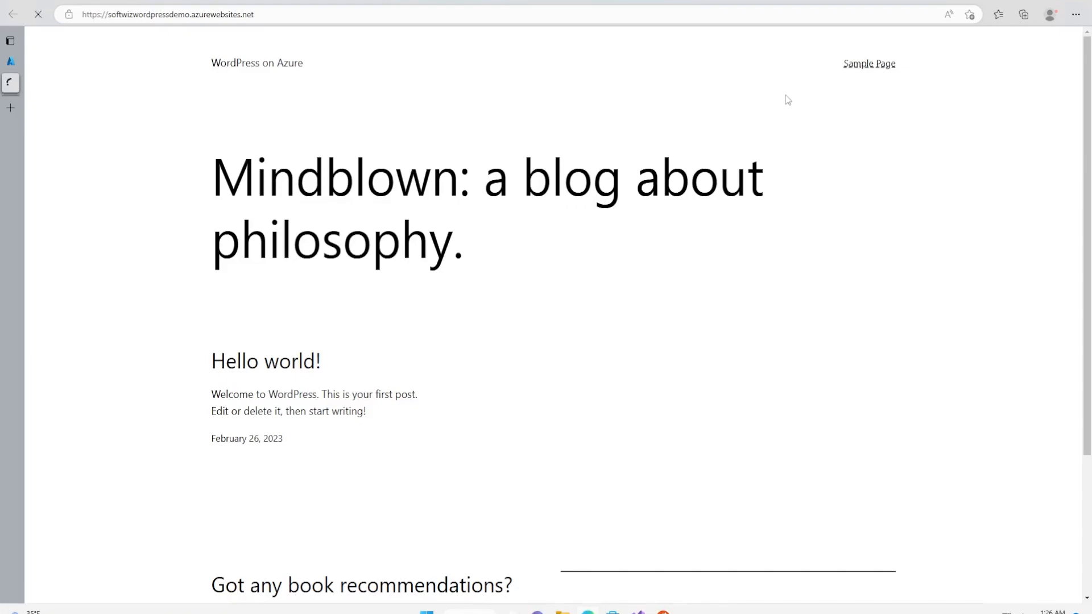
click(868, 63)
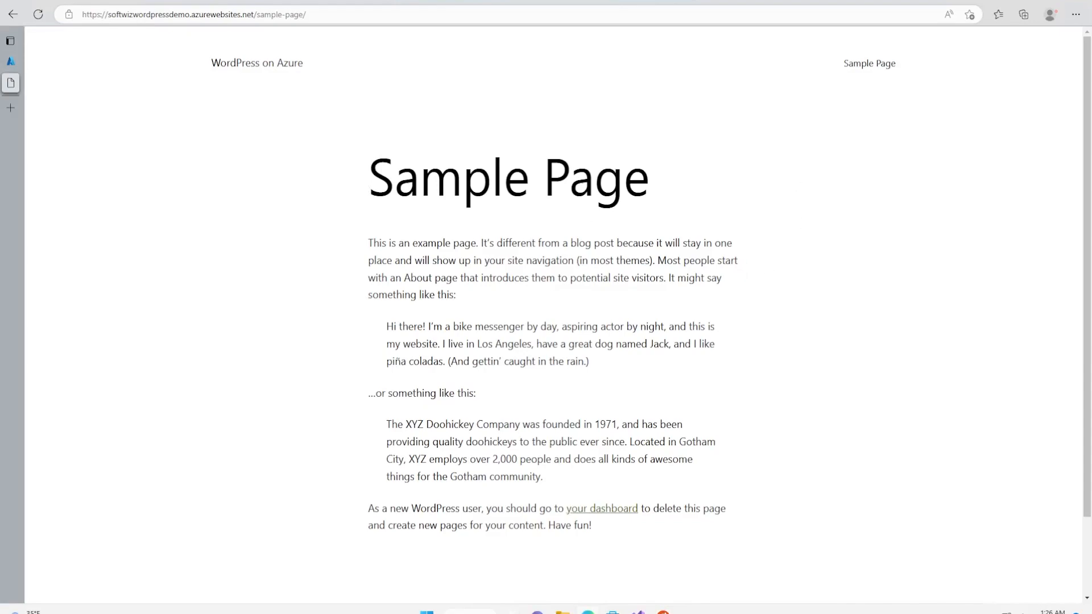
mouse_move(595, 491)
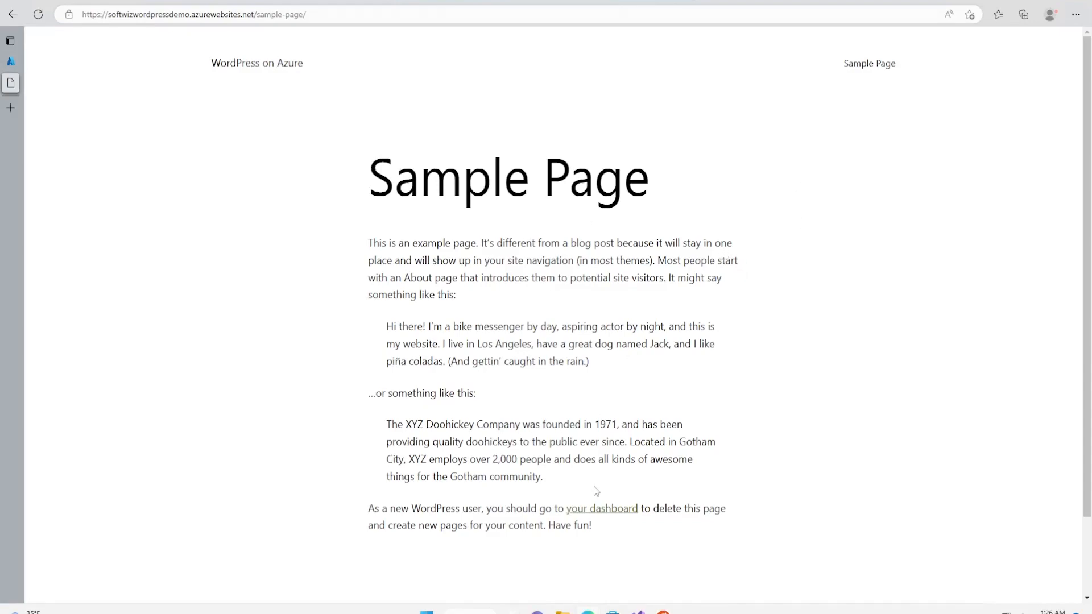
mouse_move(604, 511)
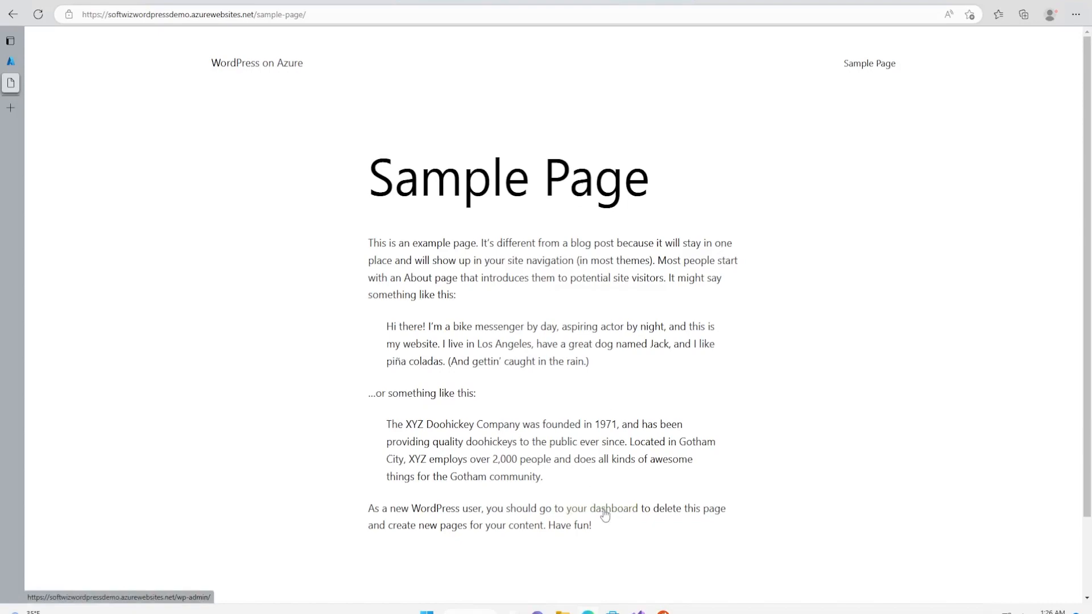
mouse_move(621, 518)
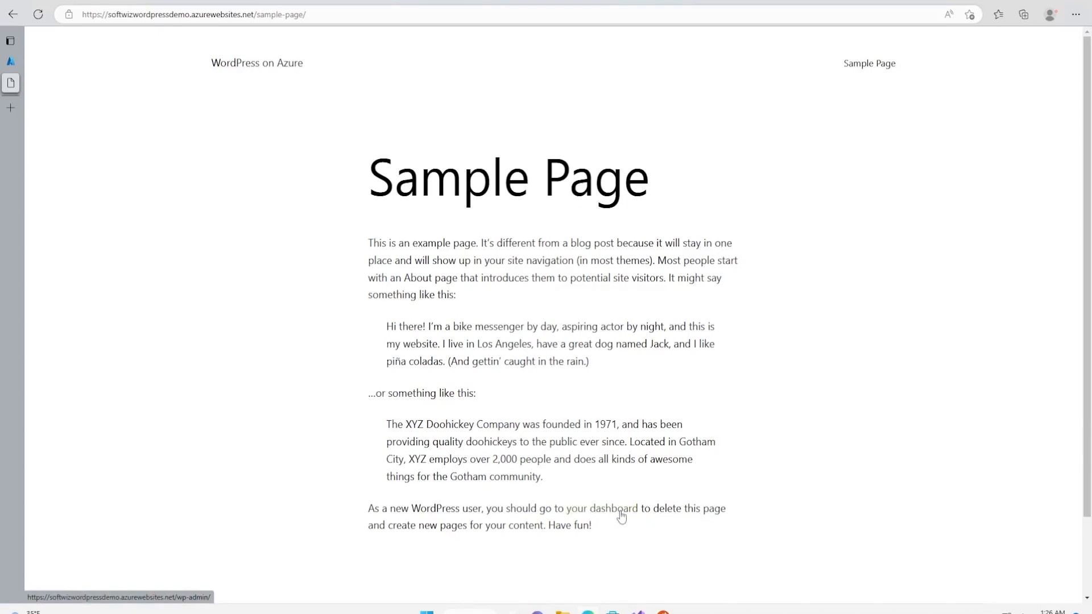
click(607, 507)
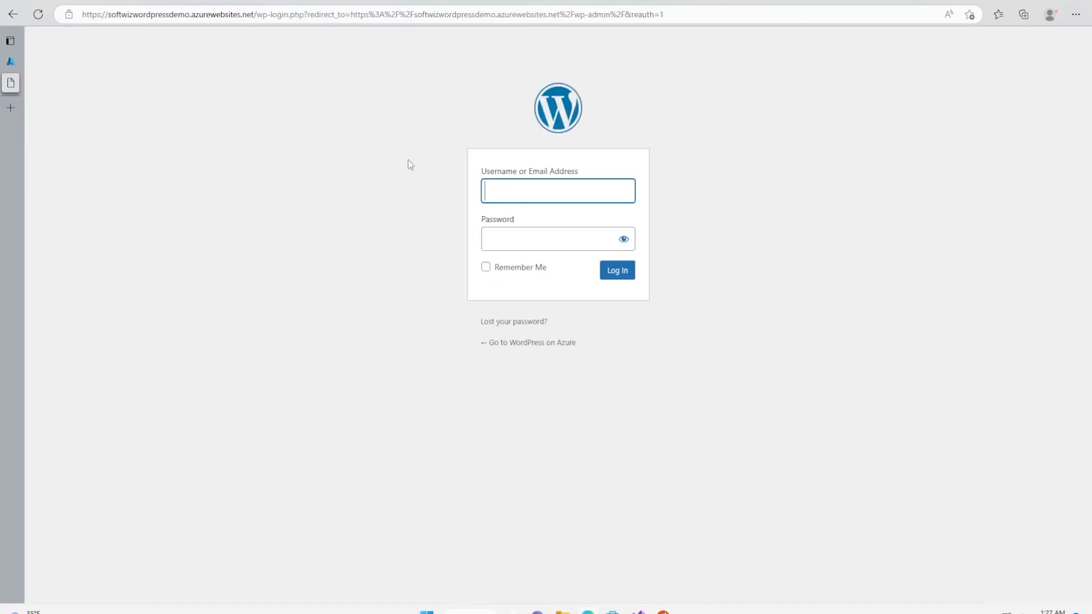
Step: Log in to WordPress admin as user balram to reach the Dashboard
text(balram)
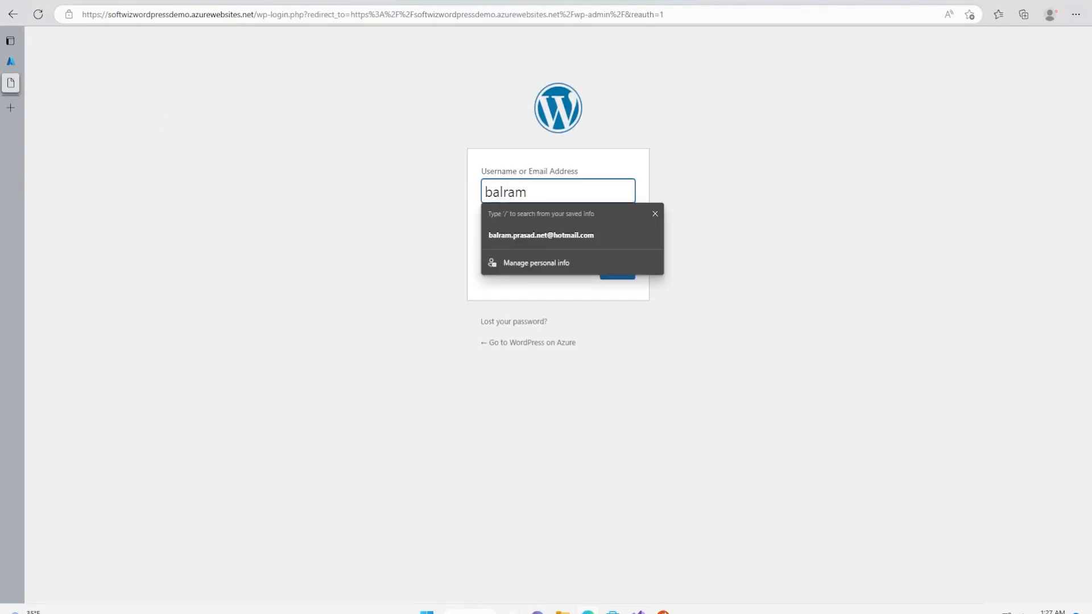
text(.prasad,)
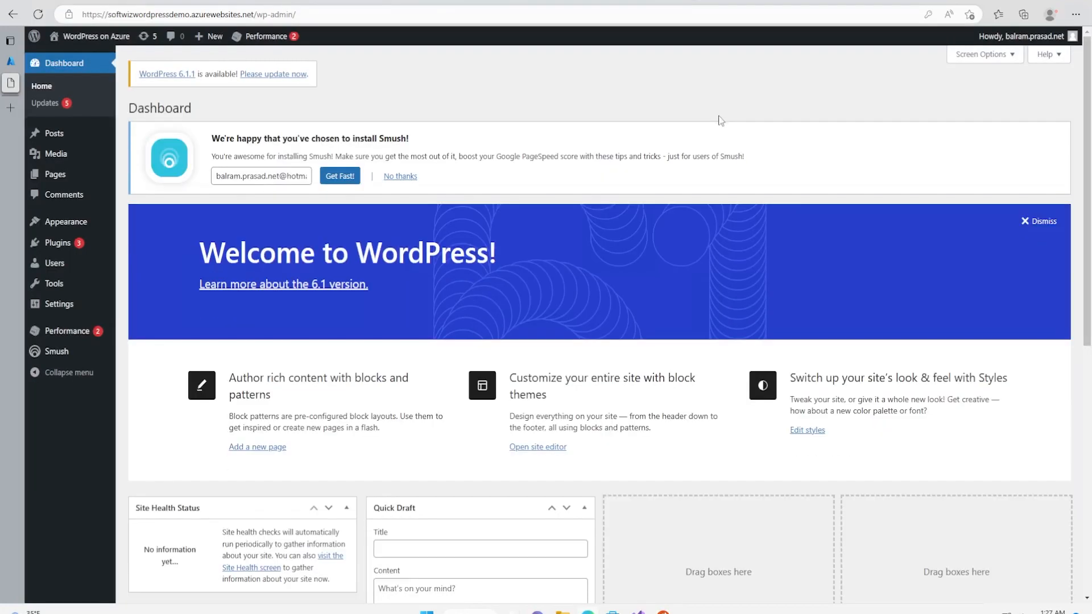
mouse_move(732, 107)
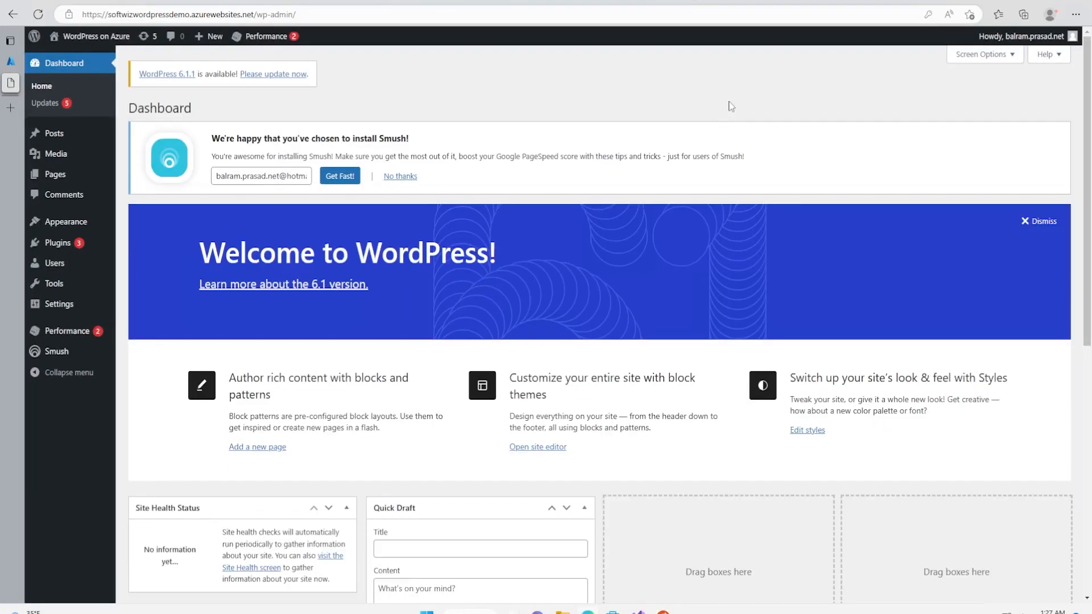
Step: Scroll the Dashboard and open Posts > All Posts, listing only Hello world!
click(1022, 36)
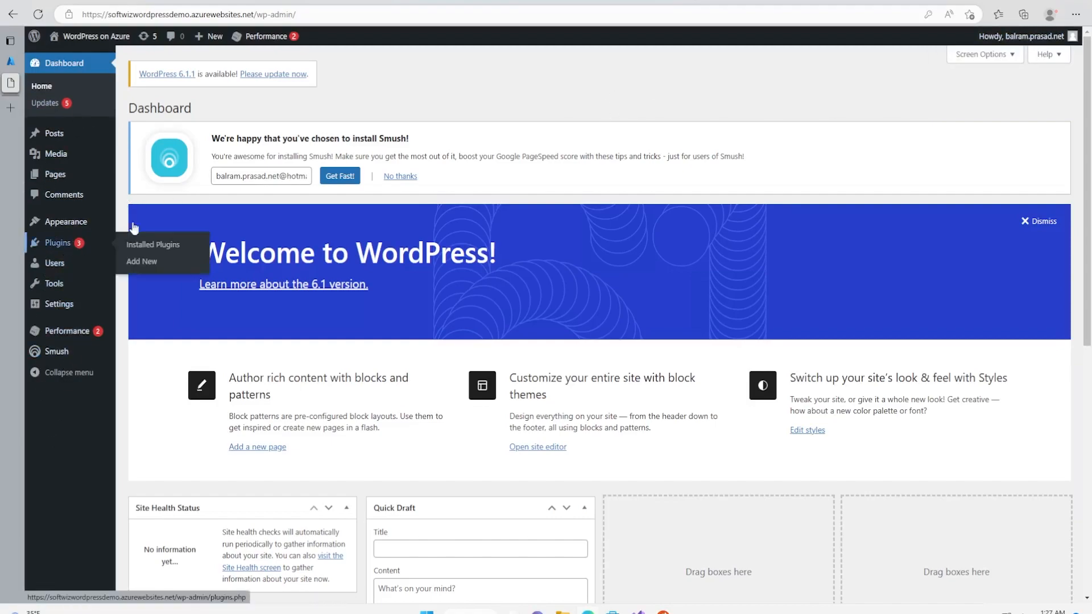
scroll(down, 3)
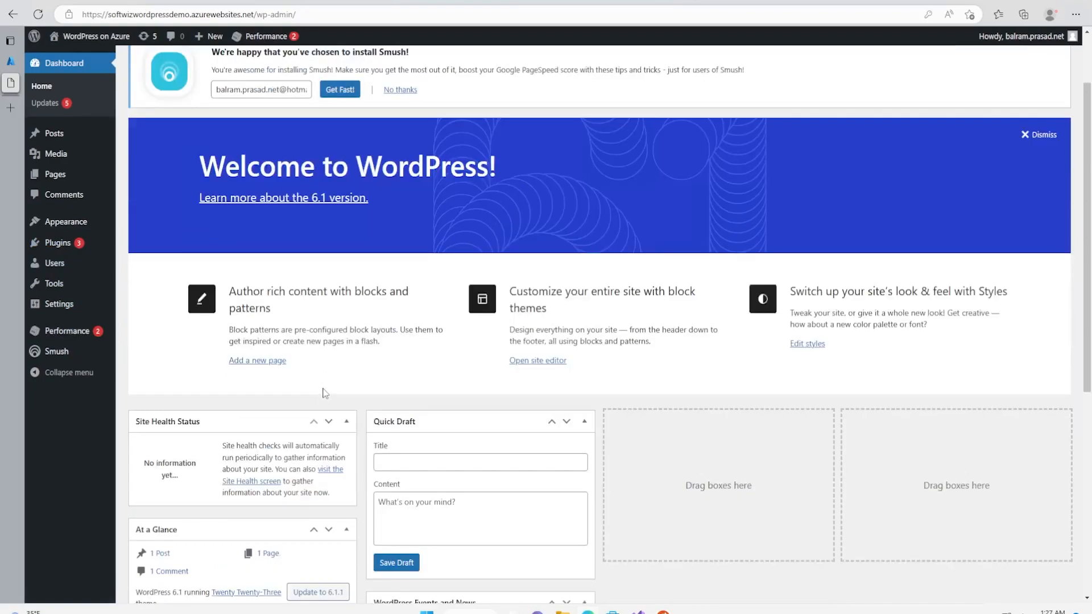
scroll(down, 3)
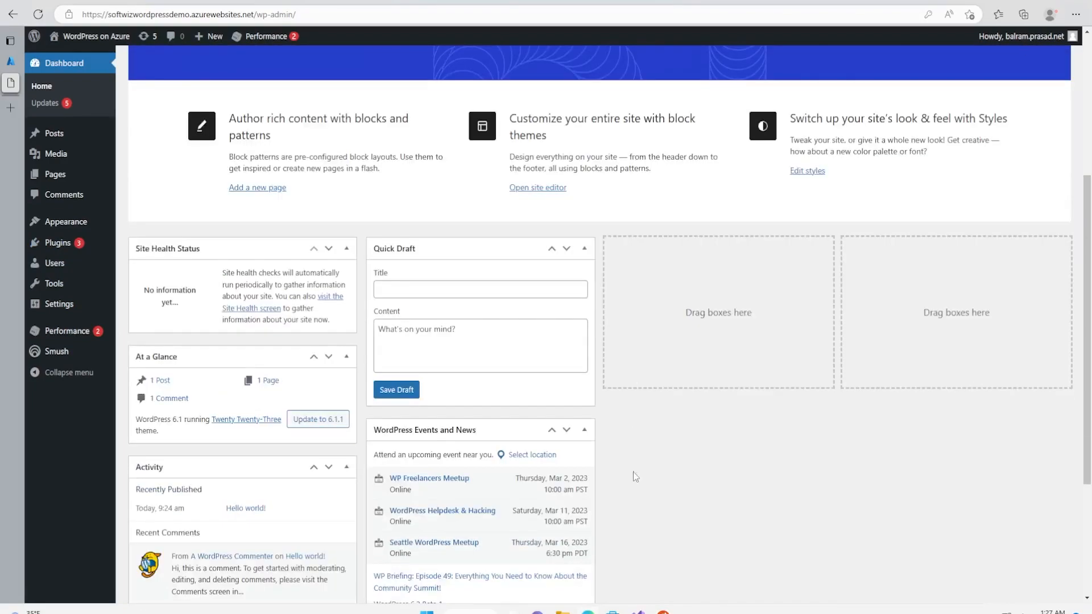
scroll(up, 3)
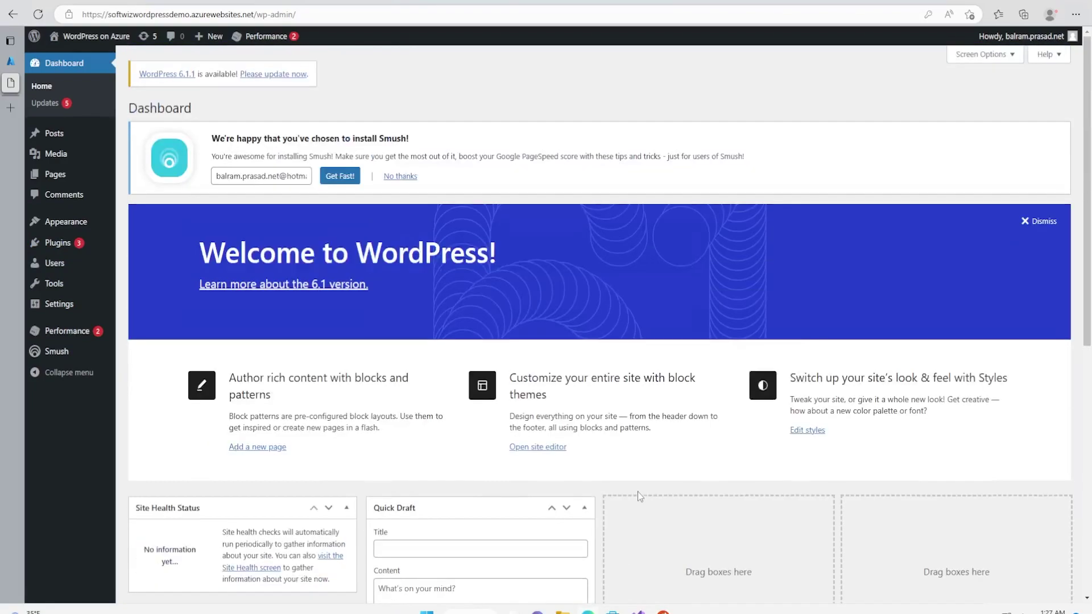
click(53, 133)
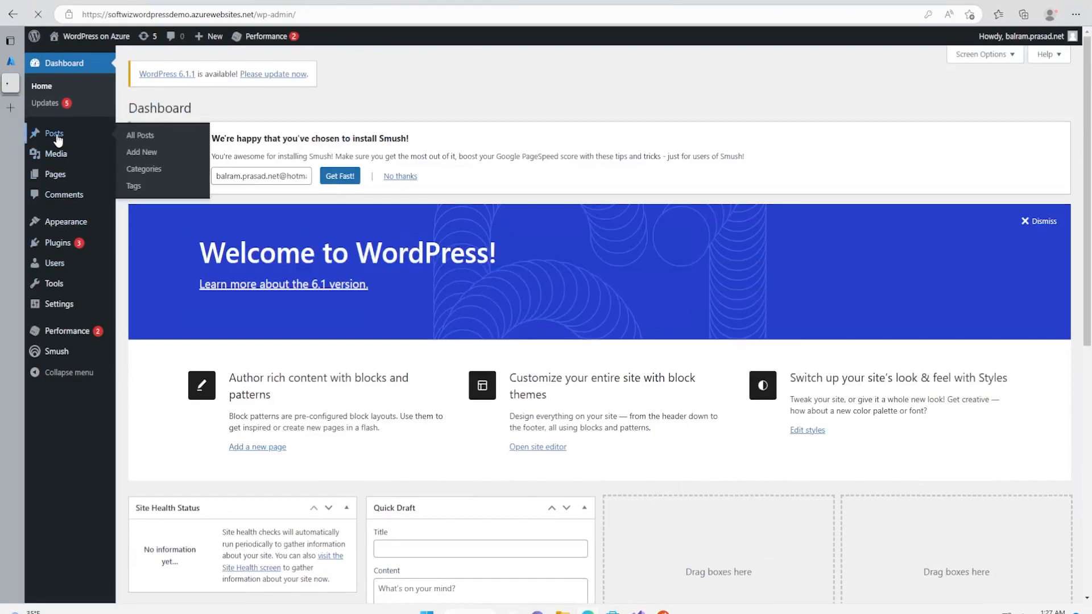
click(140, 135)
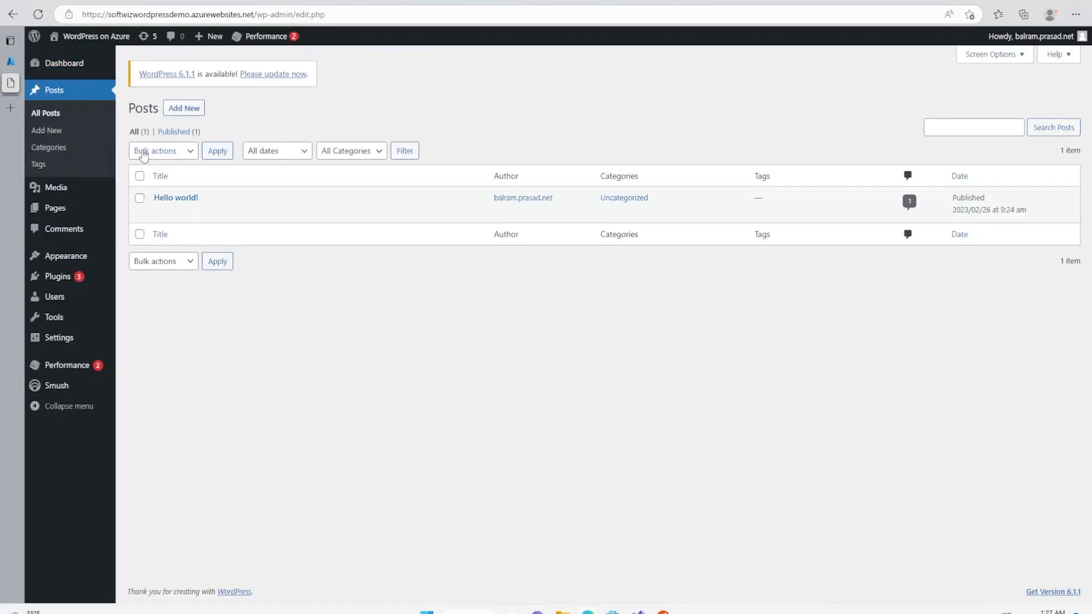
Step: Start a new post titled 'Testing Wordpress on azure', dismissing the welcome guide
click(184, 108)
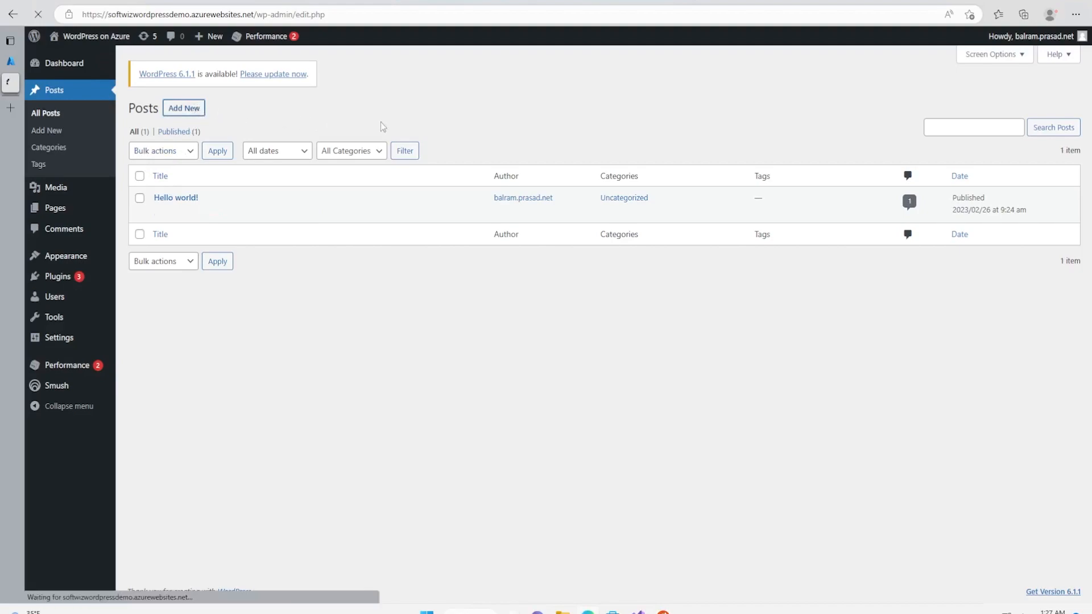
click(183, 108)
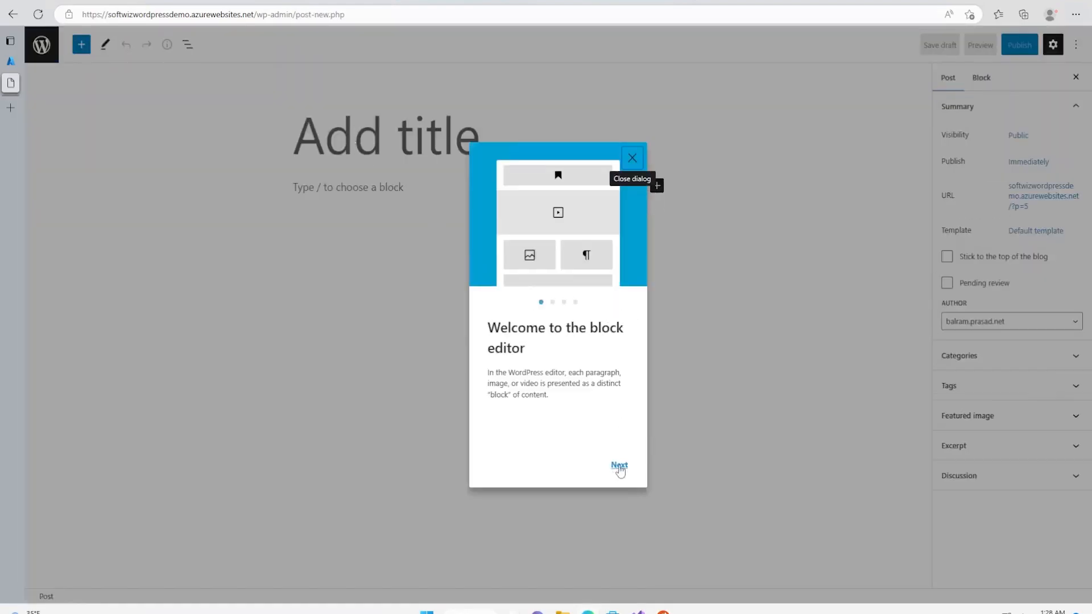
click(631, 158)
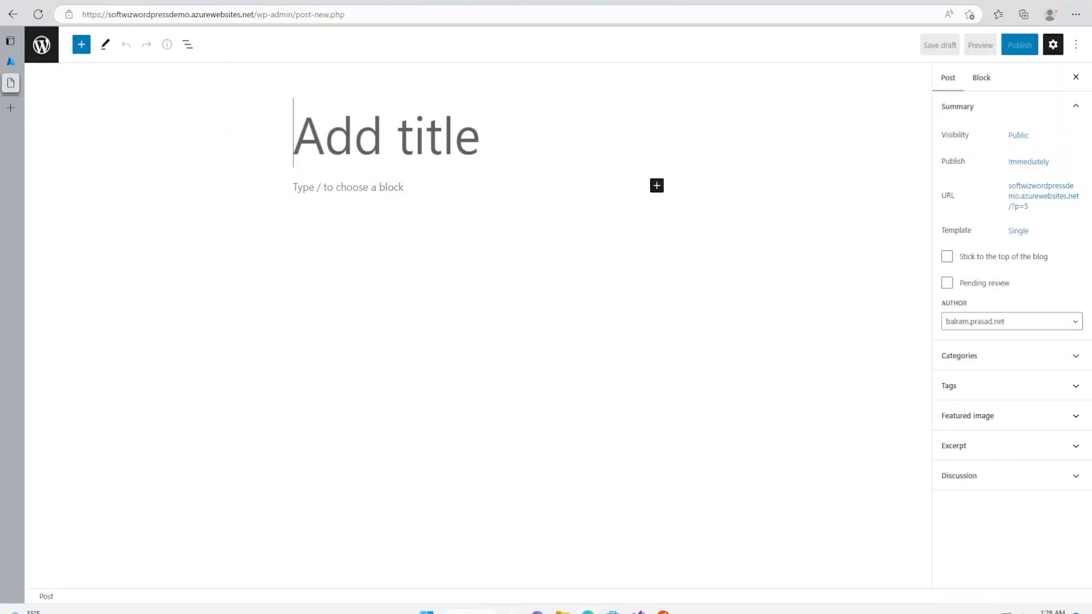
text(Testing)
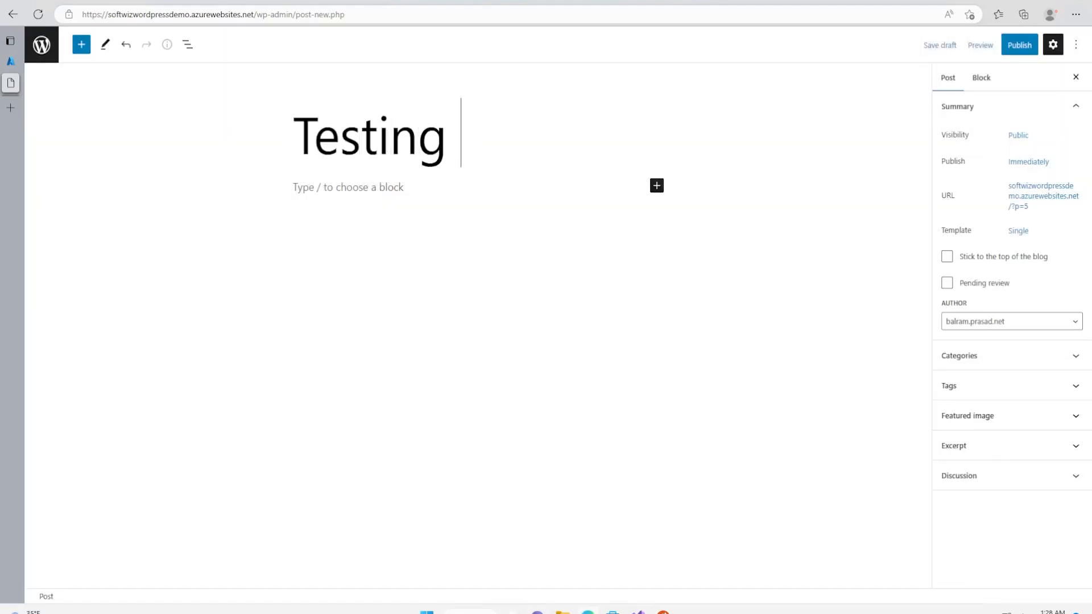
text(Wordpress)
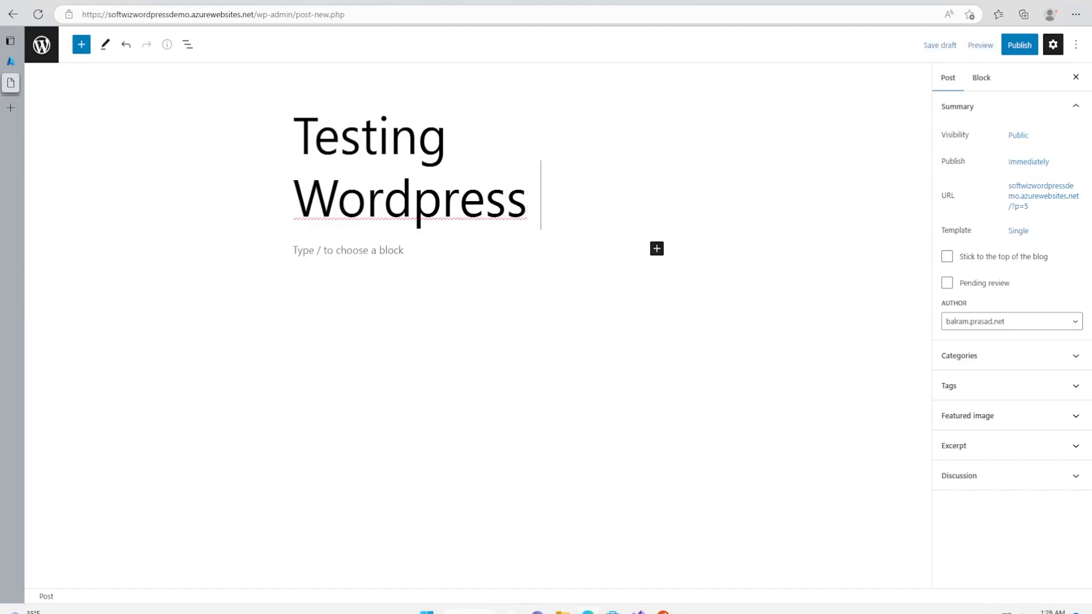
text(on azure)
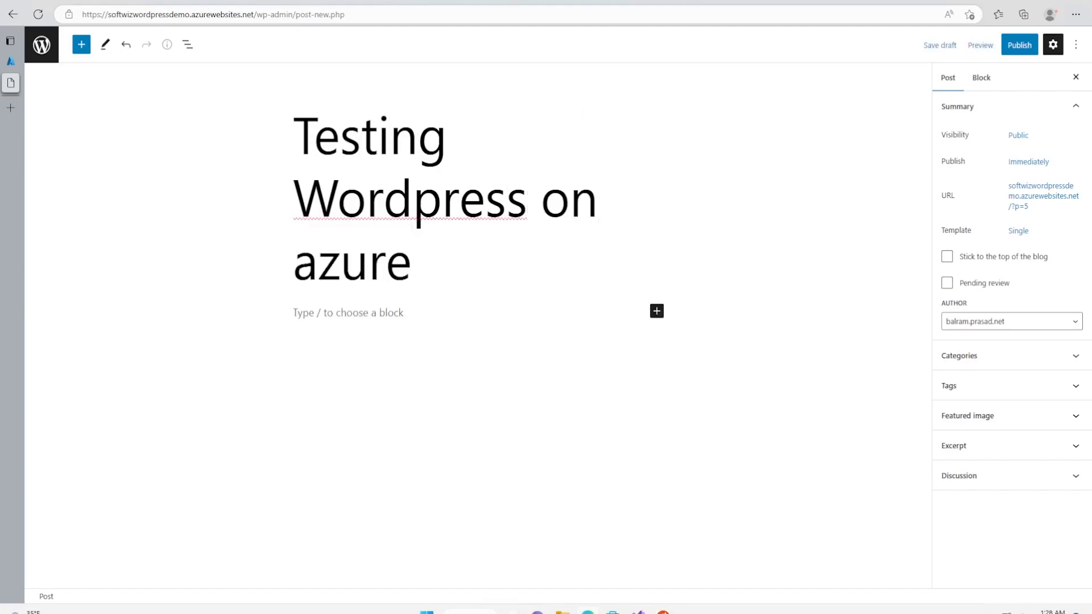
Step: Write 'Hello' as the post body paragraph and bring up the preview options
click(981, 77)
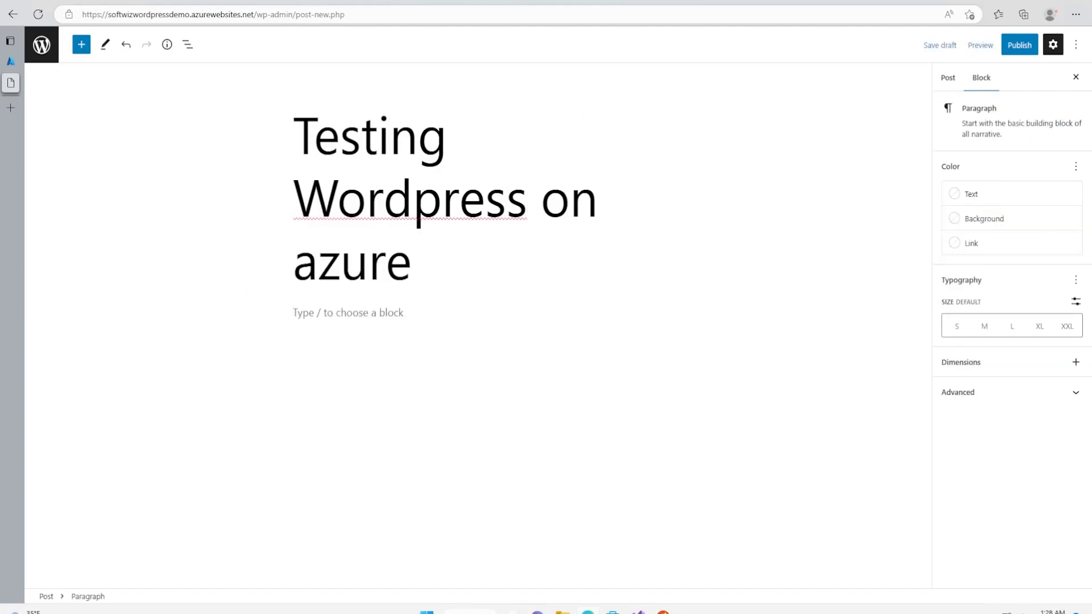
text(Hello)
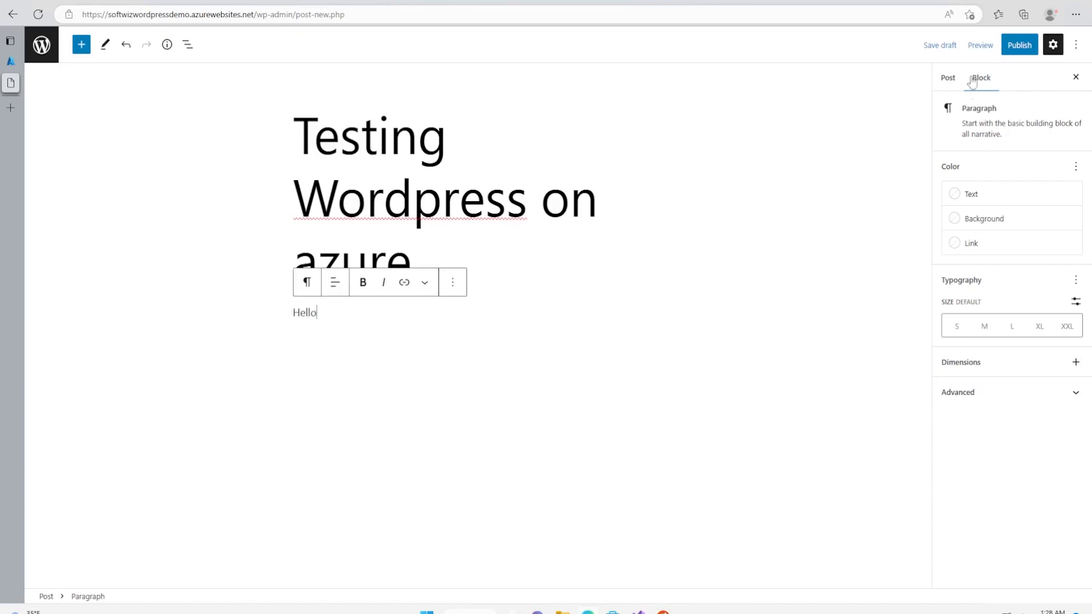
click(980, 44)
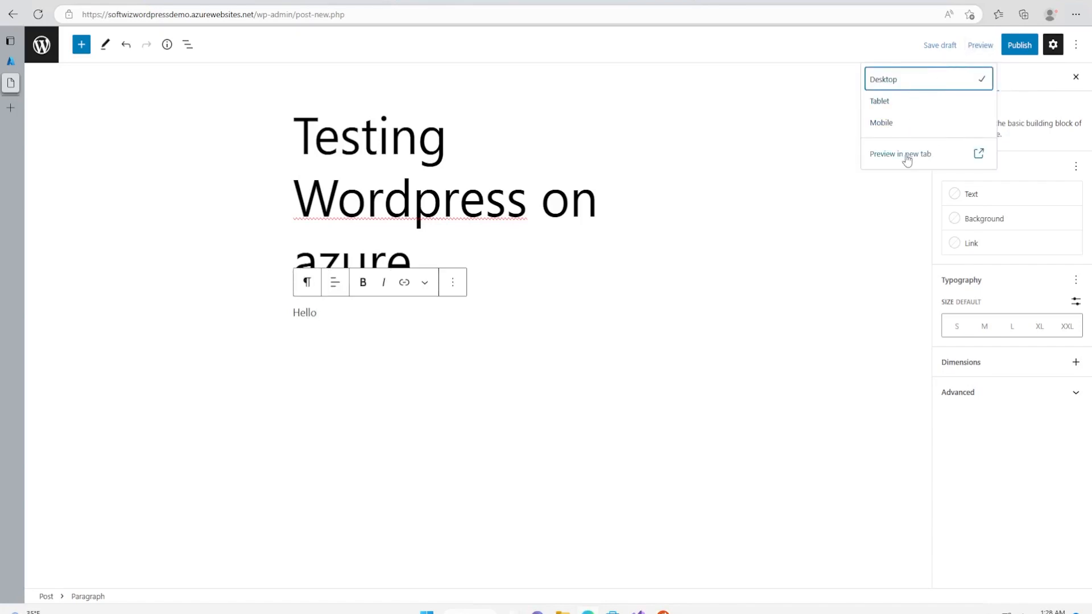
Step: Preview the draft post in a new tab and select the site address
click(900, 154)
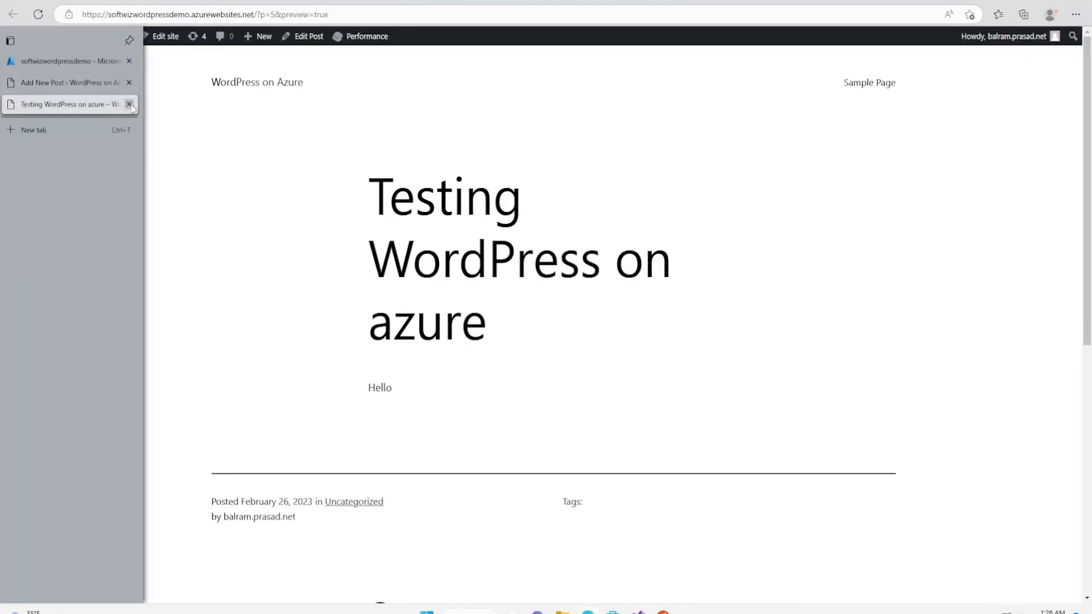
mouse_move(130, 104)
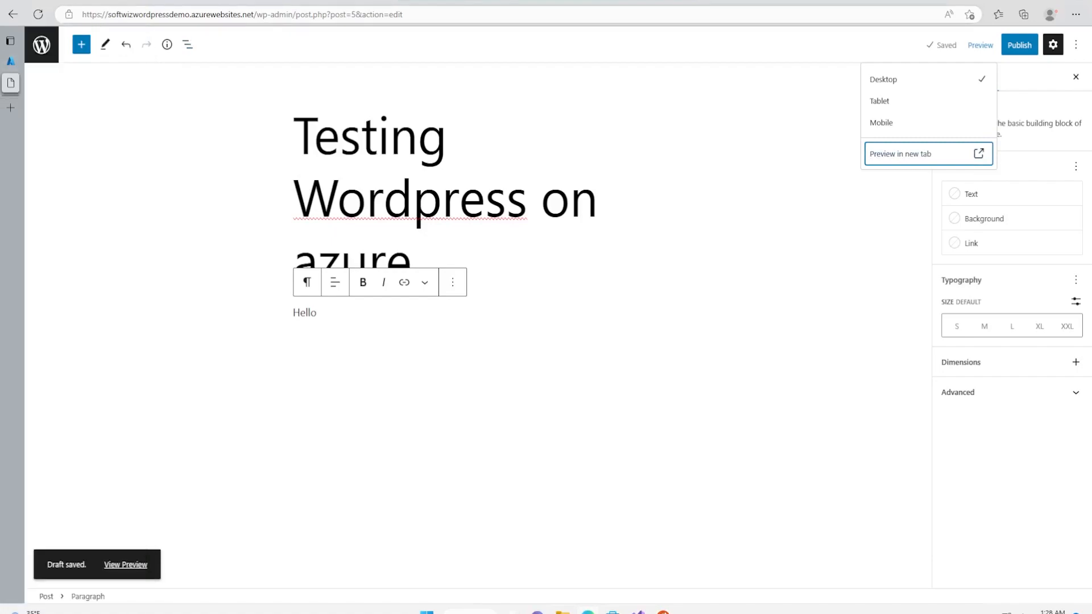
click(240, 13)
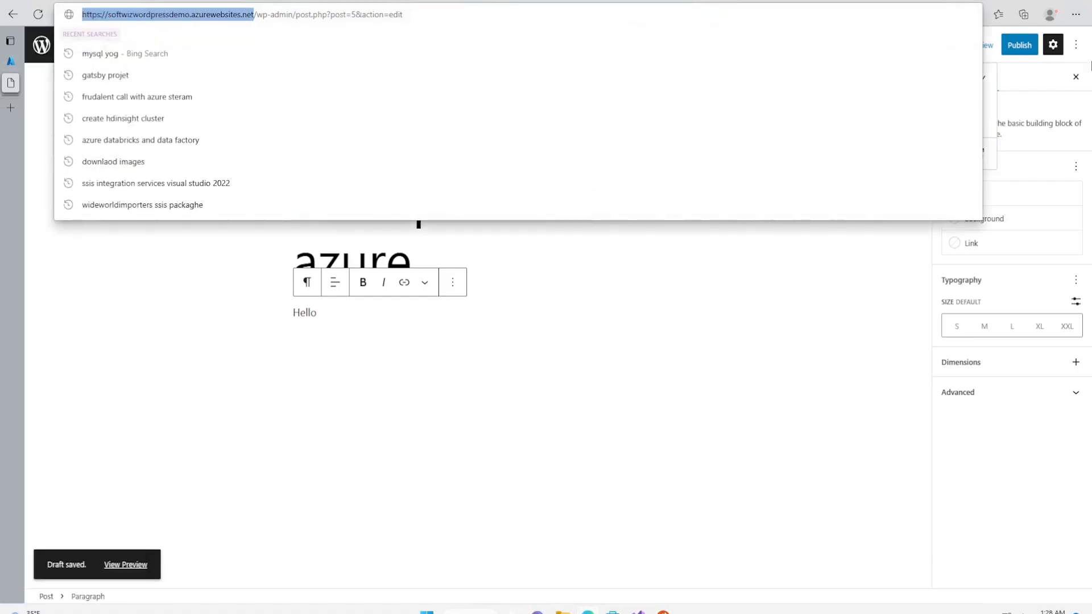
Step: Load the public homepage in a private window, open Hello world!, then return home
click(1048, 14)
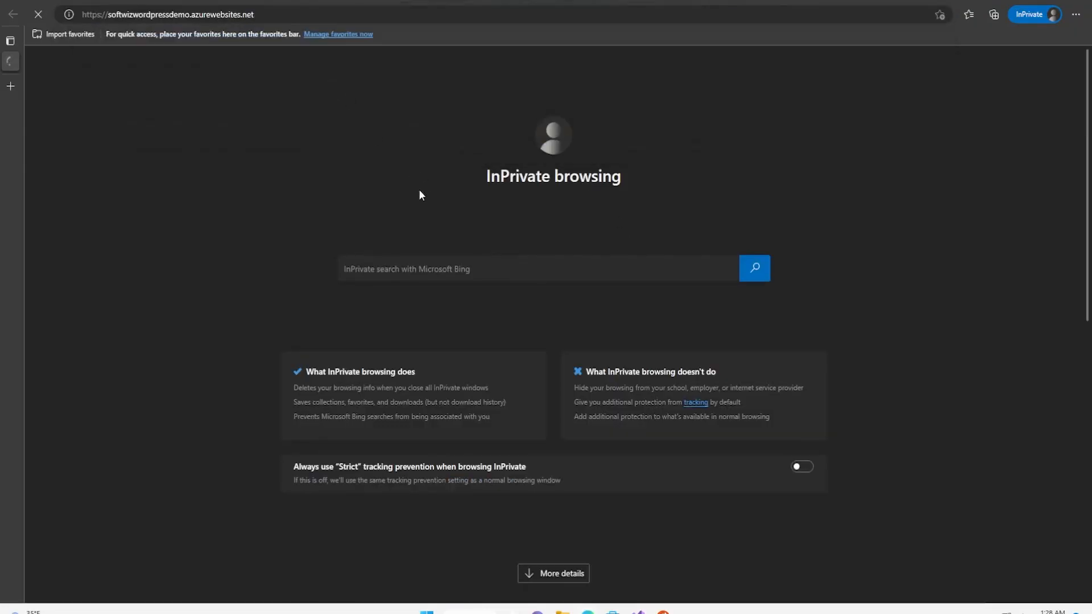
click(167, 14)
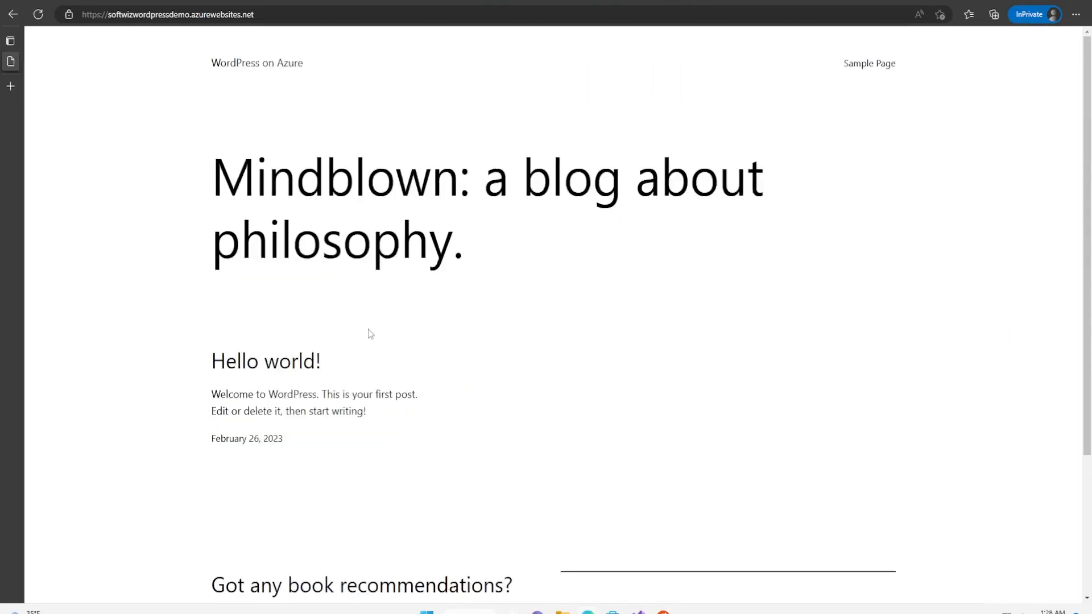
click(265, 360)
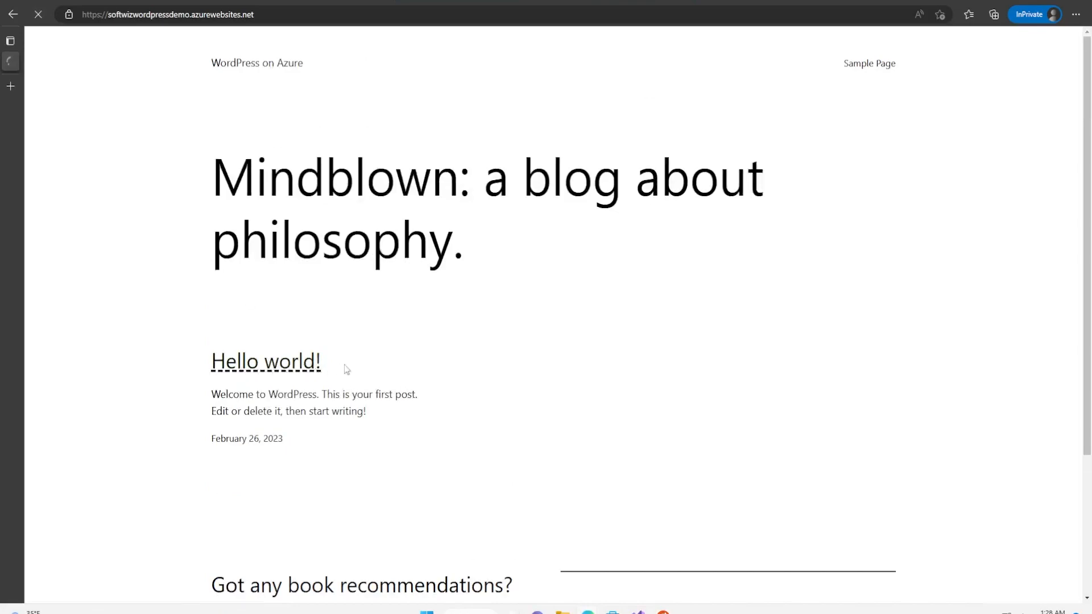
click(266, 362)
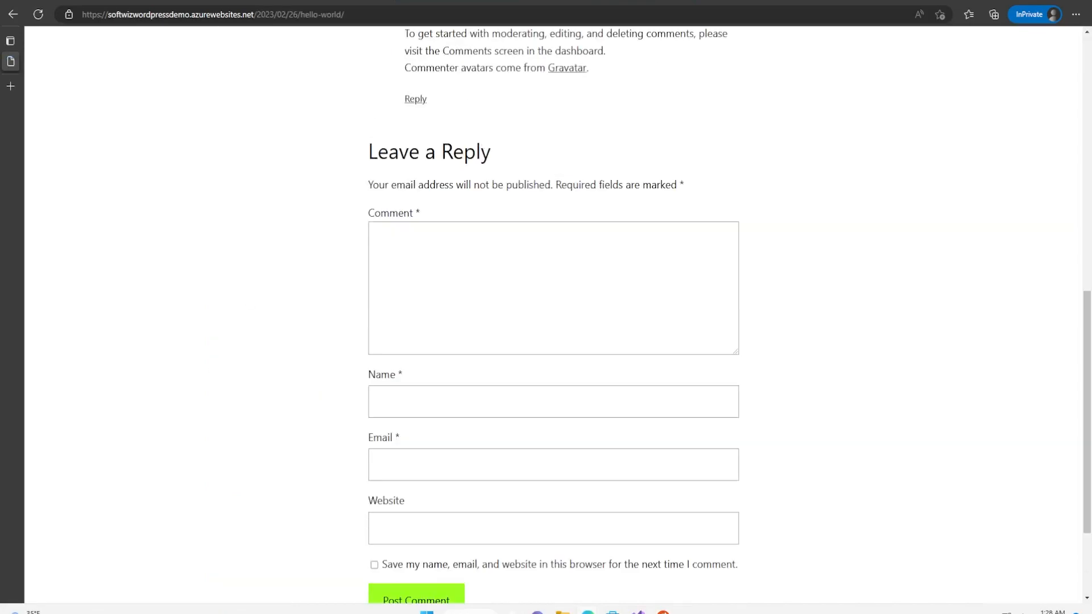
scroll(up, 3)
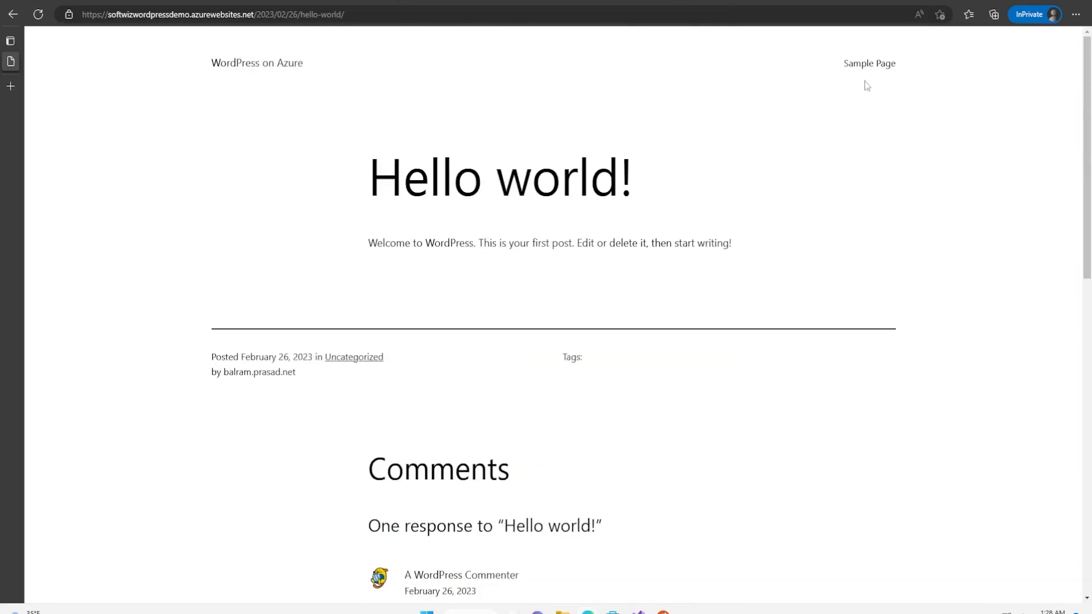
mouse_move(256, 63)
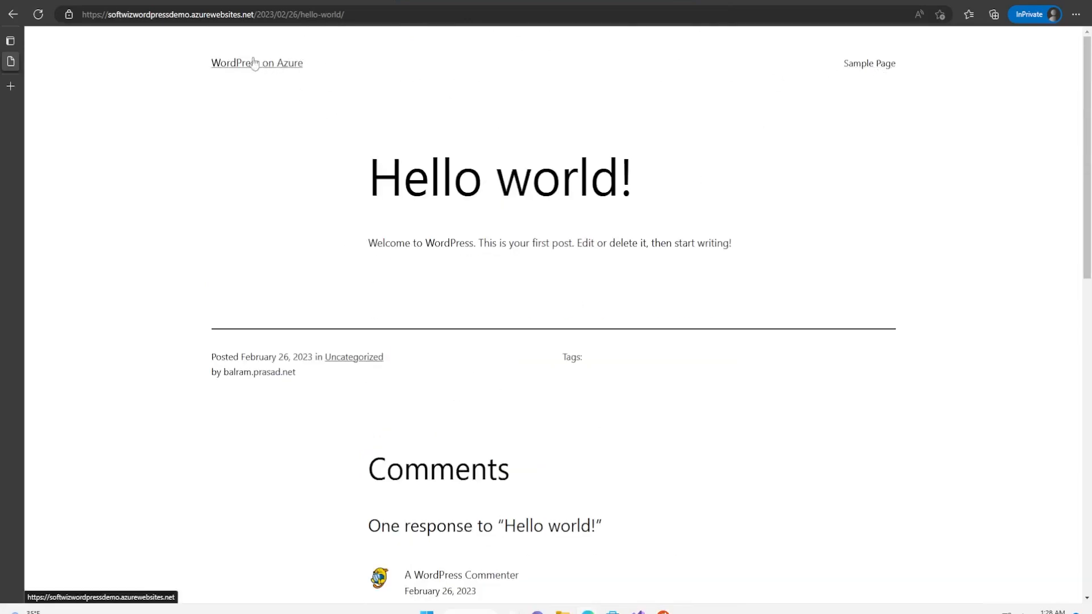
click(256, 63)
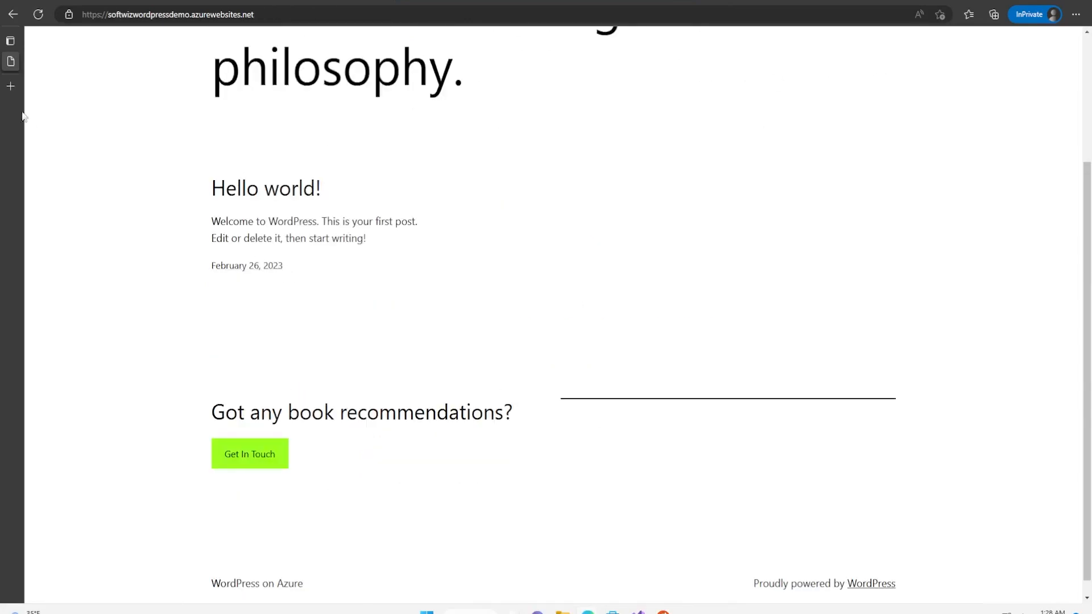
click(10, 62)
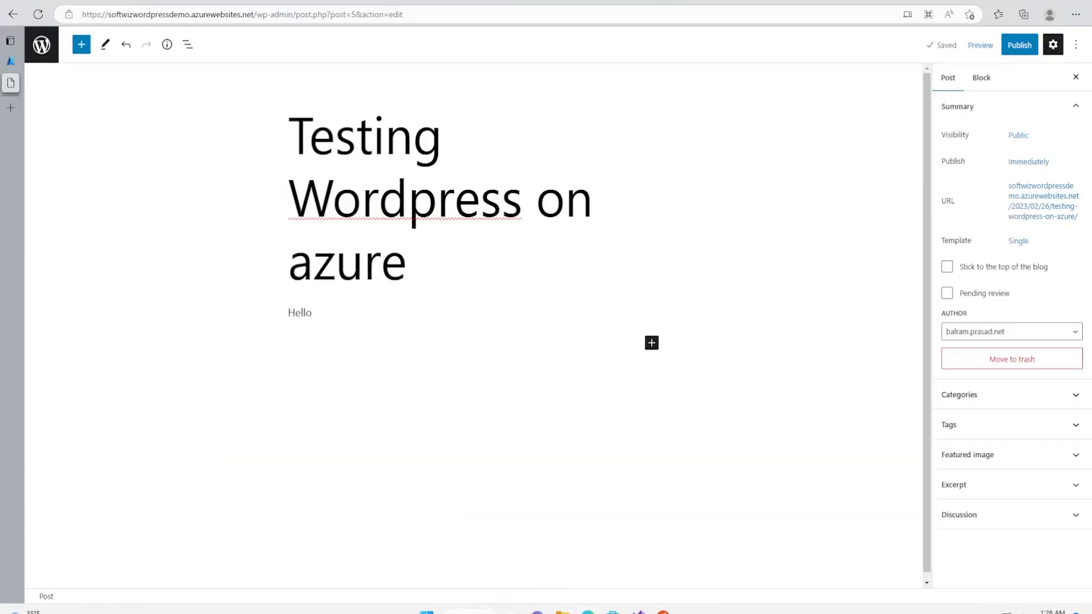
Step: Publish 'Testing Wordpress on azure' and view the live site in the private window
click(1019, 44)
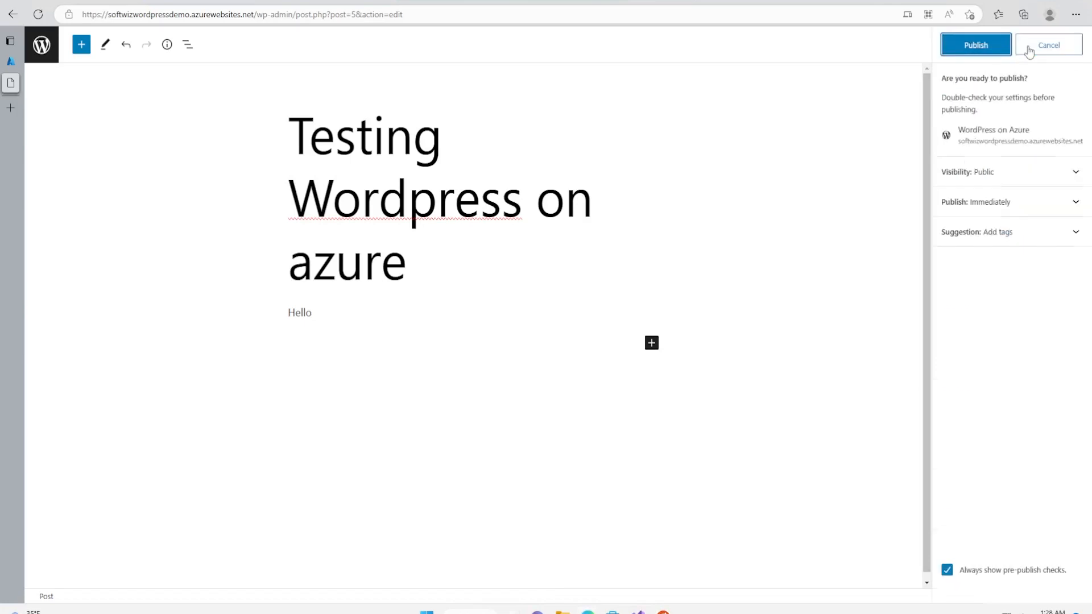
click(974, 44)
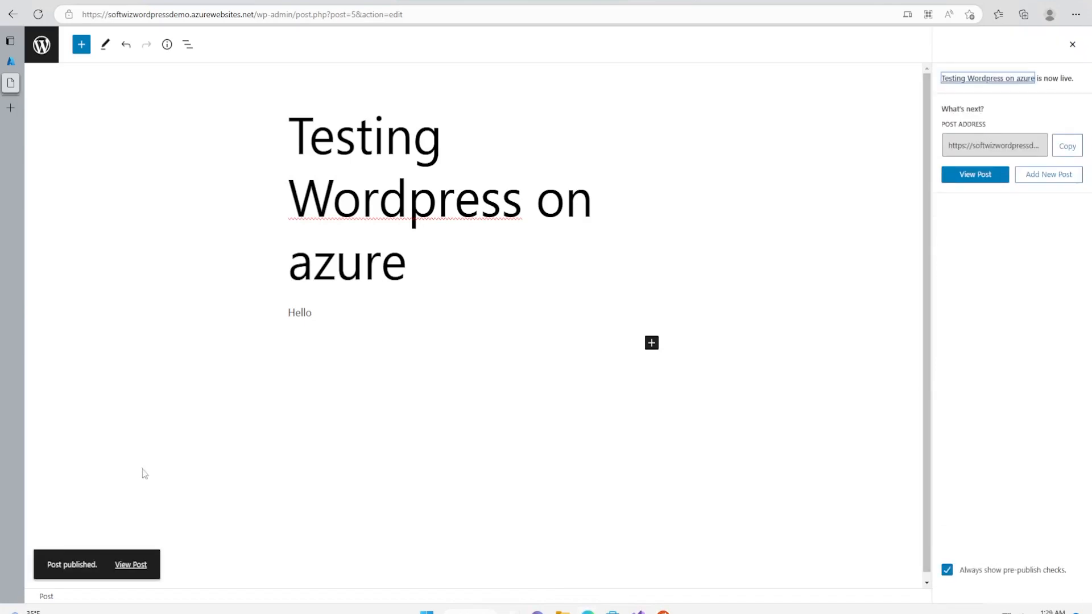
mouse_move(167, 308)
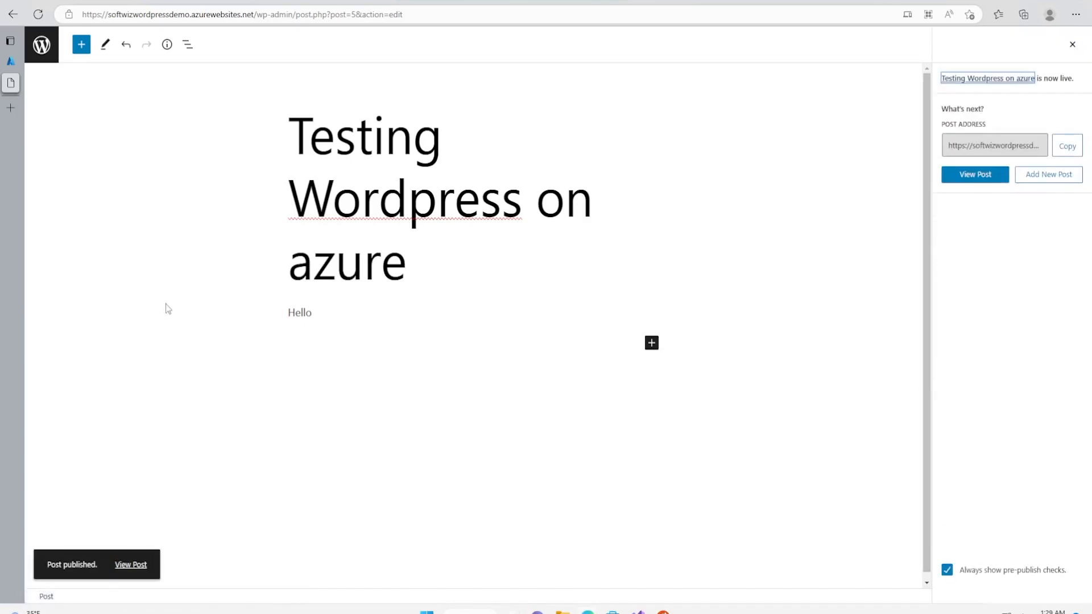
mouse_move(692, 611)
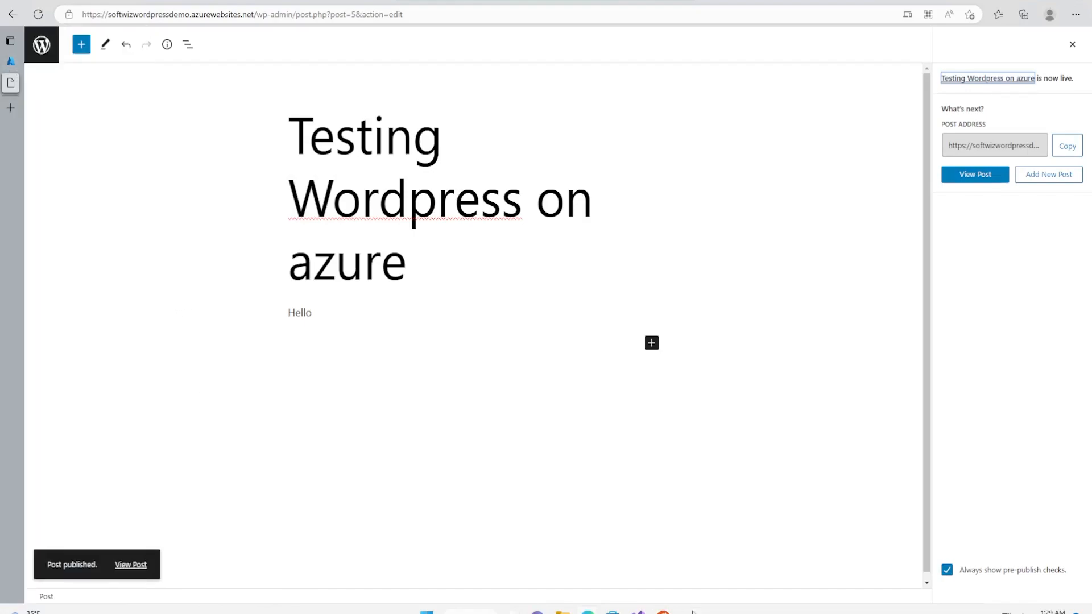
click(974, 174)
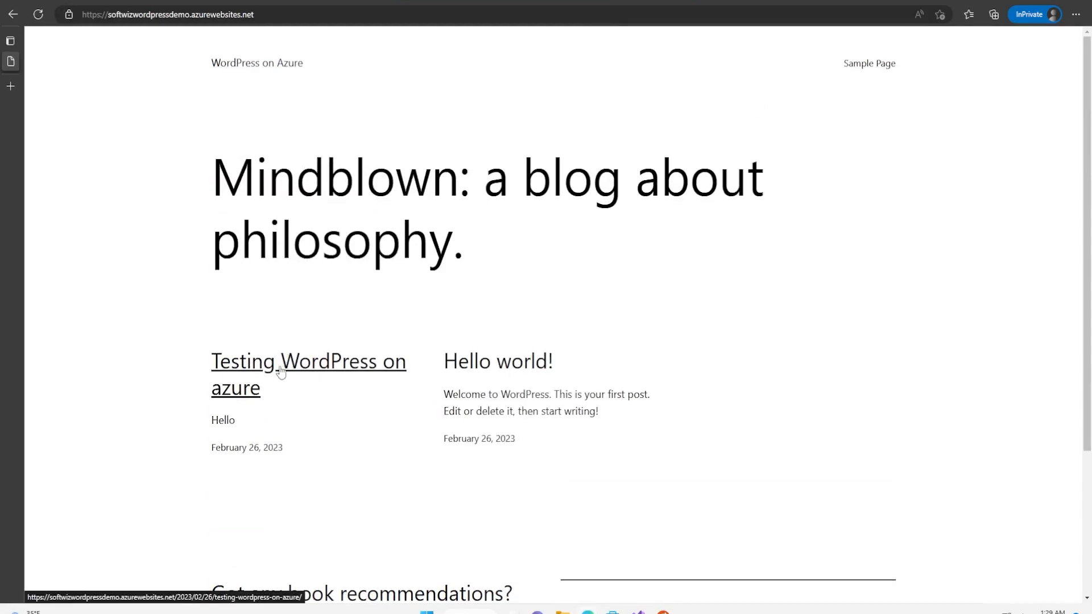
Step: Open the published 'Testing WordPress on azure' post and scroll to its comment form
click(307, 362)
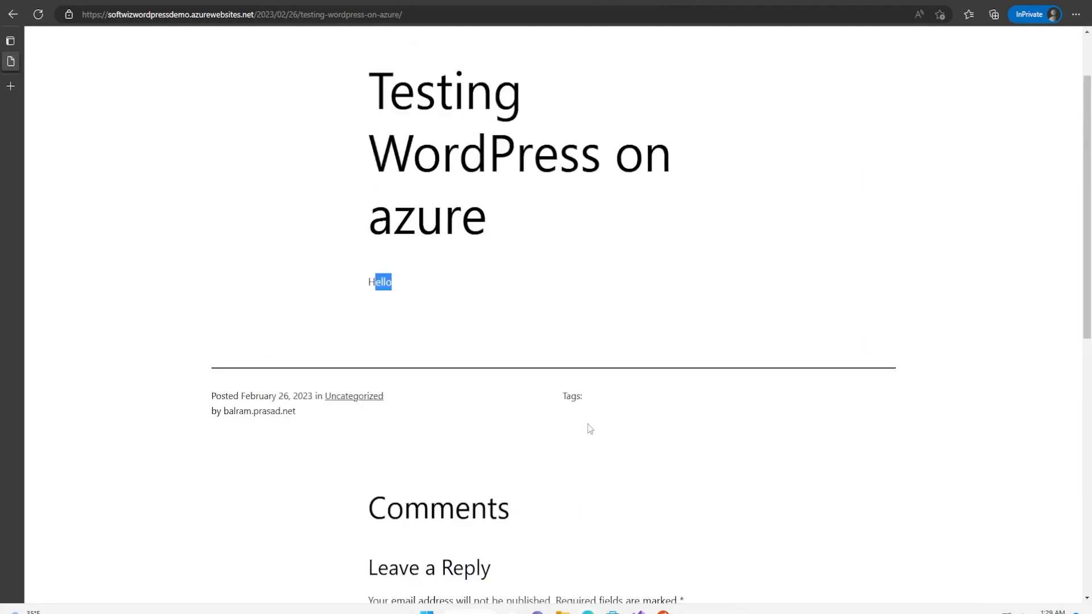
scroll(down, 3)
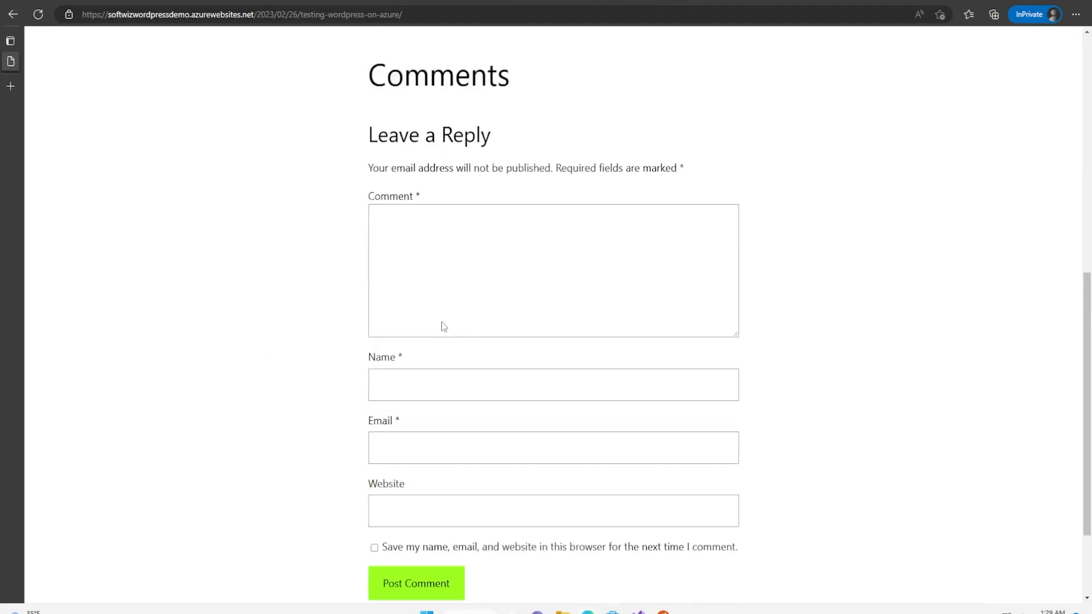
mouse_move(476, 353)
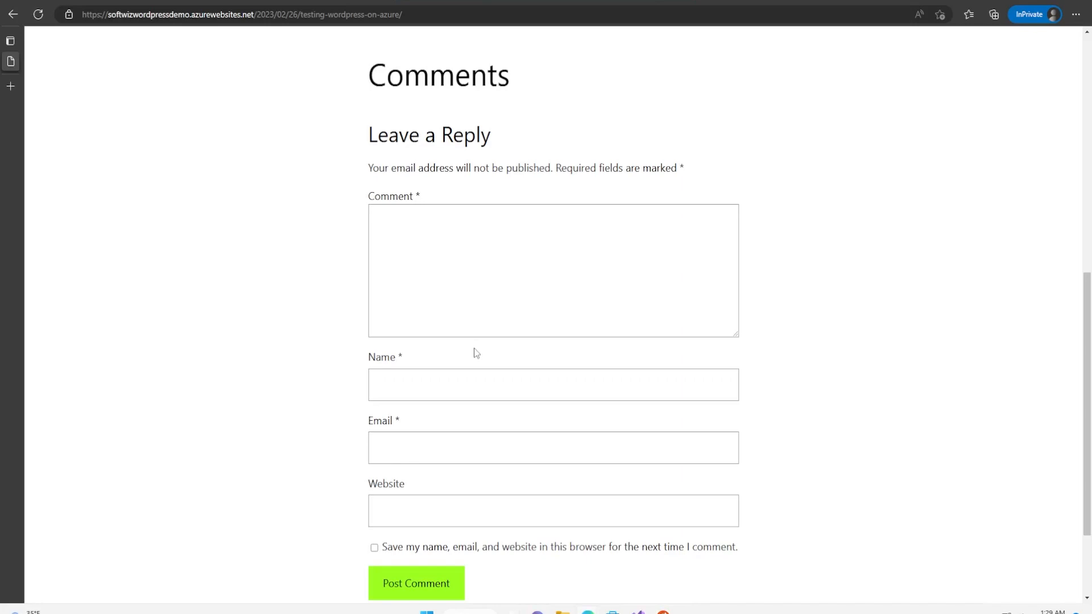
mouse_move(475, 353)
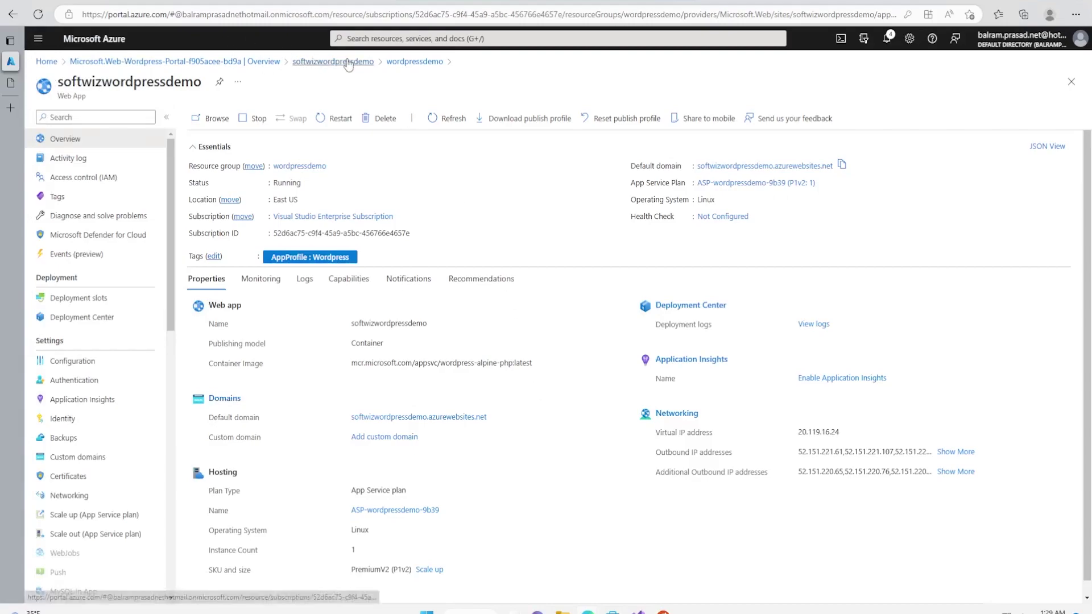
Step: Open the wordpressdemo resource group, then its MySQL flexible server
click(415, 61)
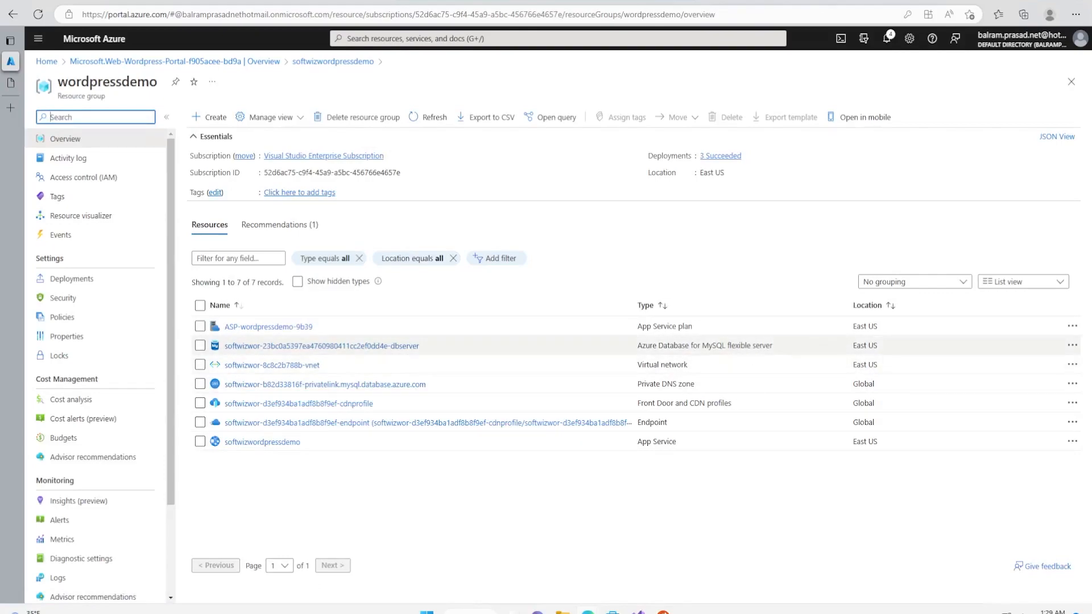
mouse_move(403, 338)
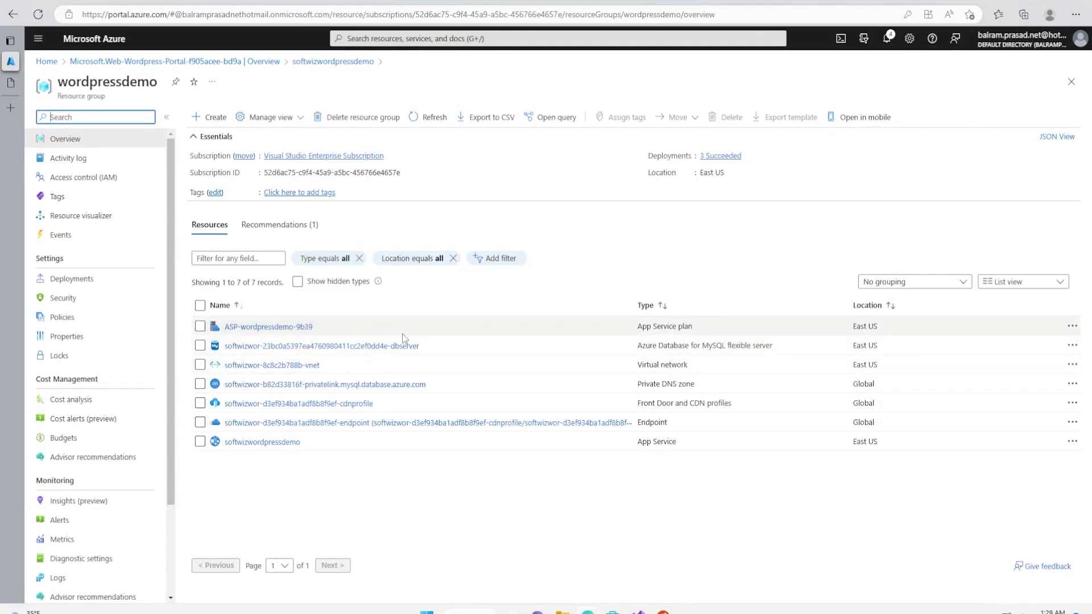
click(321, 345)
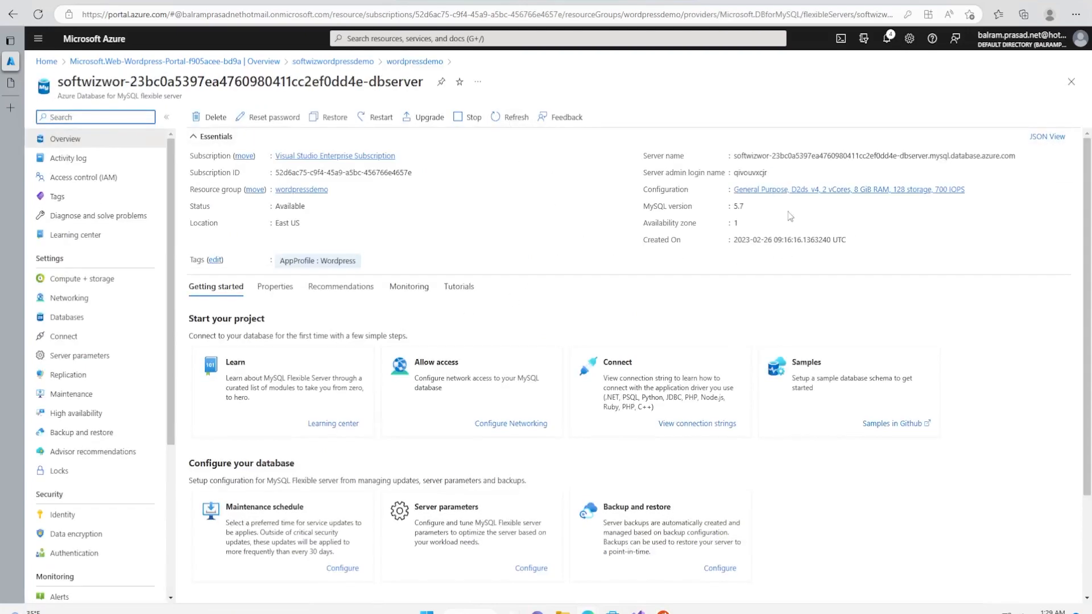
mouse_move(1023, 155)
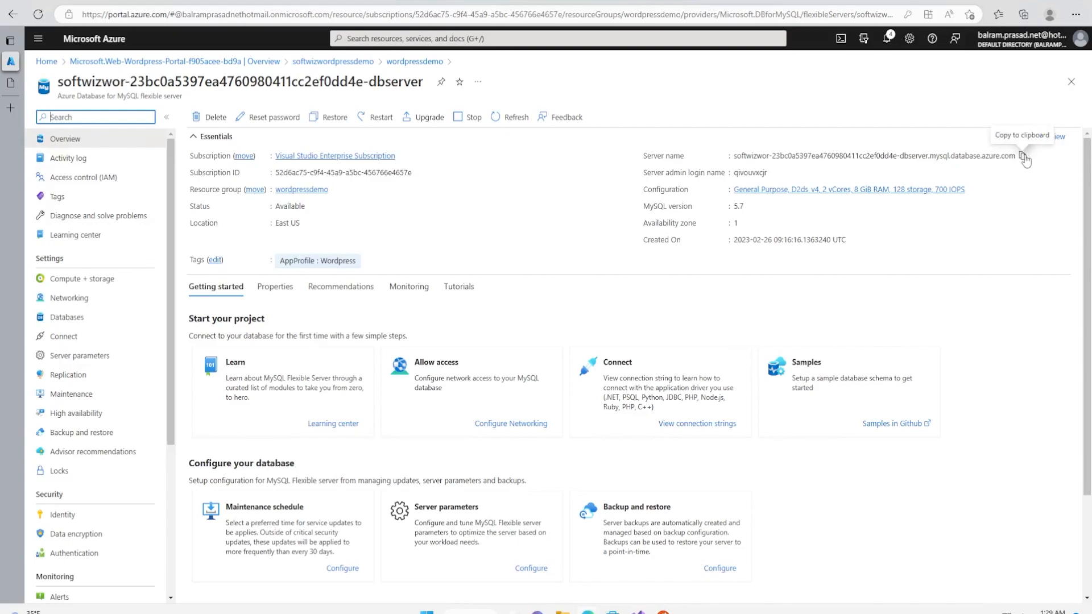
mouse_move(912, 253)
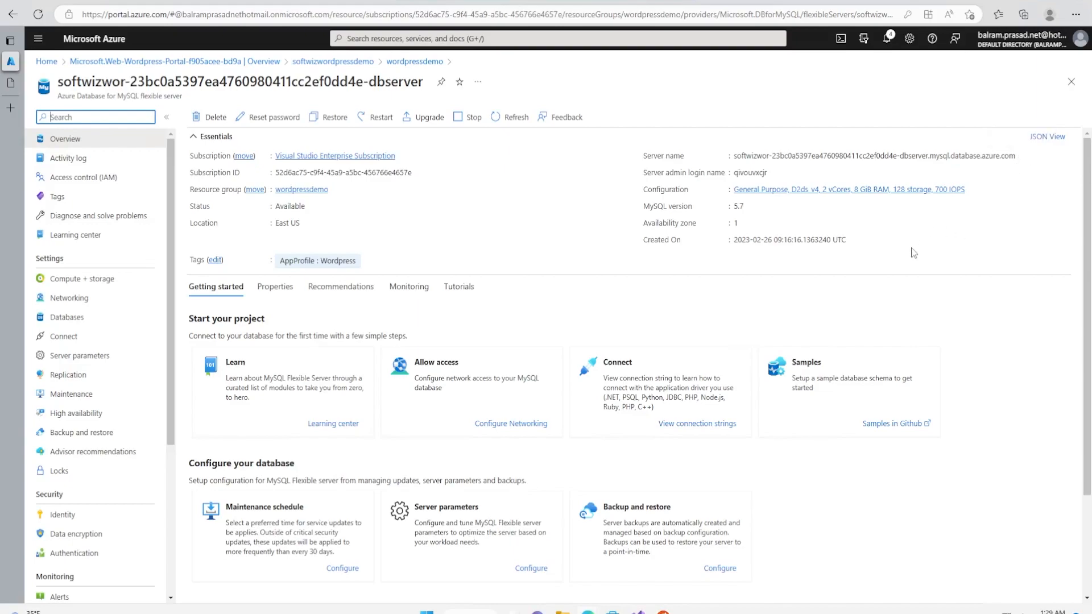
mouse_move(68, 297)
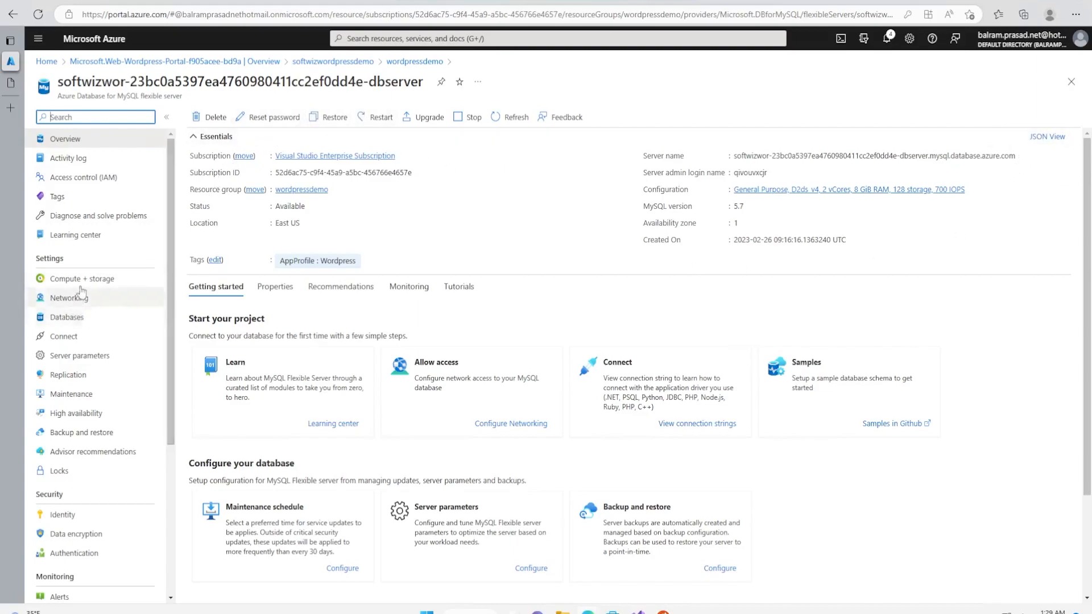
click(69, 297)
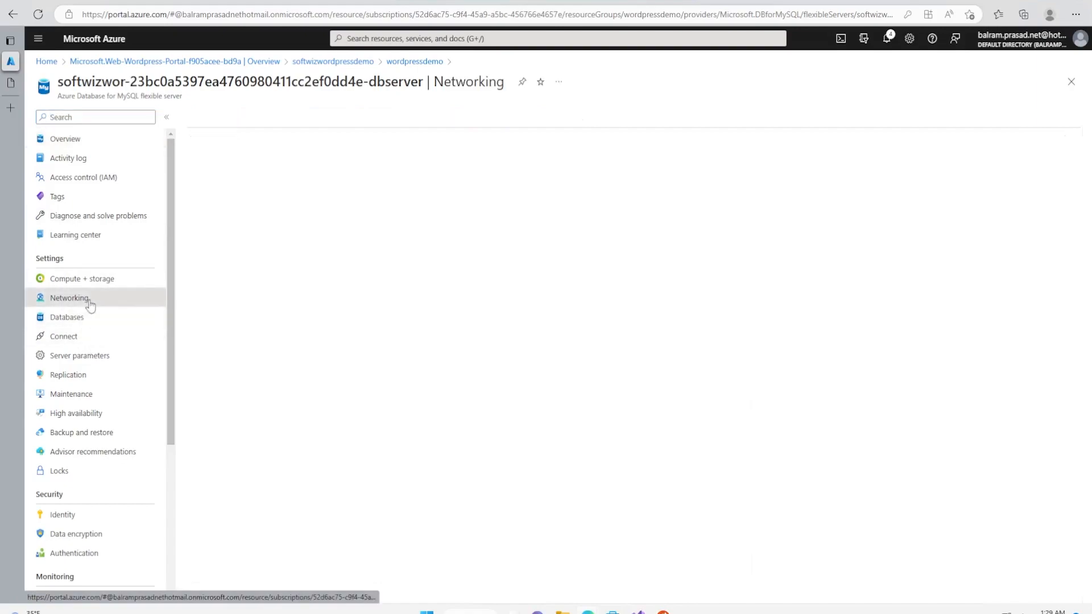
click(69, 298)
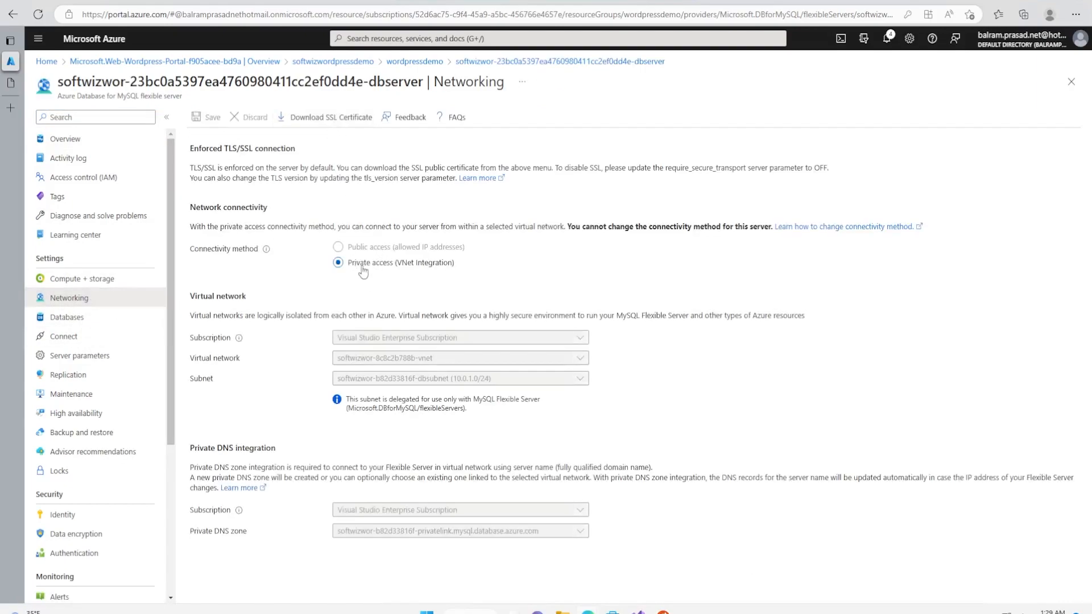
mouse_move(394, 248)
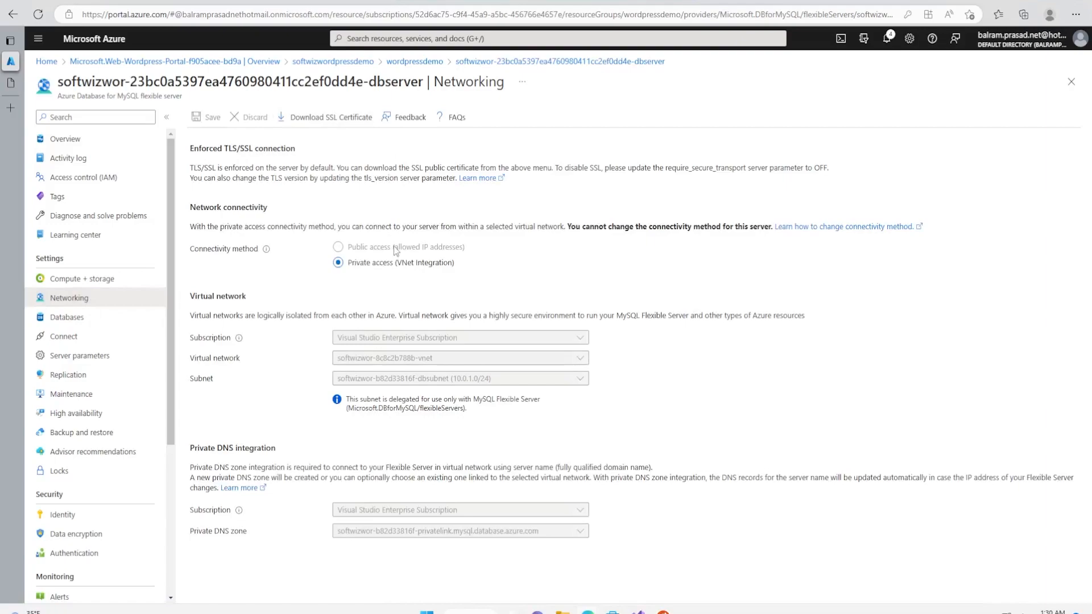
mouse_move(686, 496)
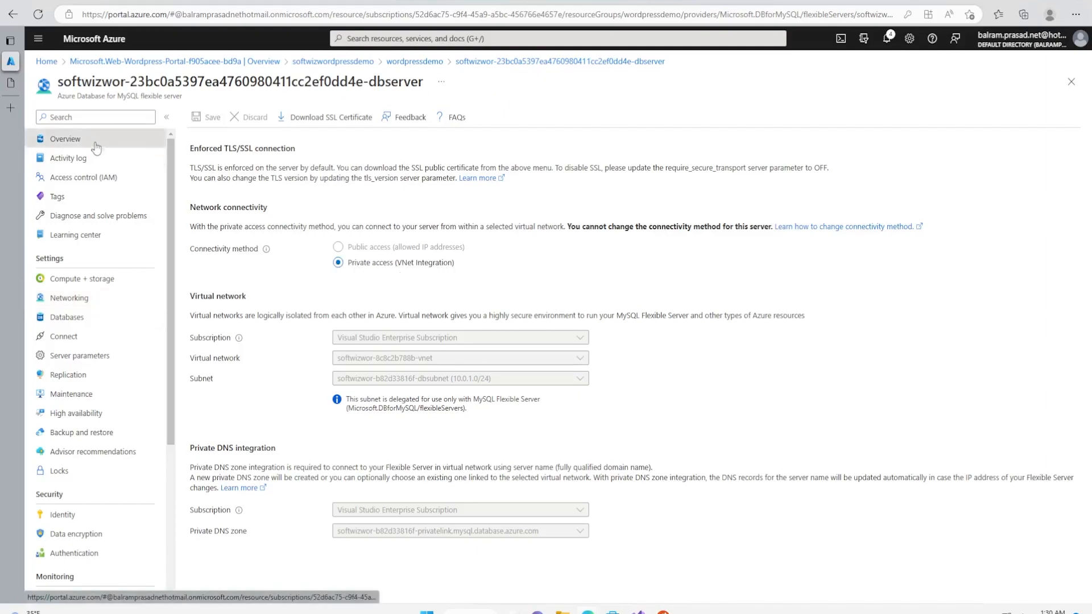
click(65, 138)
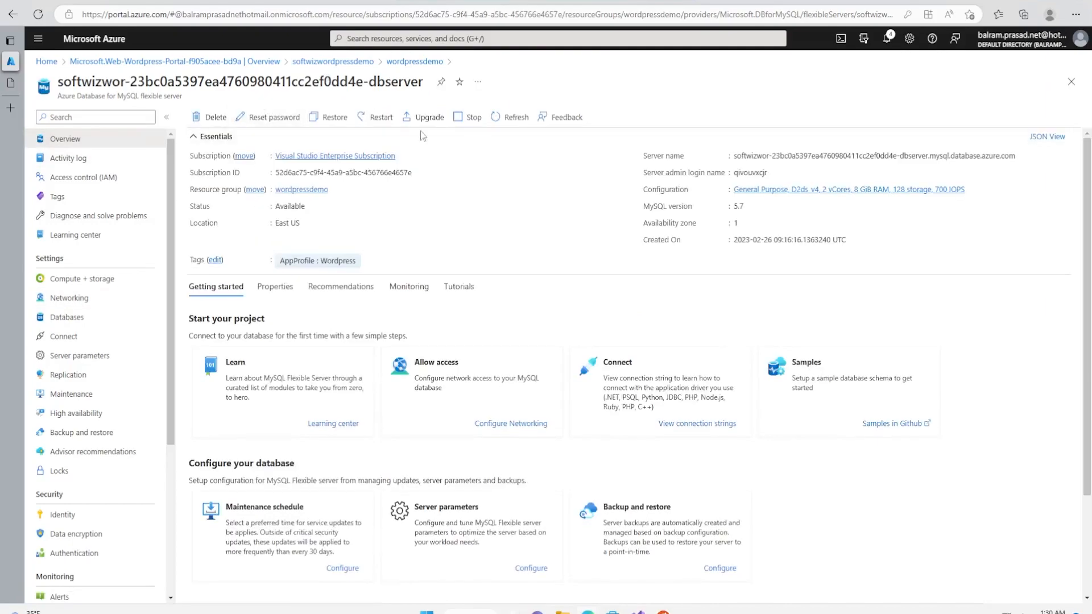
mouse_move(332, 62)
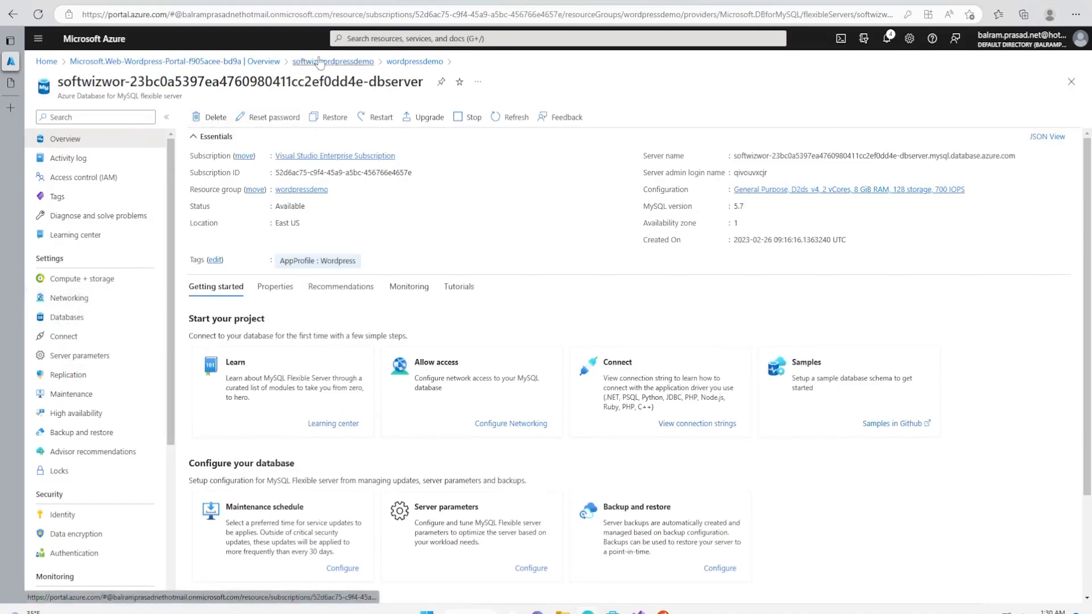
Step: Return to the softwizwordpressdemo web app overview via the breadcrumb
click(332, 62)
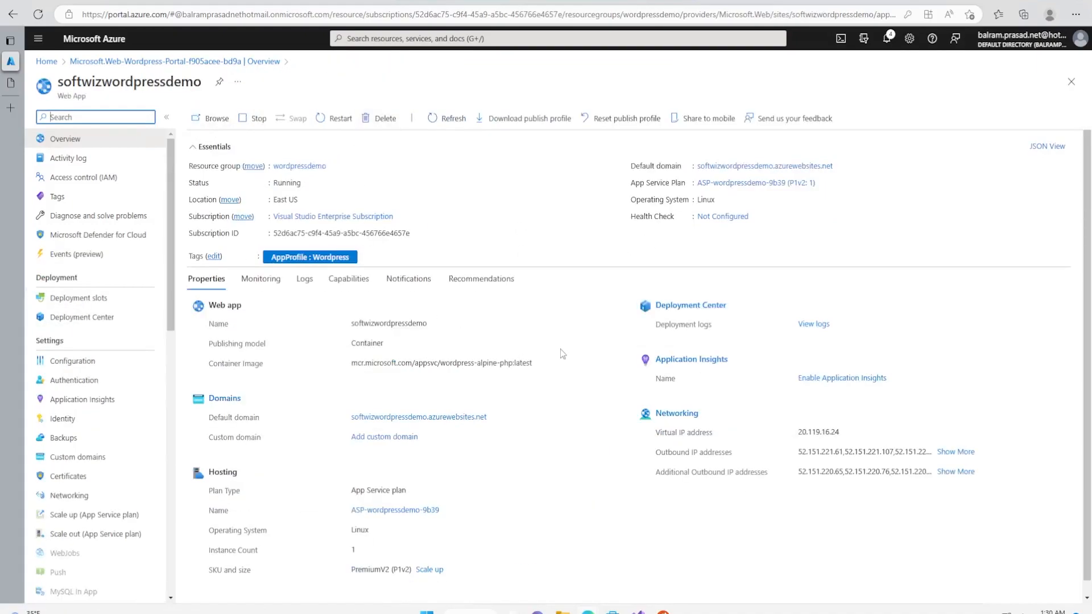
mouse_move(537, 412)
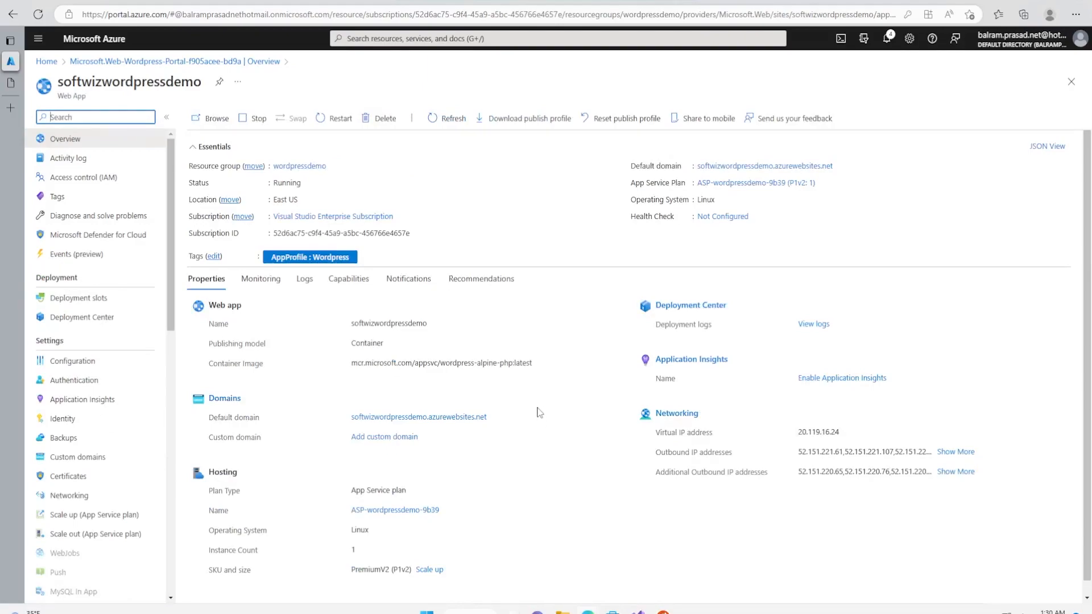
mouse_move(842, 227)
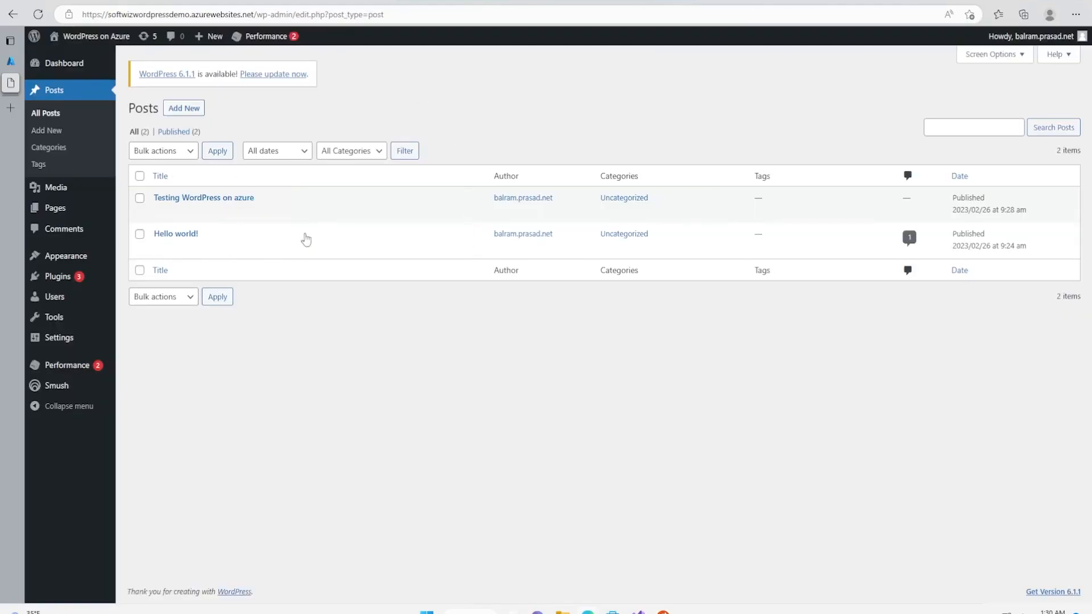
mouse_move(841, 497)
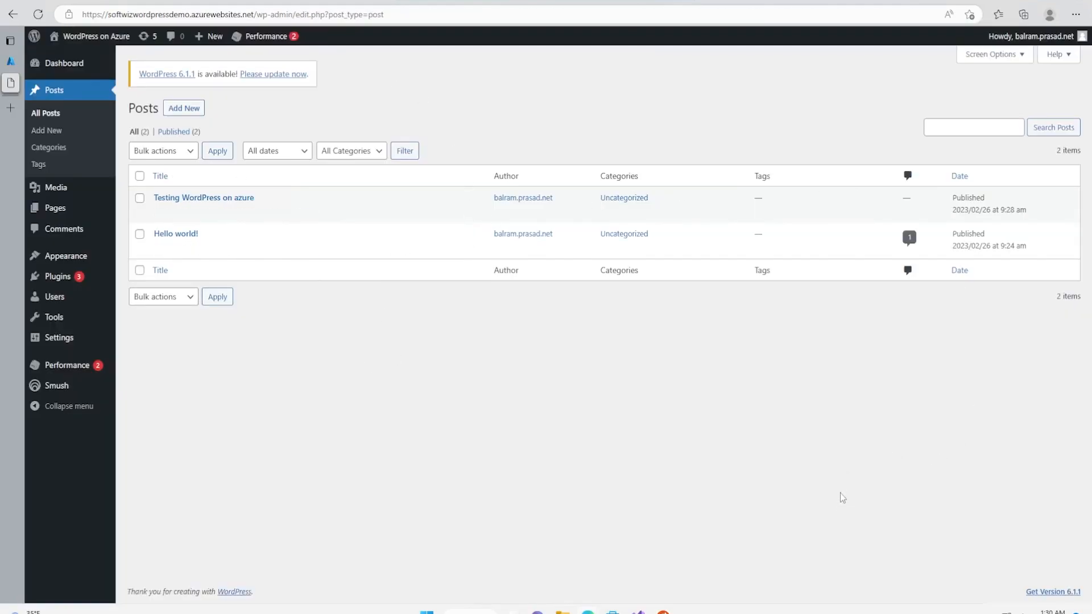
mouse_move(448, 475)
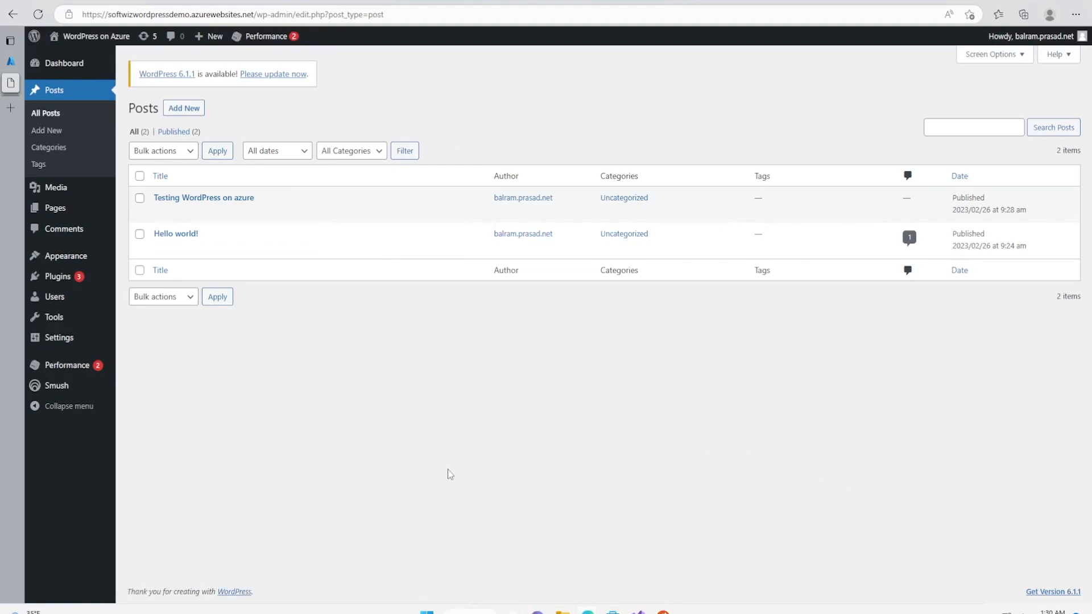